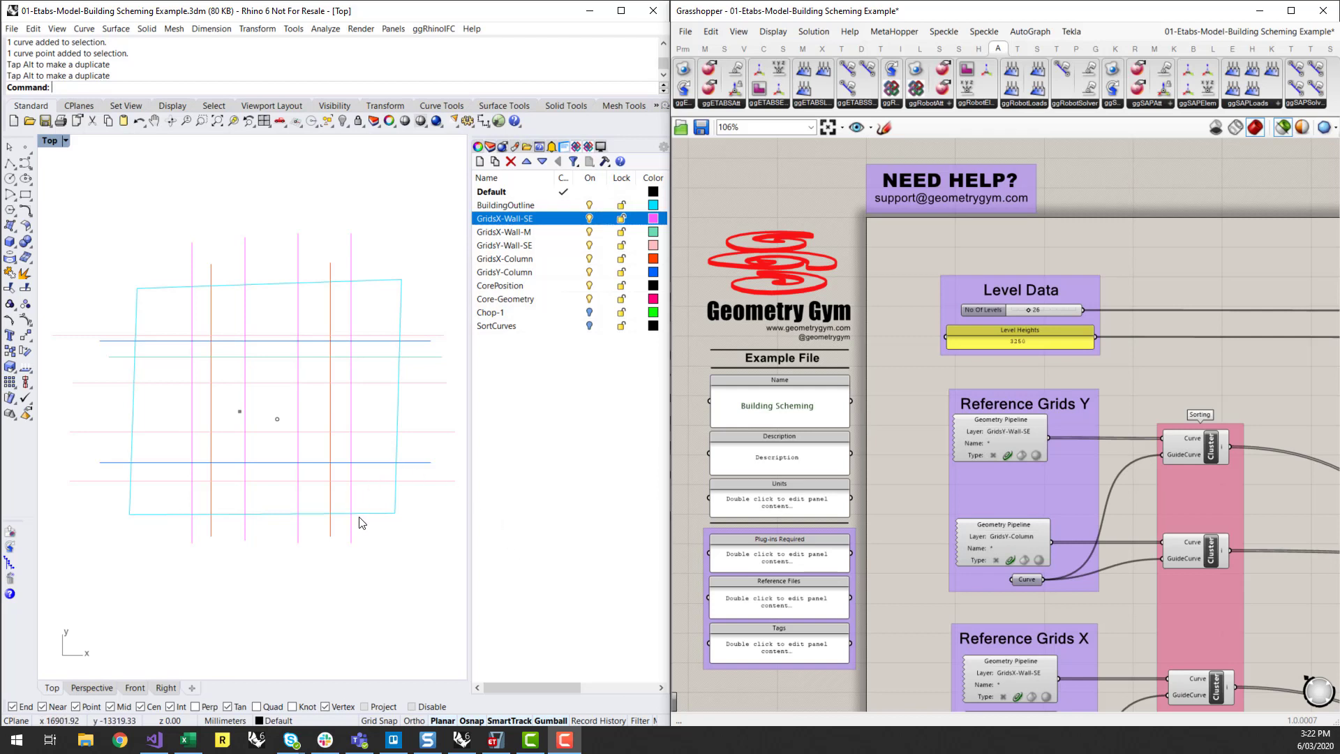
mouse_move(427, 536)
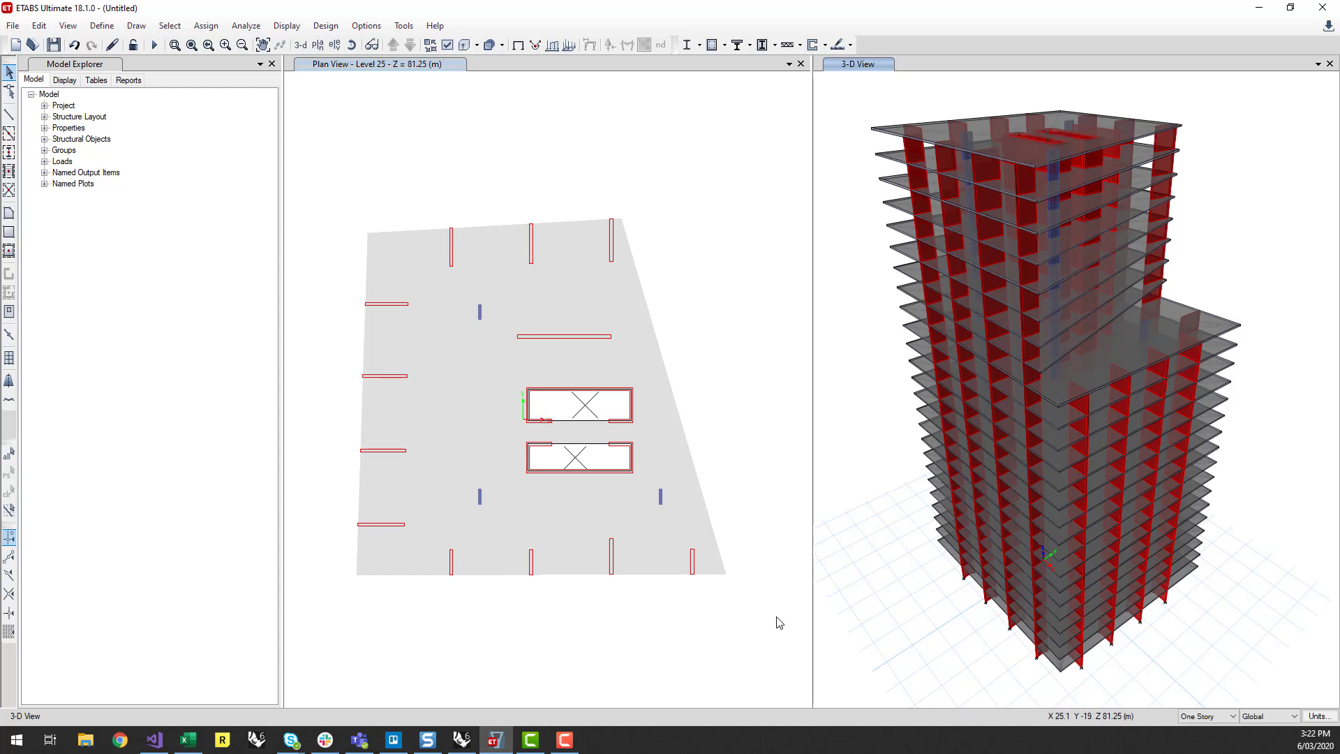
Step: Return to the Rhino/Grasshopper model and zoom the canvas out to show the full definition
left_click(460, 740)
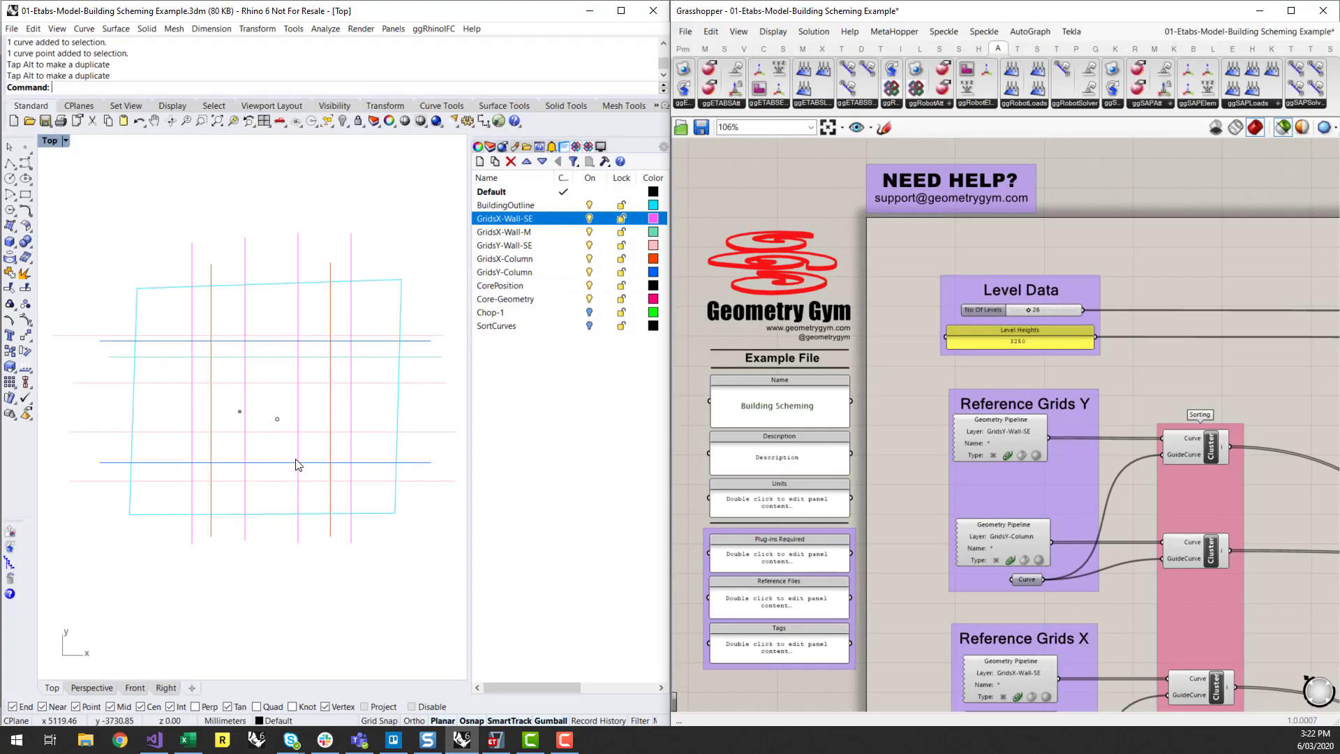
mouse_move(432, 349)
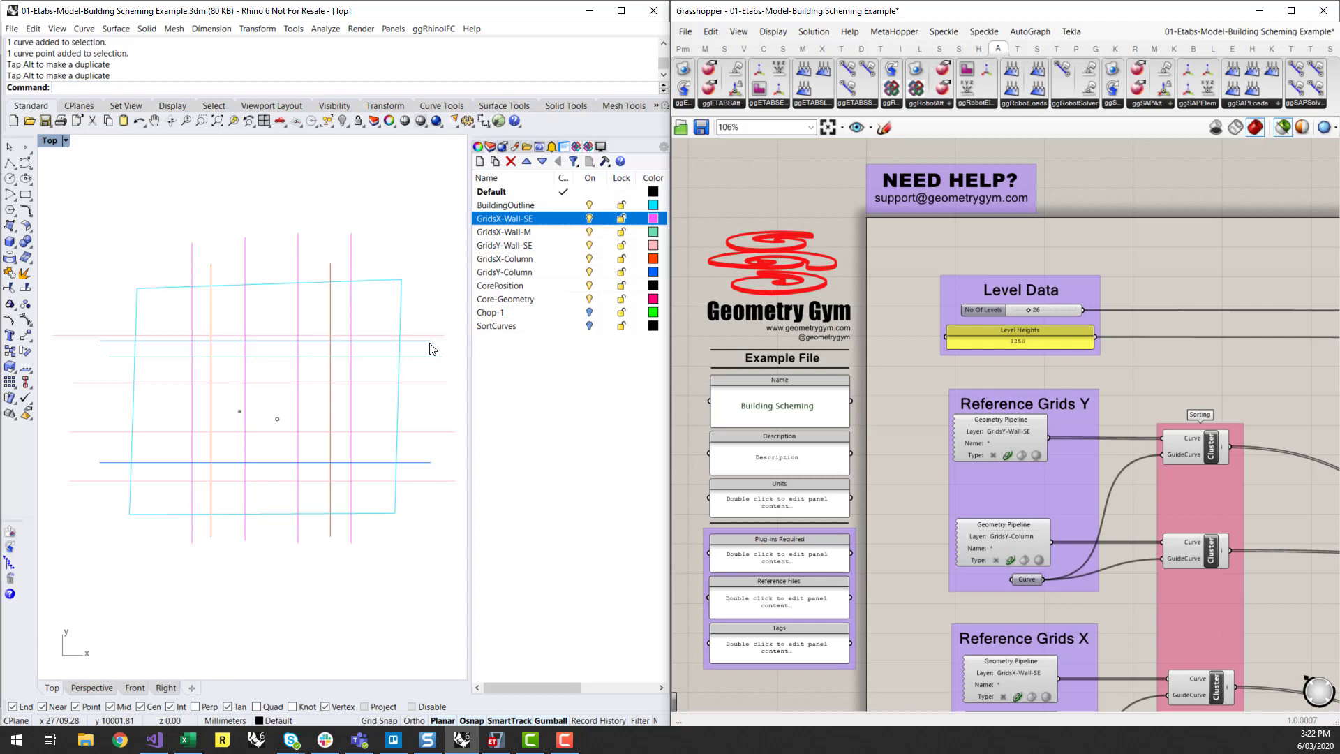
mouse_move(435, 358)
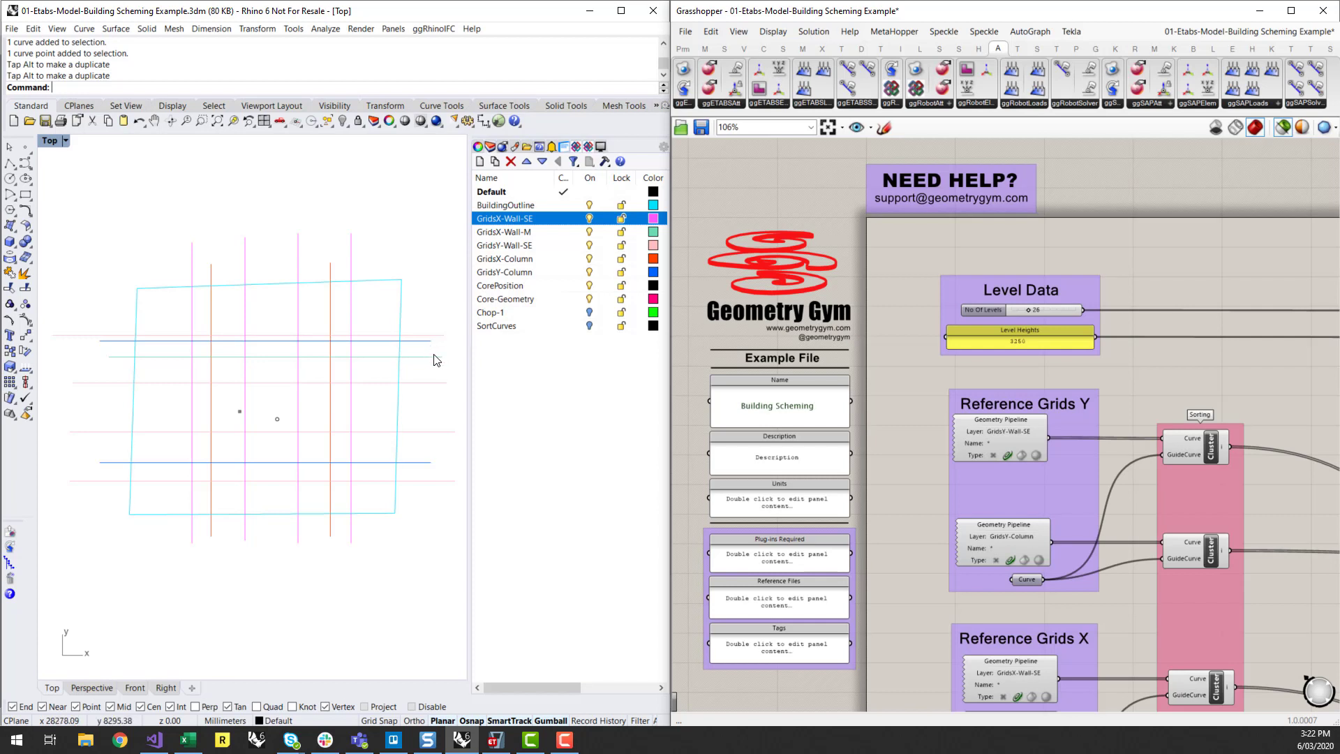
mouse_move(427, 359)
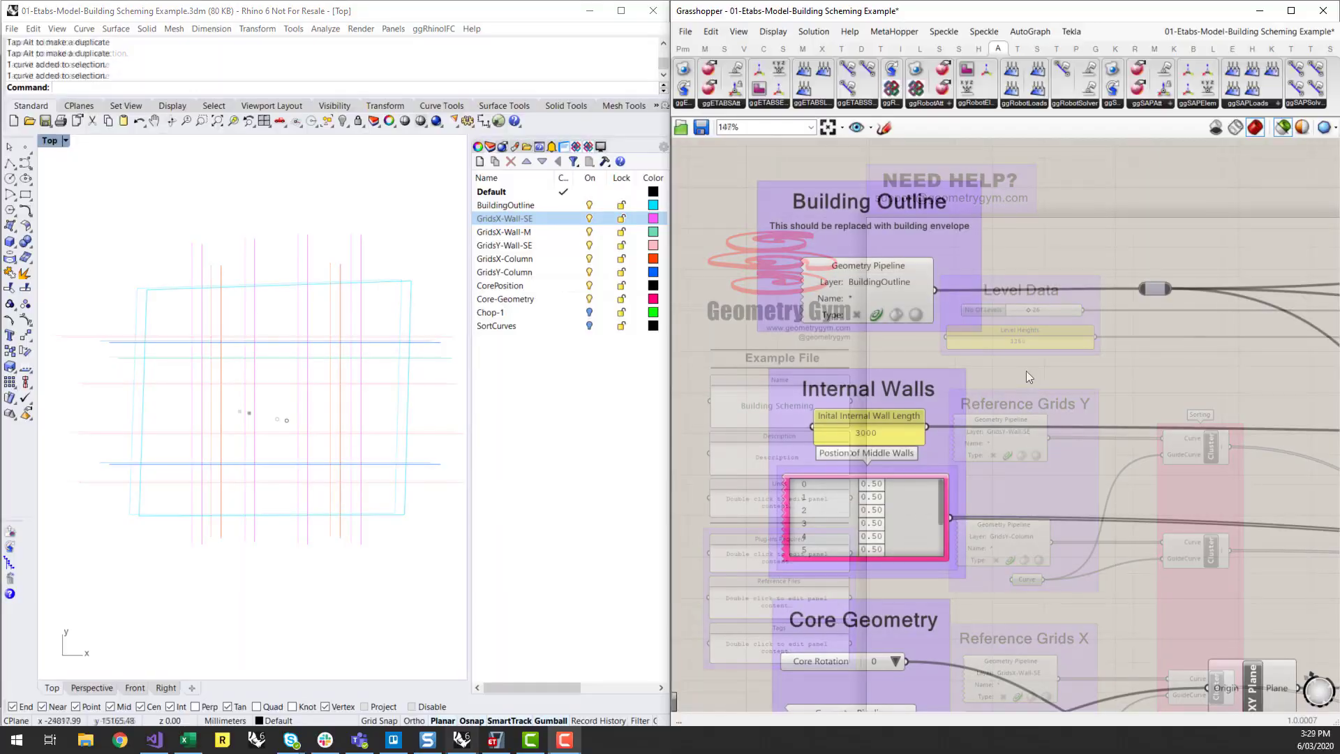
scroll("down", 3)
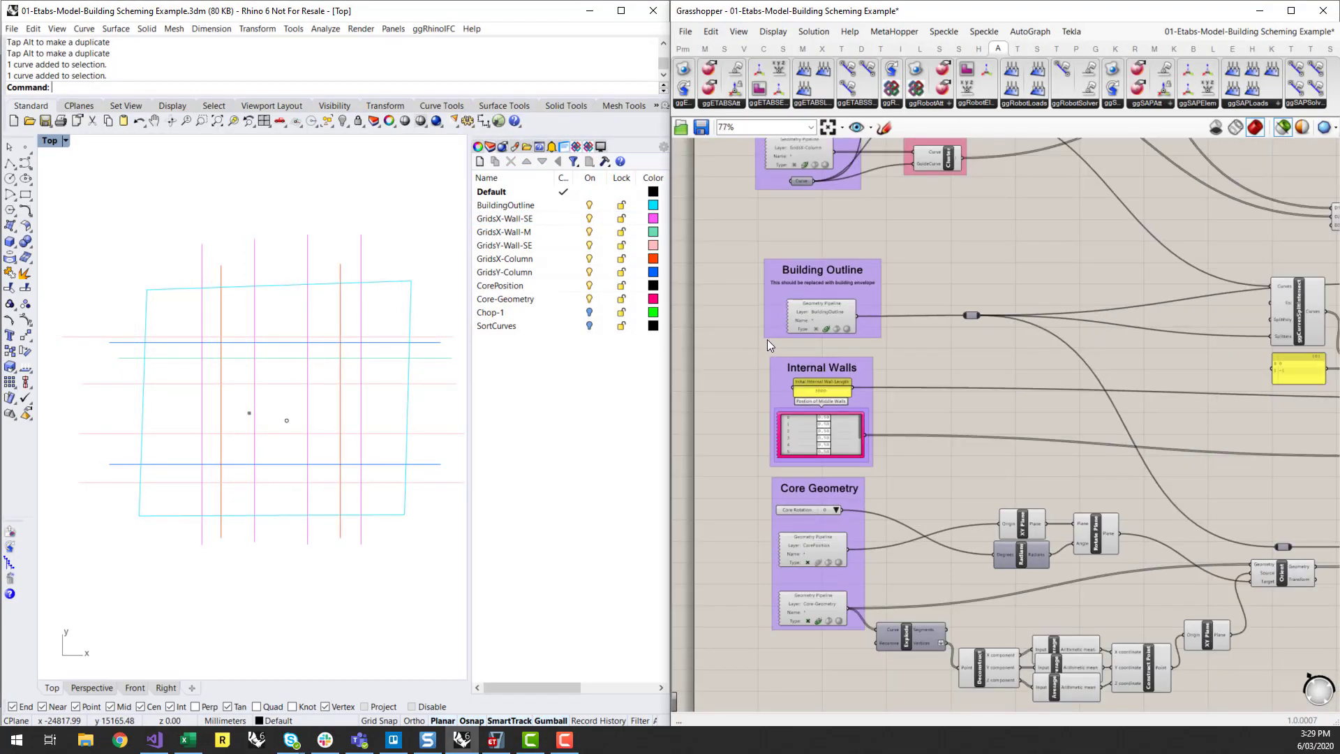
scroll("down", 3)
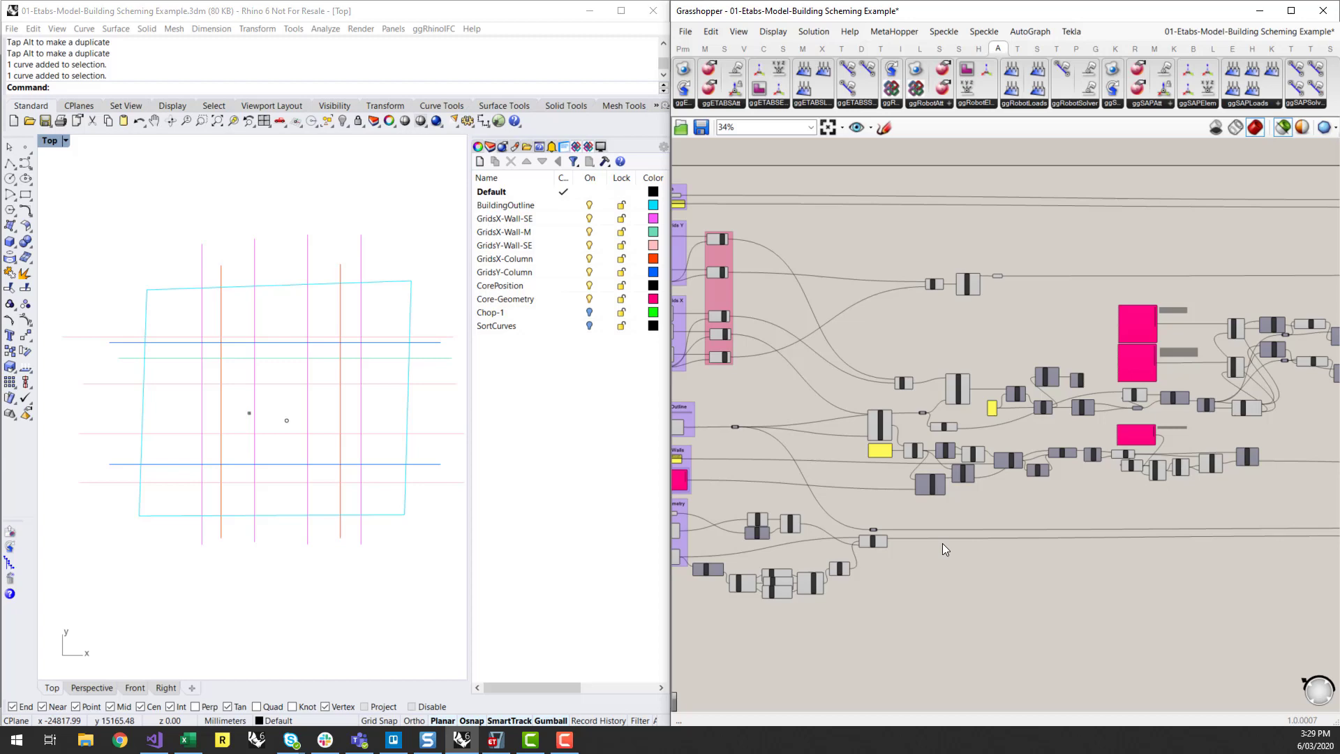
scroll("down", 3)
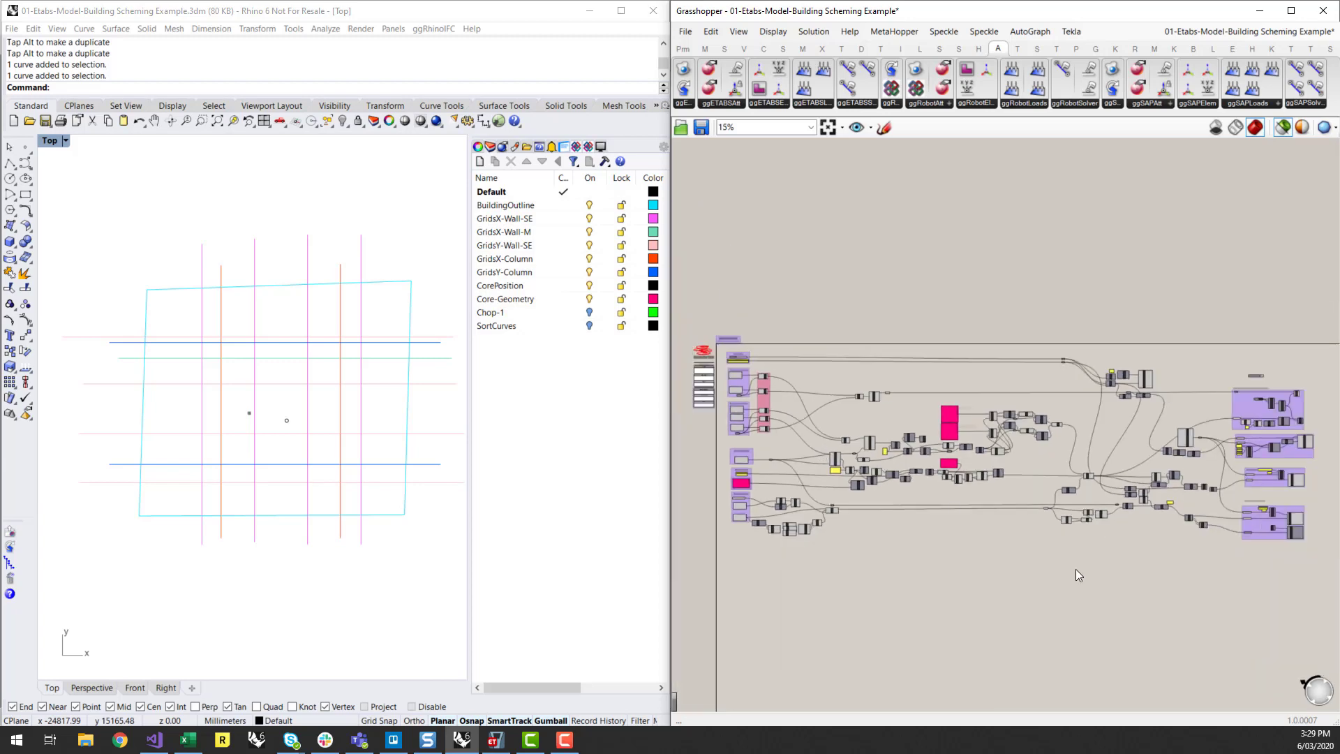
mouse_move(1012, 544)
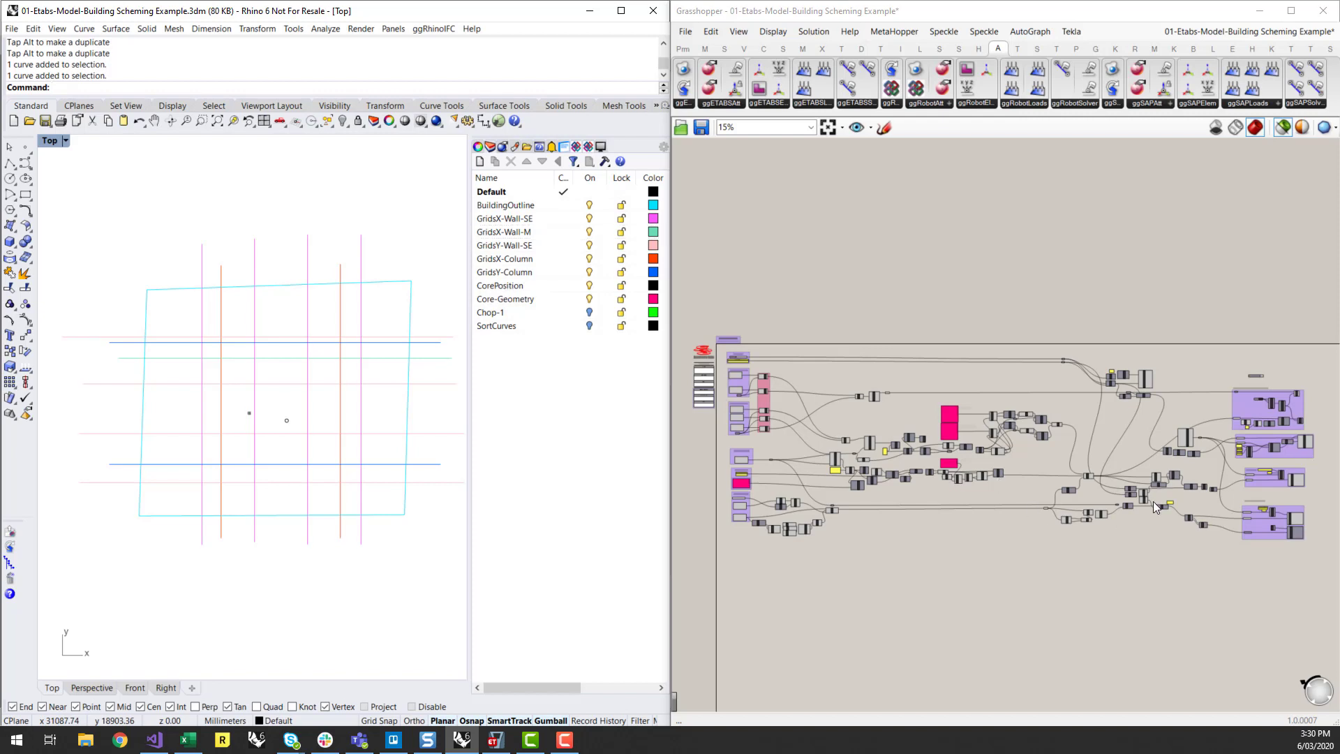
mouse_move(1170, 469)
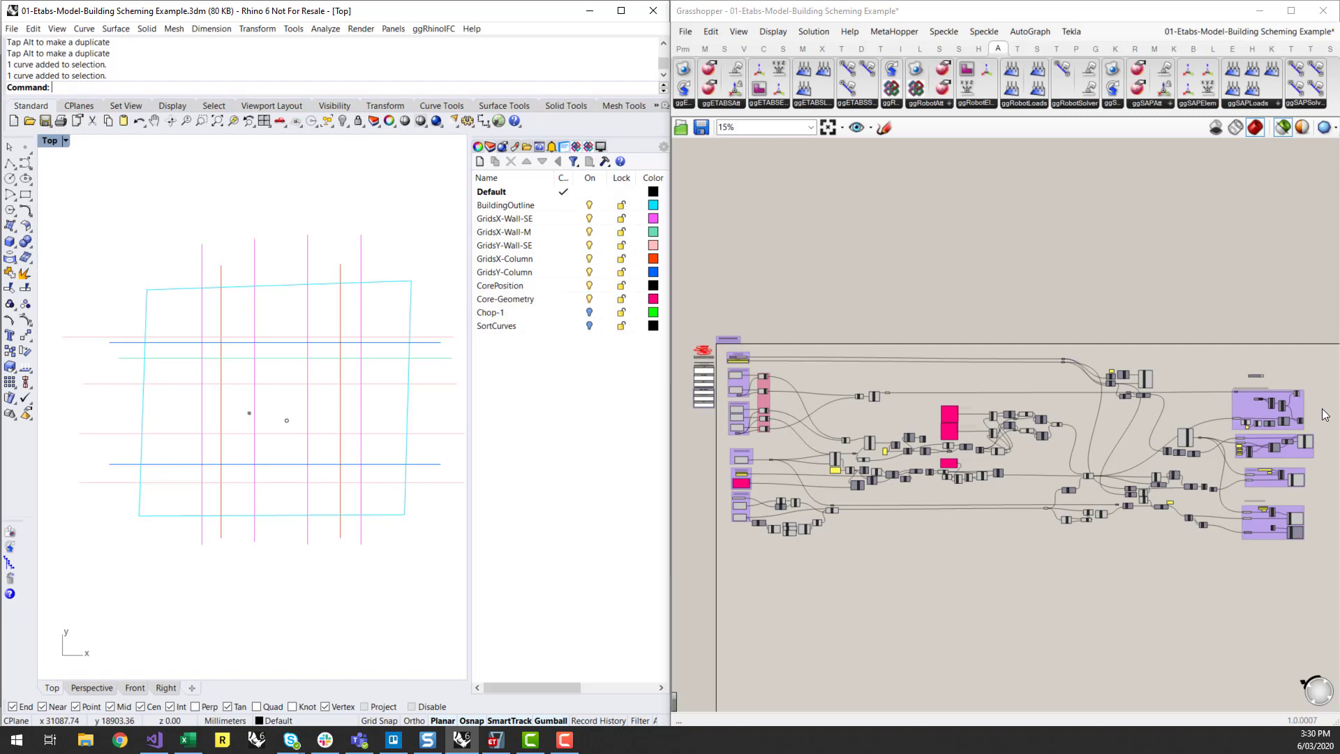
mouse_move(1151, 487)
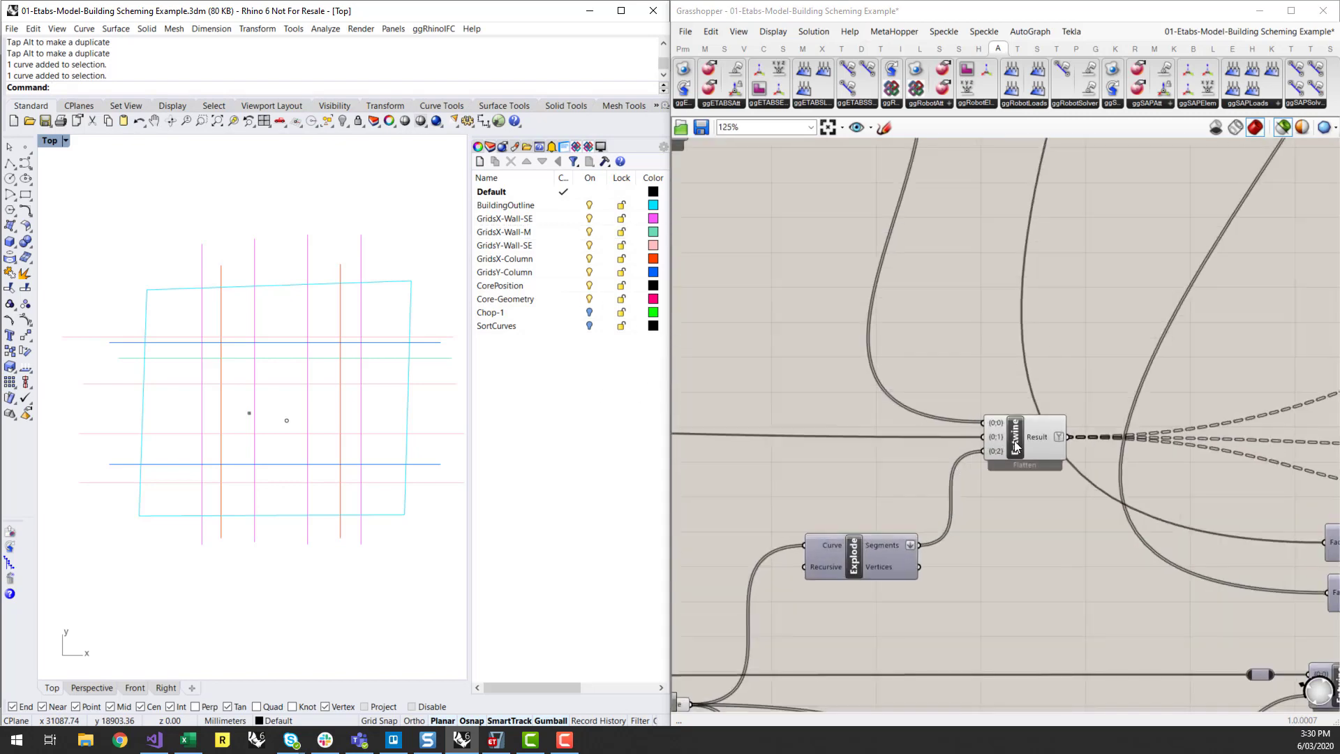
Step: Preview the generated walls and core, then highlight the GridsY-Wall-SE pipeline curves
left_click(1015, 437)
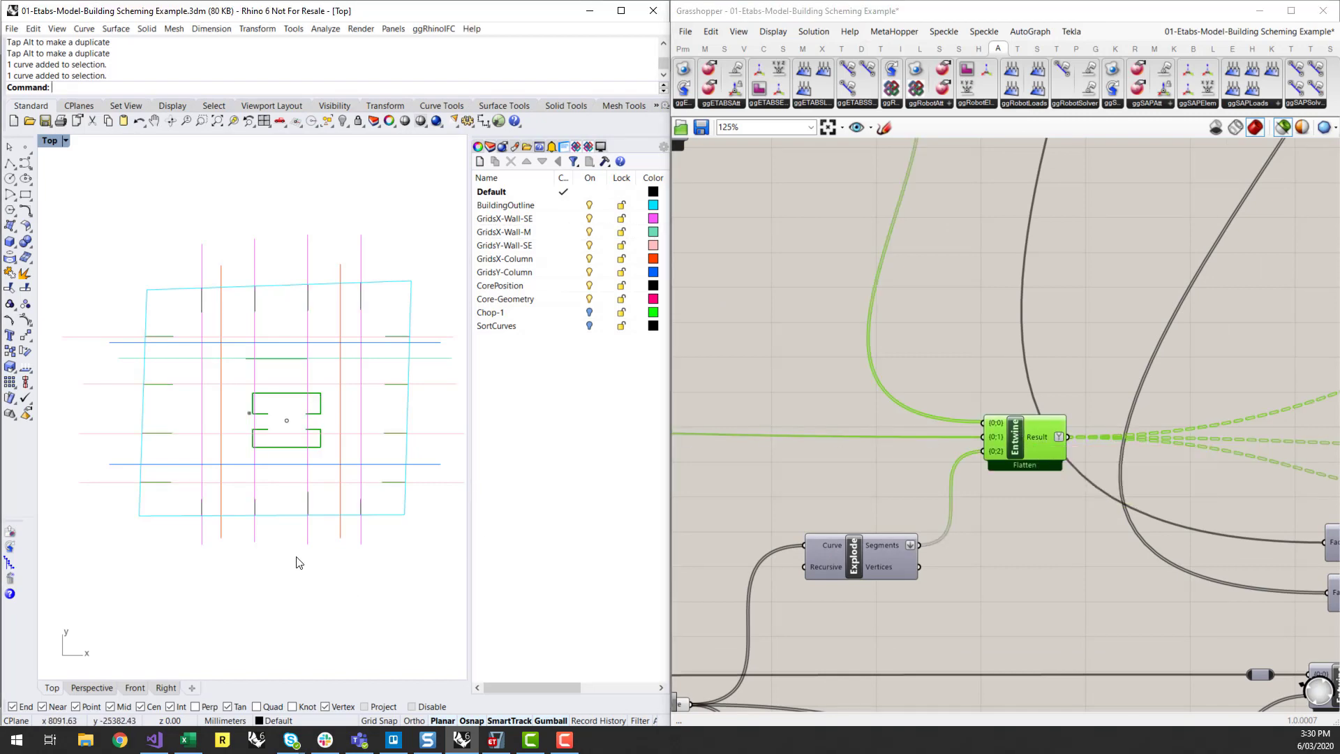
mouse_move(89, 378)
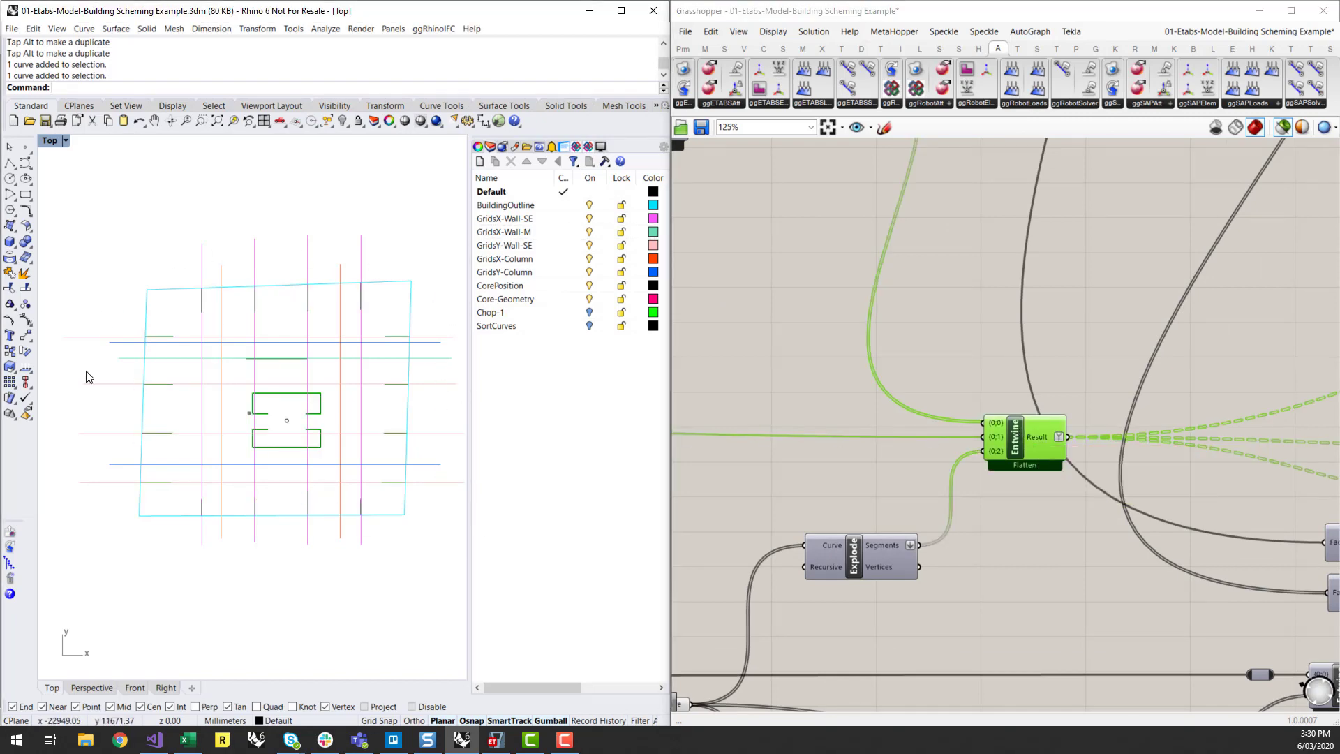
scroll("down", 3)
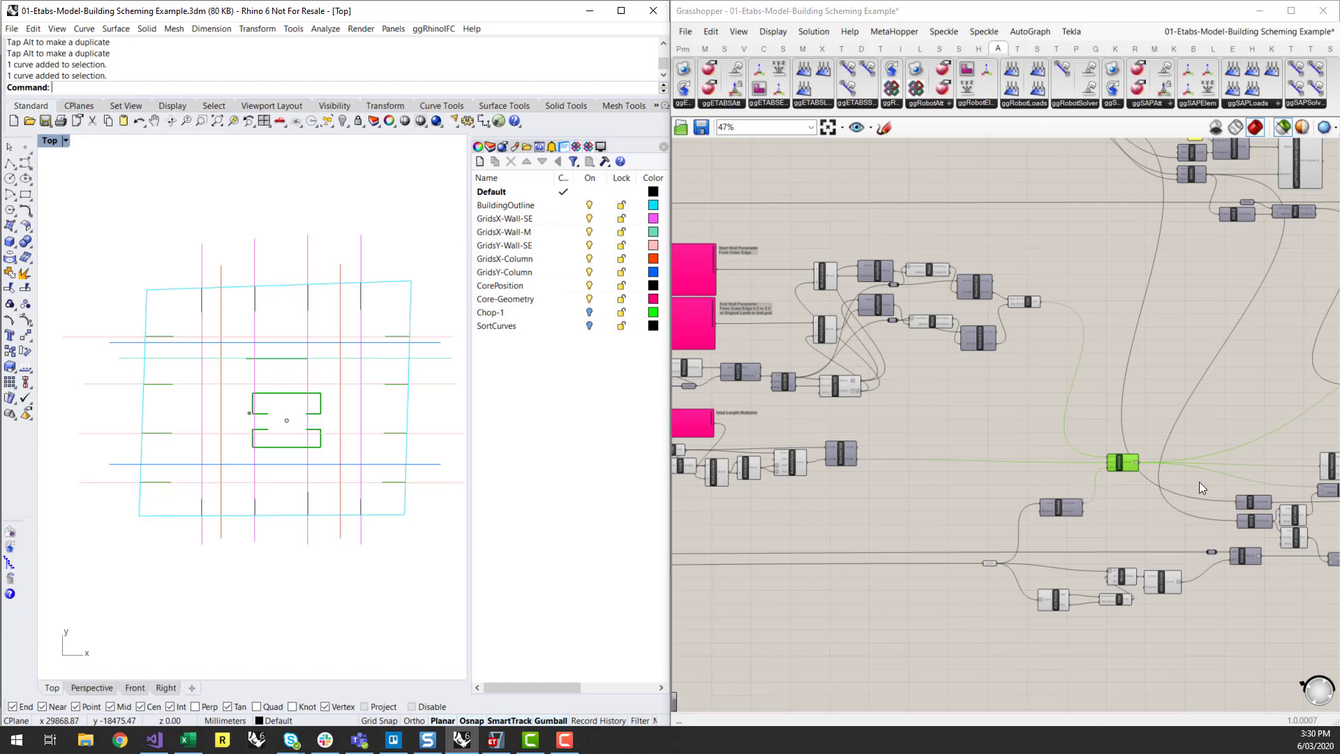
scroll("down", 3)
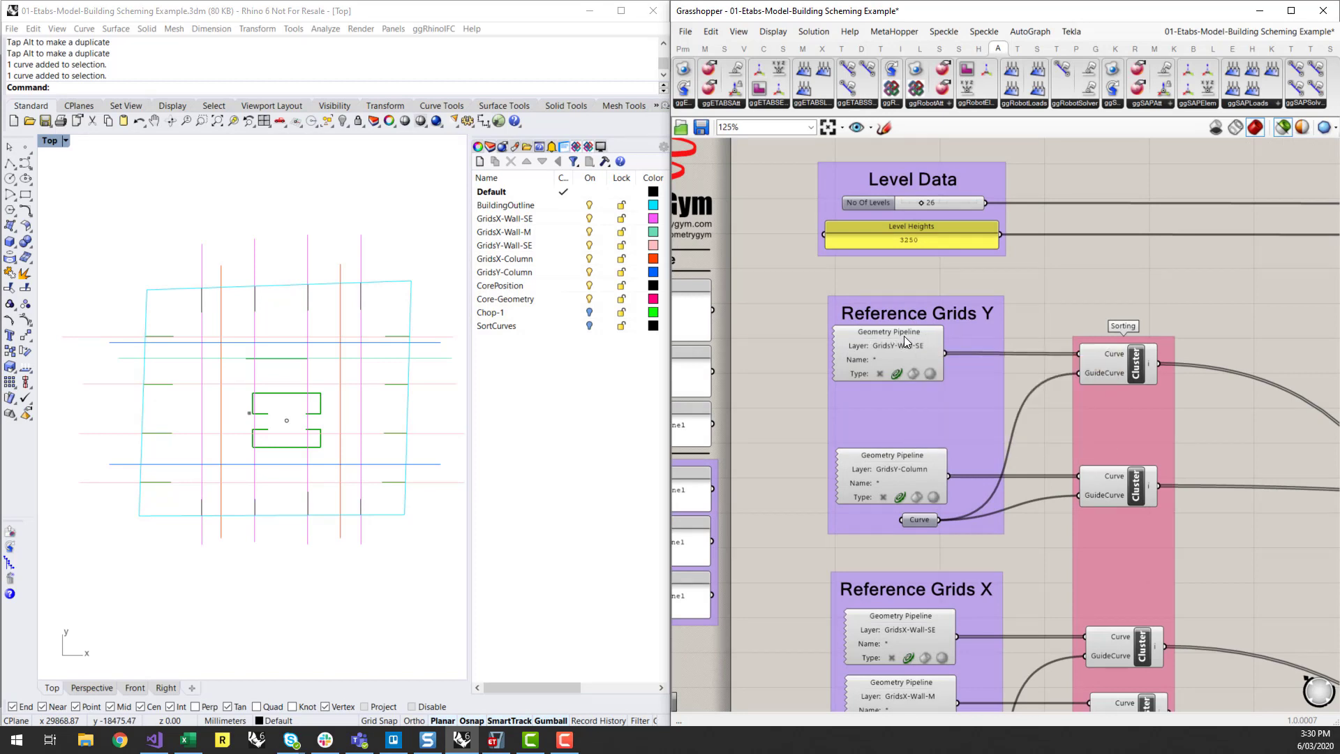
left_click(886, 332)
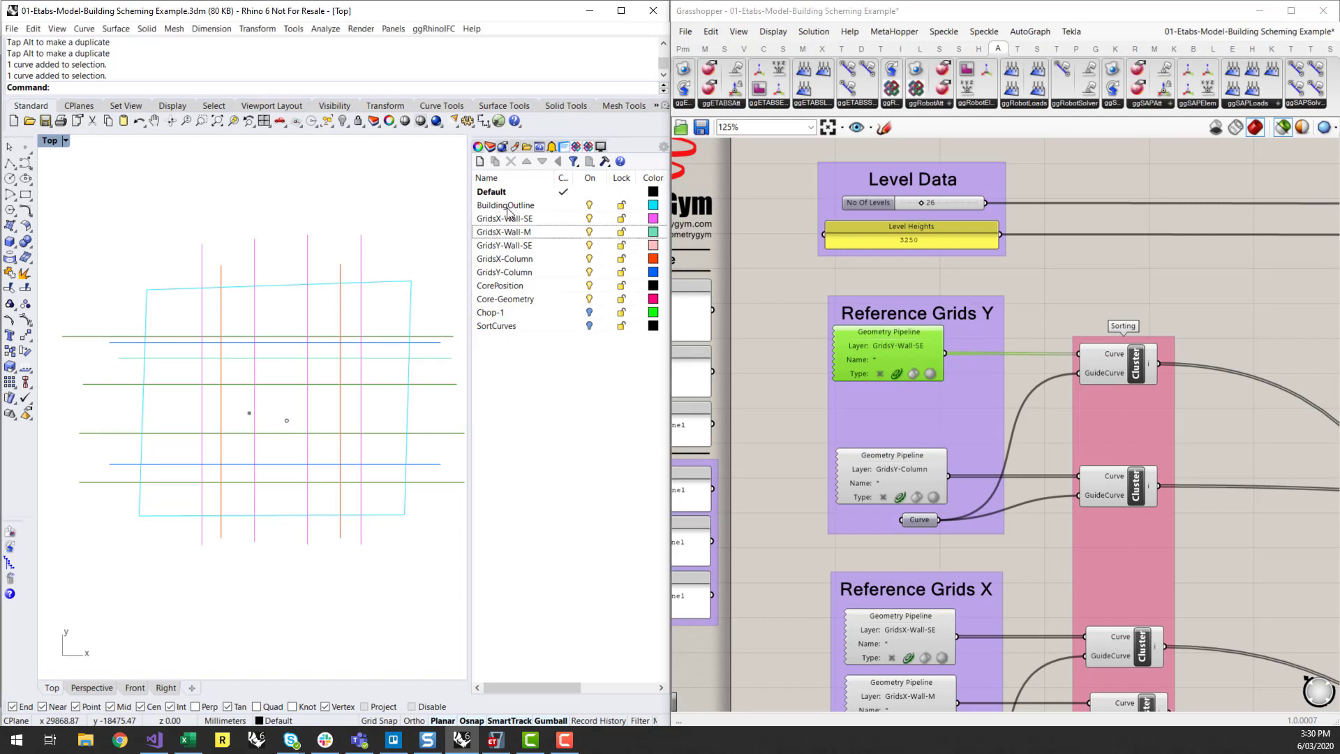
Step: Check the BuildingOutline, GridsX-Wall-SE and GridsY-Wall-SE layers in the Layers panel
left_click(505, 206)
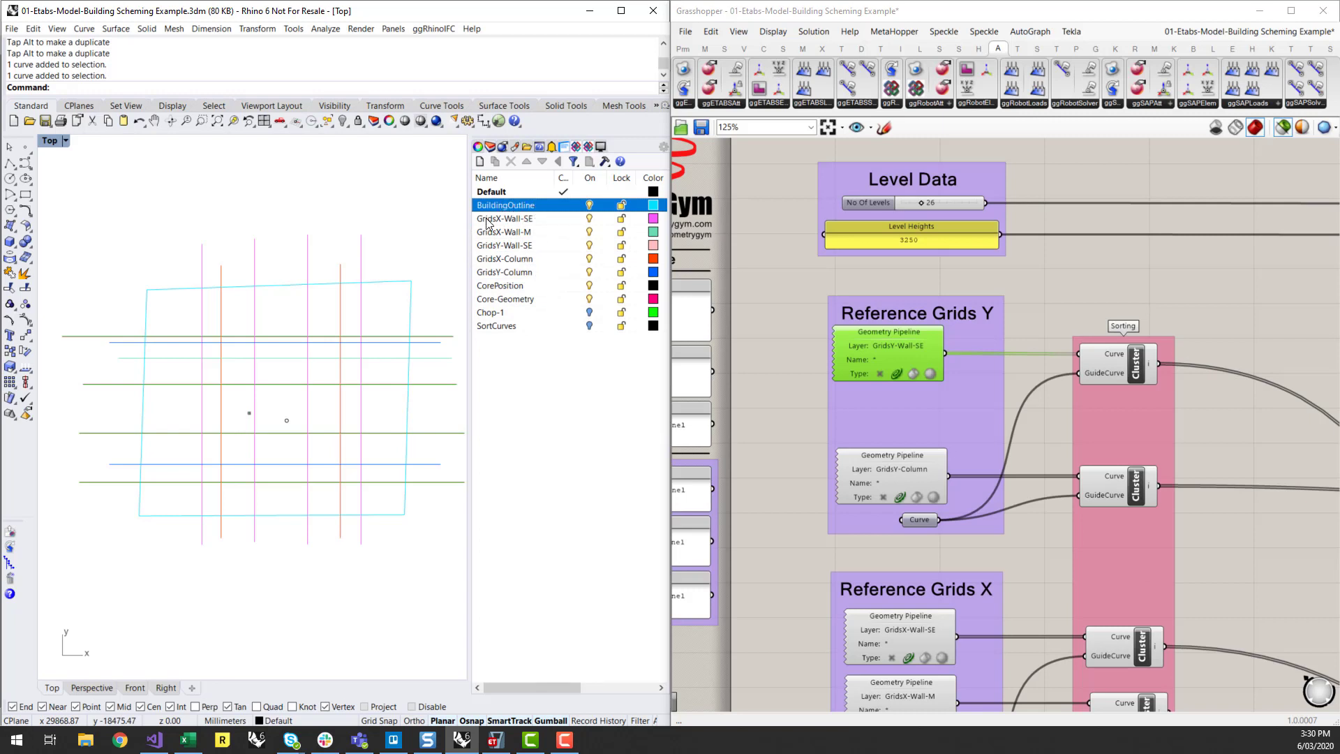
left_click(503, 217)
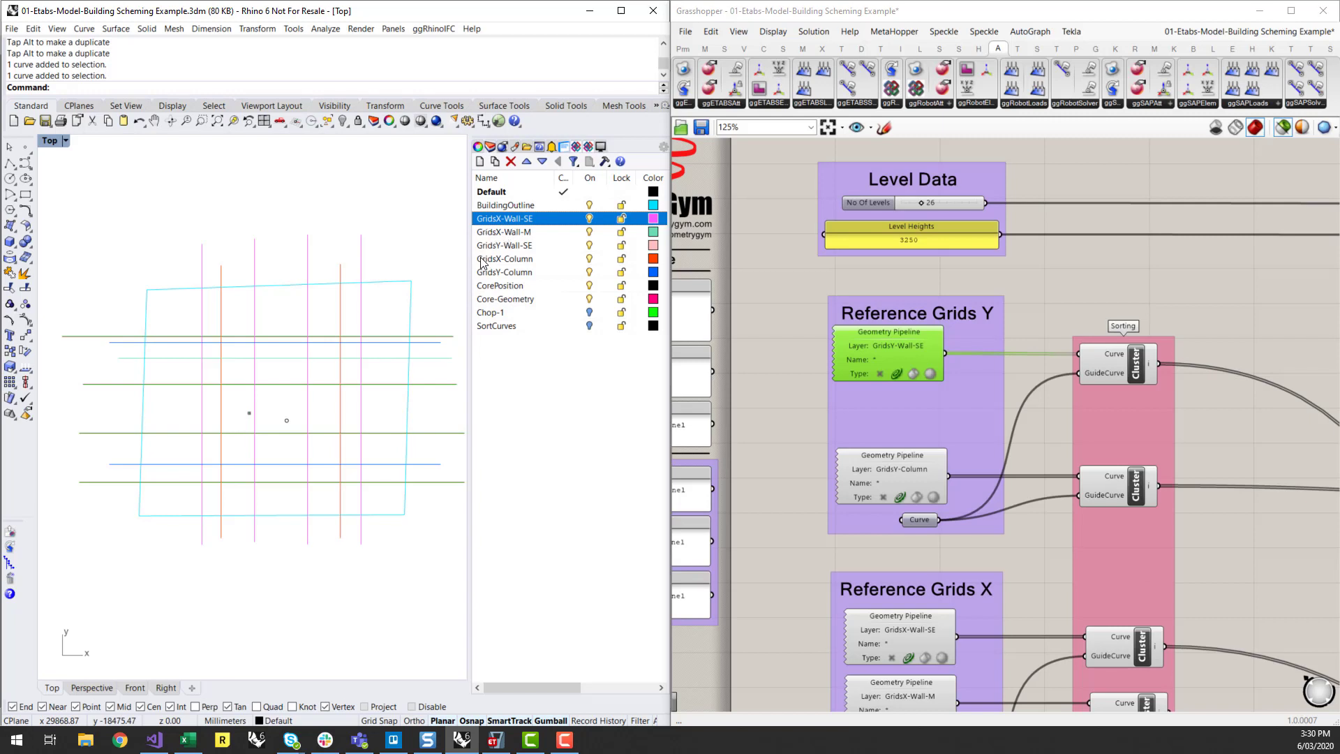
left_click(504, 246)
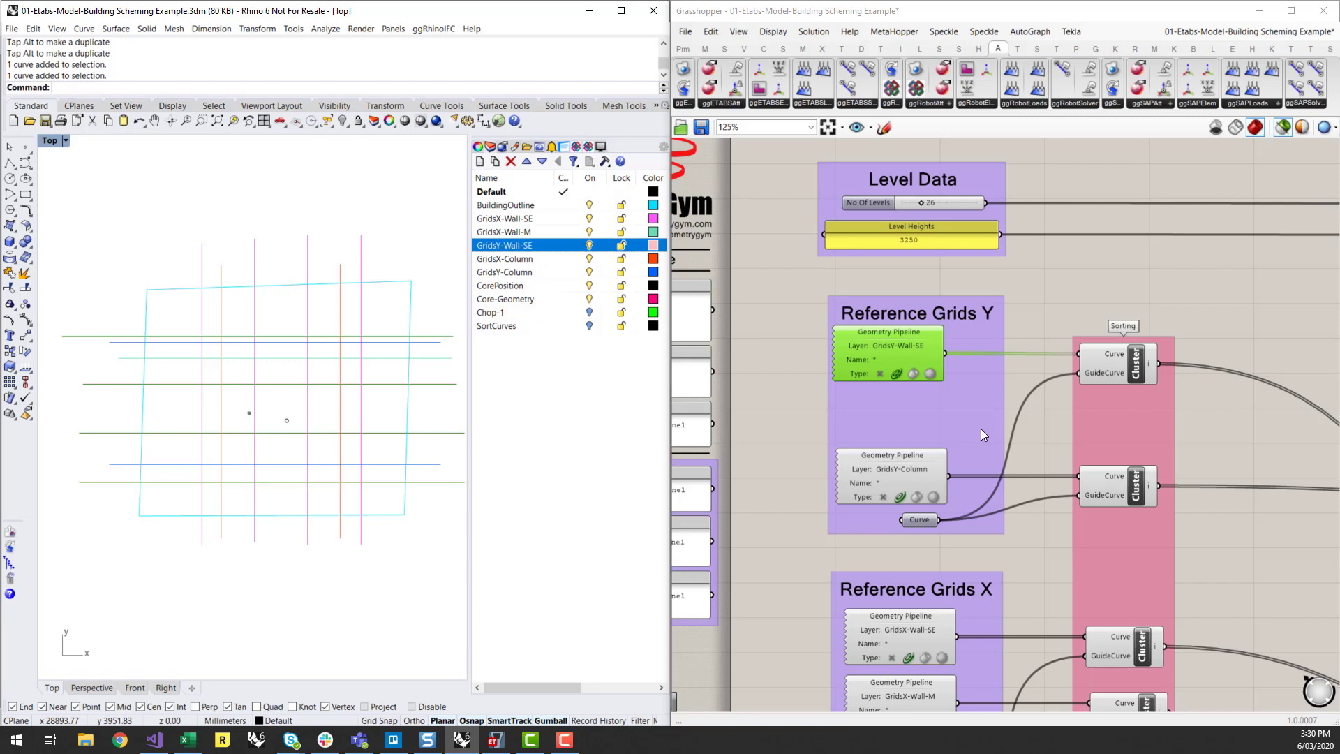
scroll("down", 3)
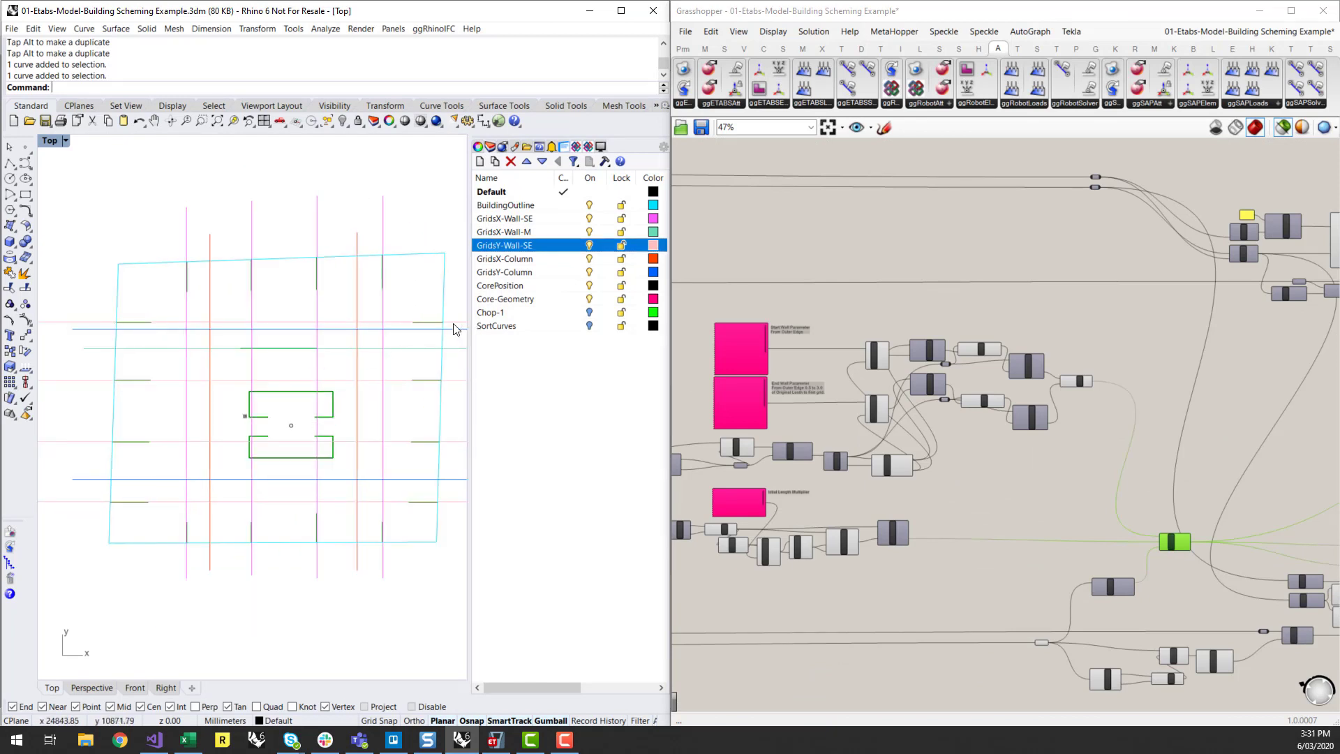
mouse_move(153, 330)
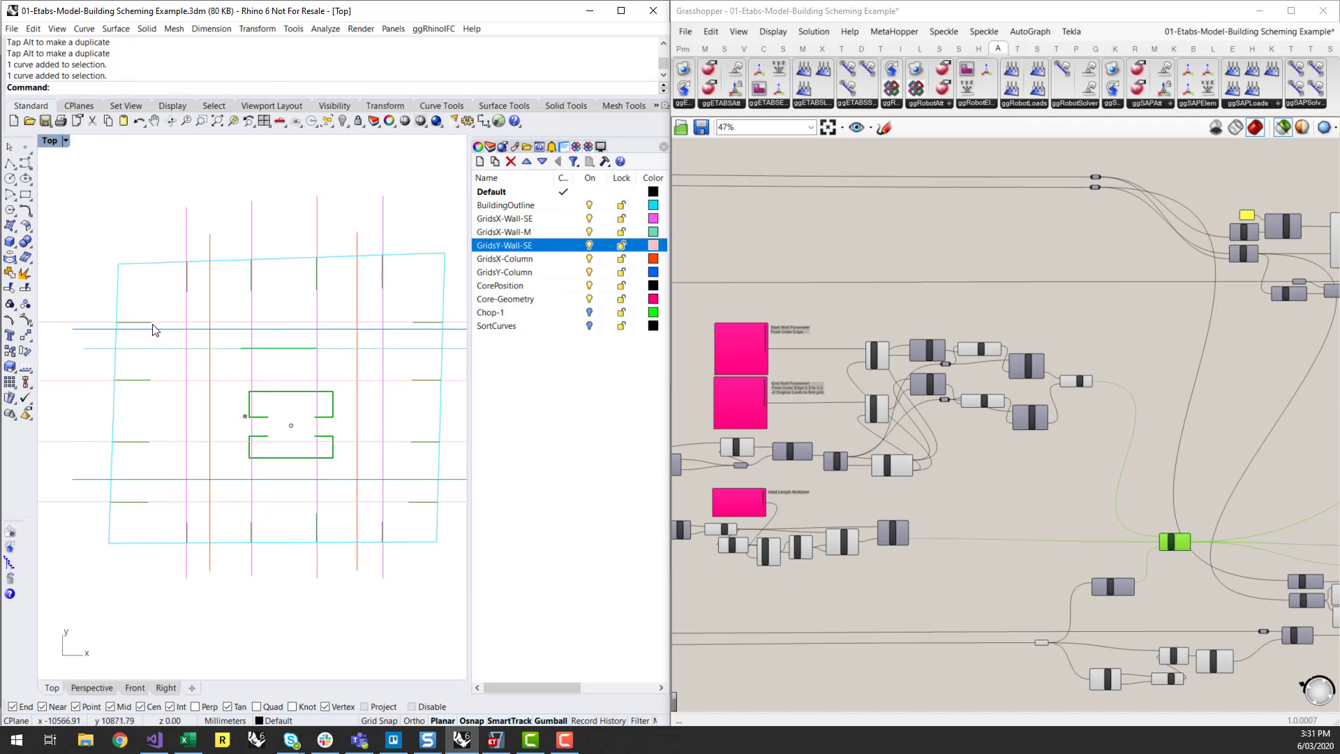
mouse_move(149, 331)
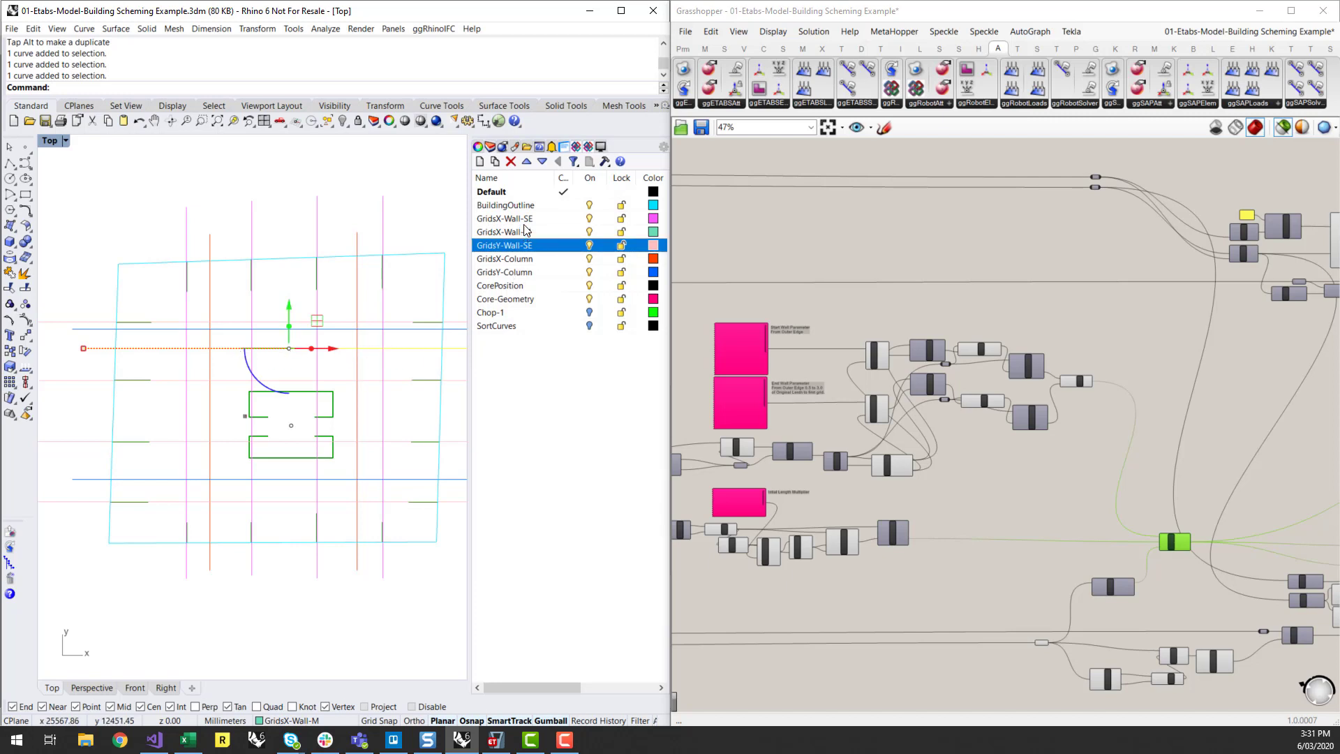
left_click(504, 218)
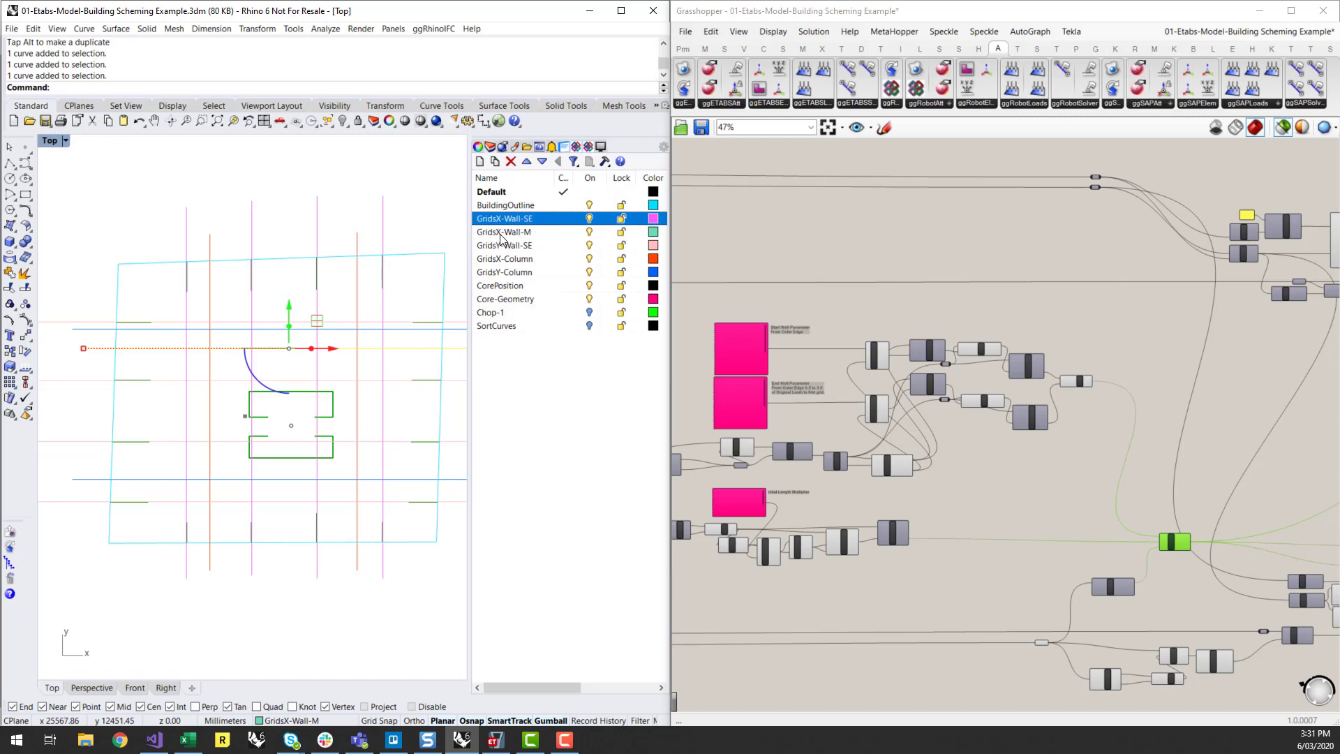
mouse_move(500, 248)
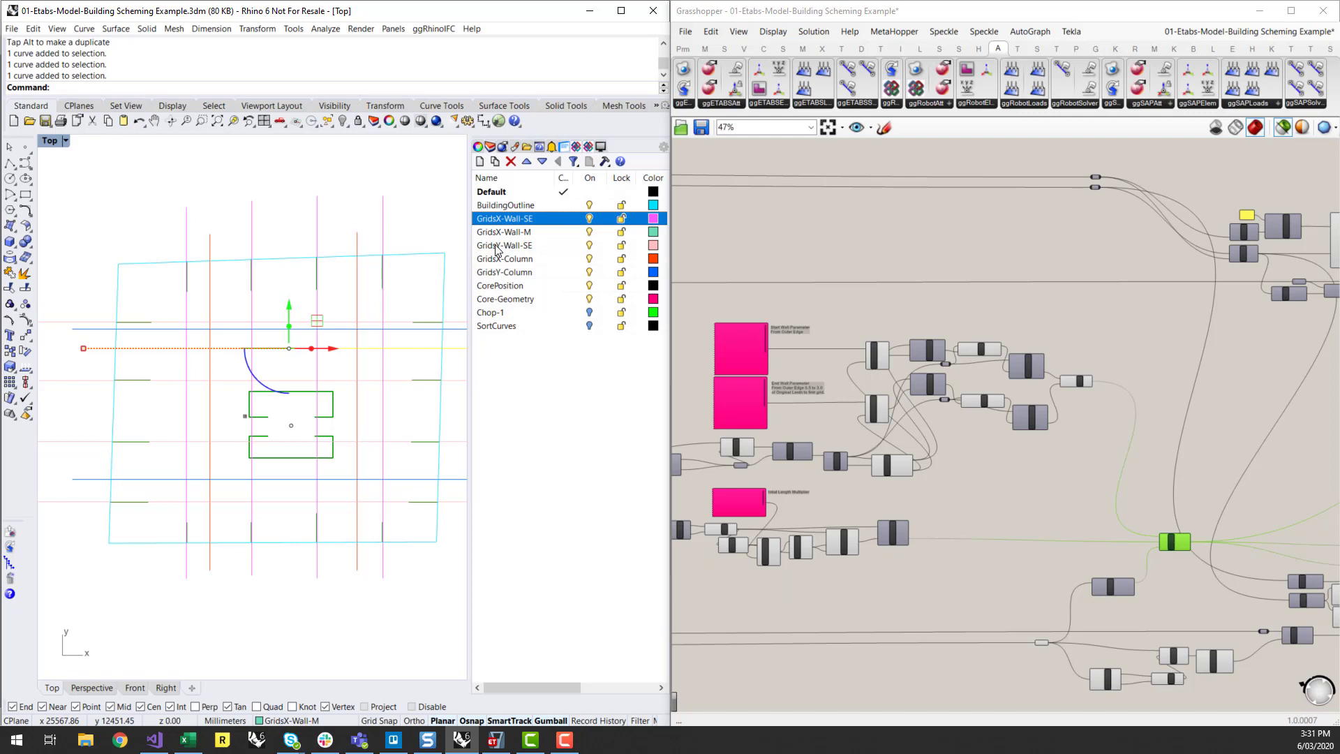
mouse_move(528, 252)
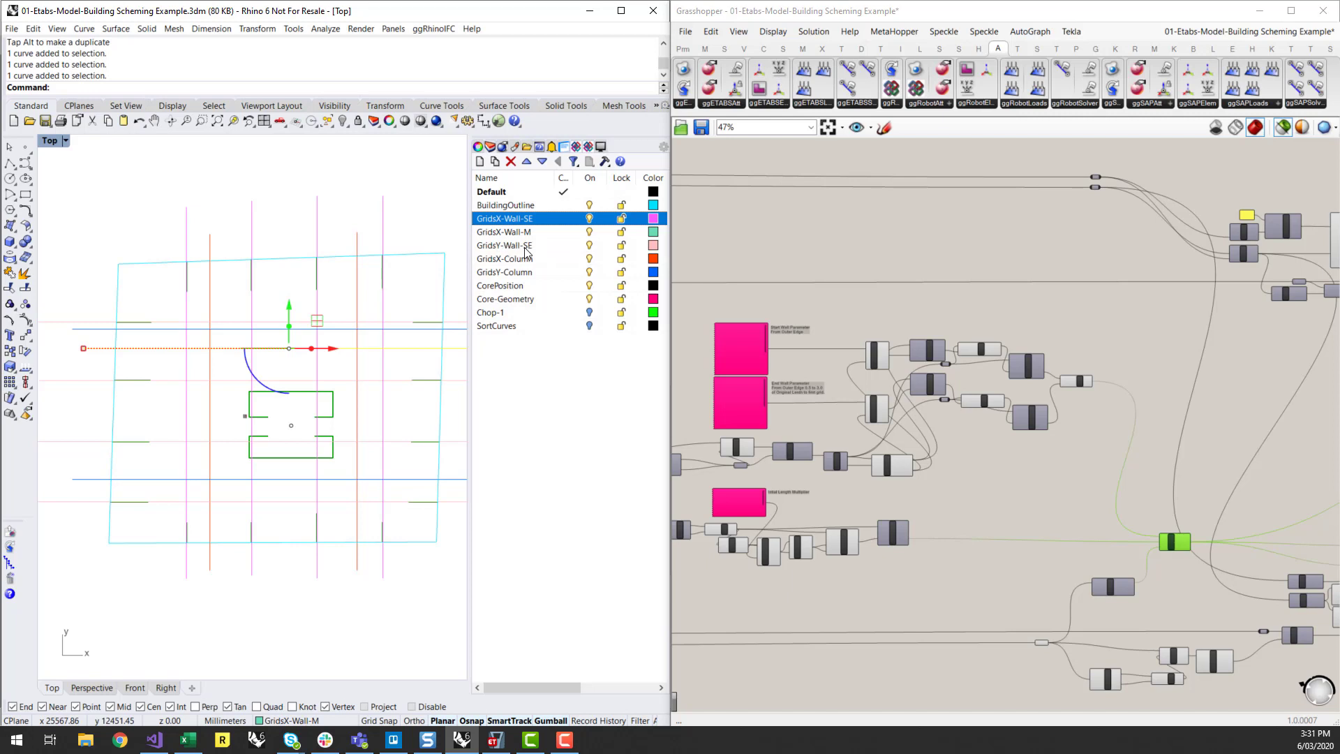
mouse_move(737, 261)
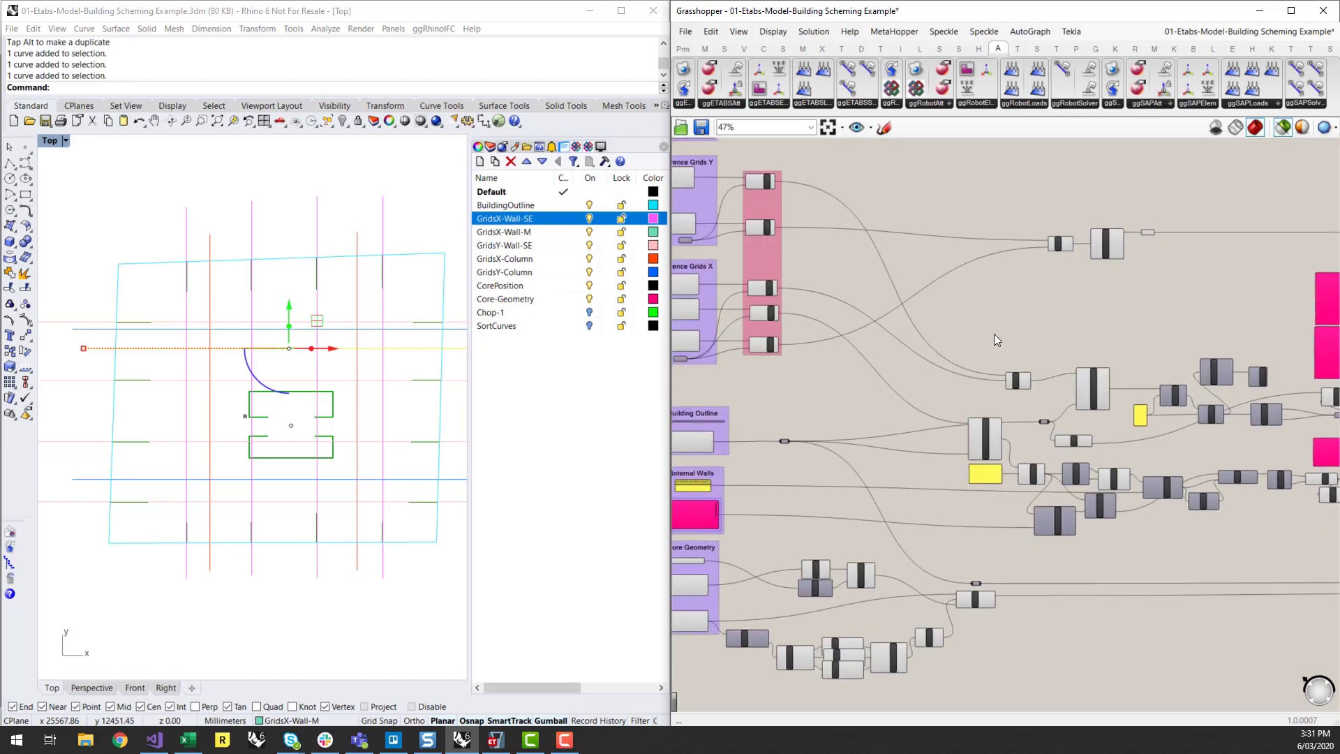
scroll("down", 3)
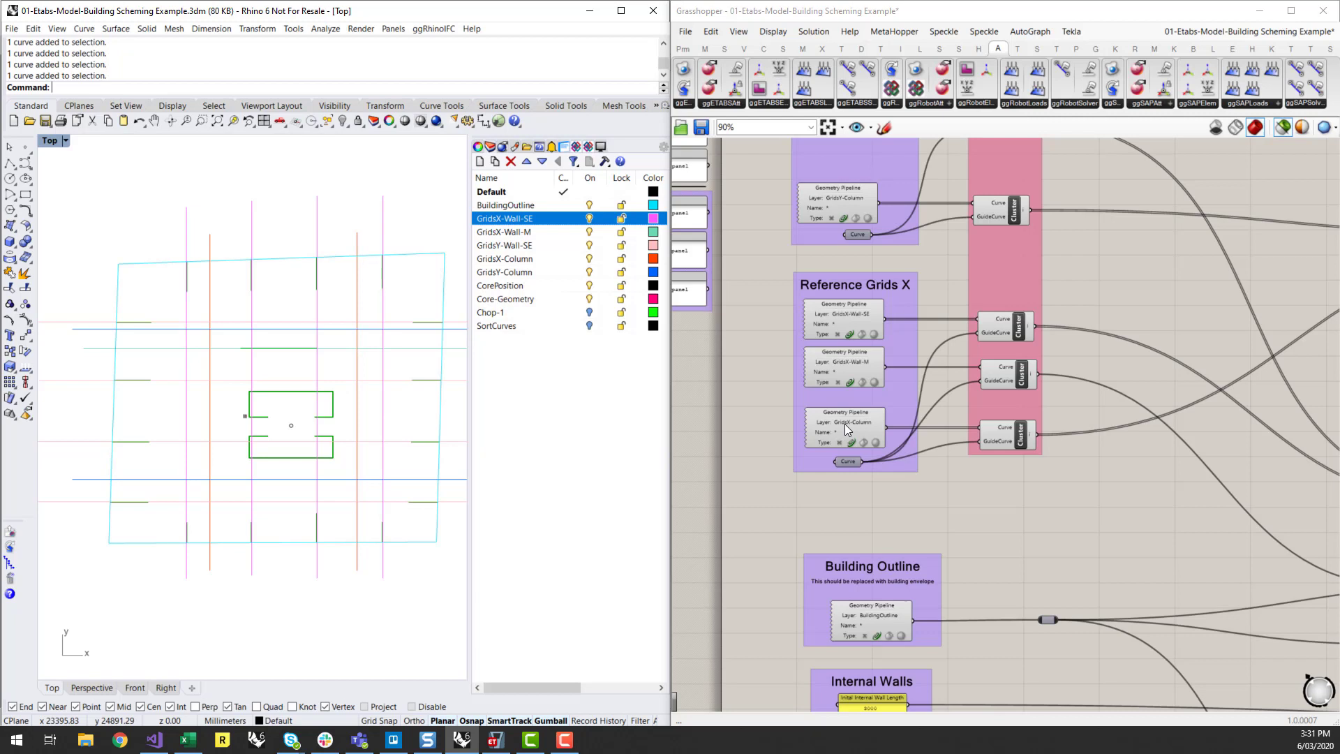
left_click(844, 424)
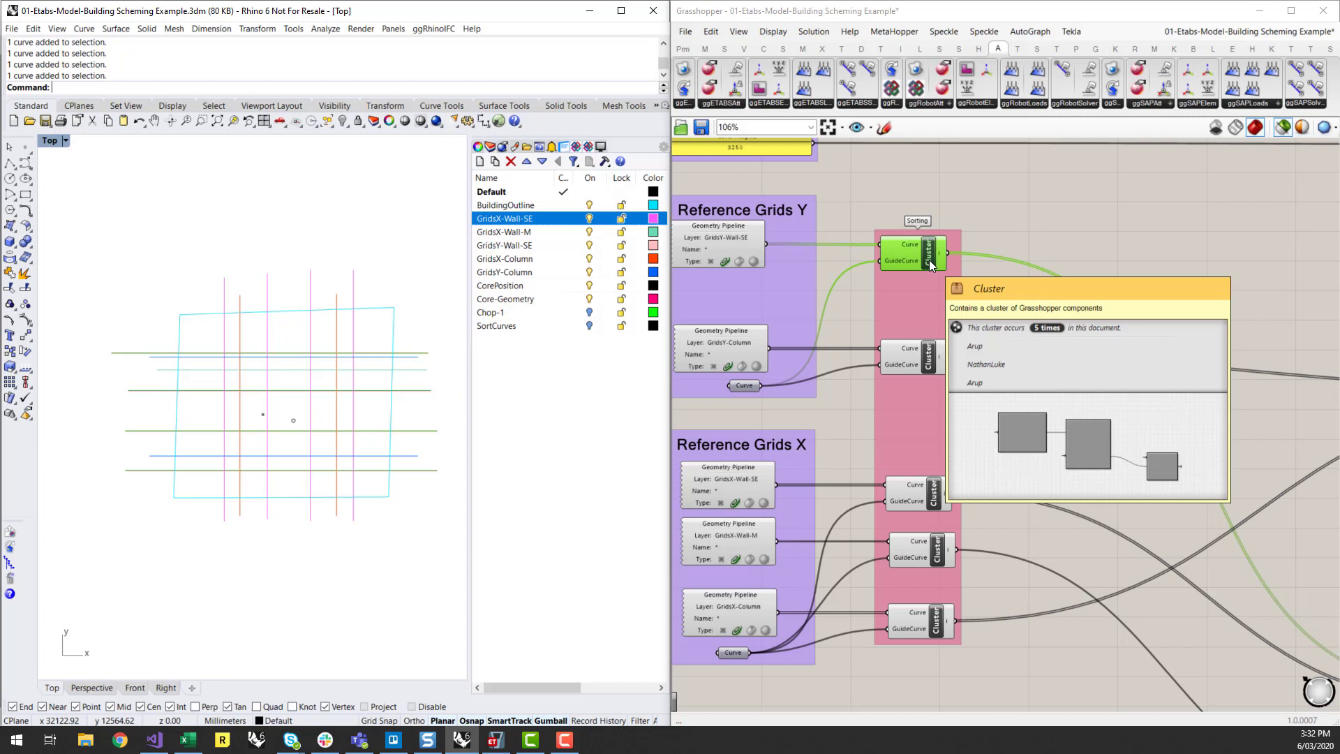
mouse_move(939, 357)
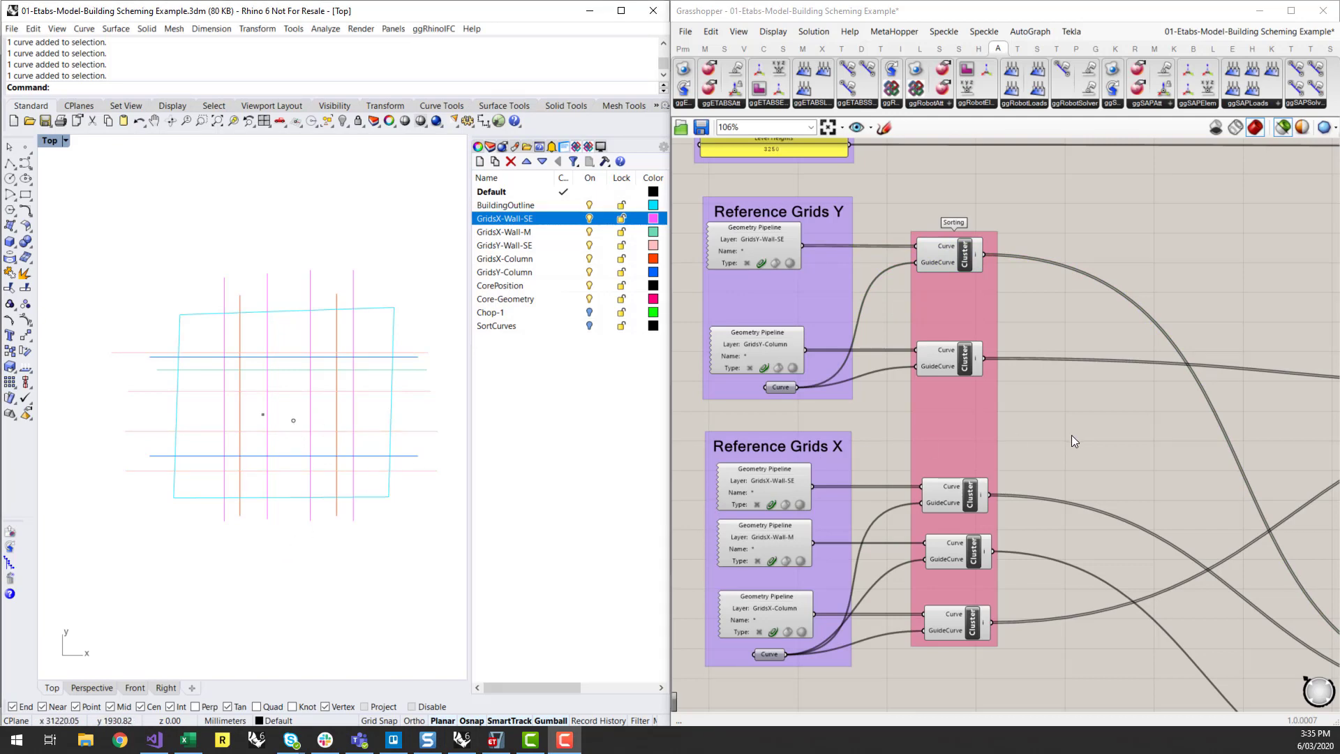
Step: Select the spare core outline curves, check the CorePosition layer and the Core Geometry group
scroll("down", 3)
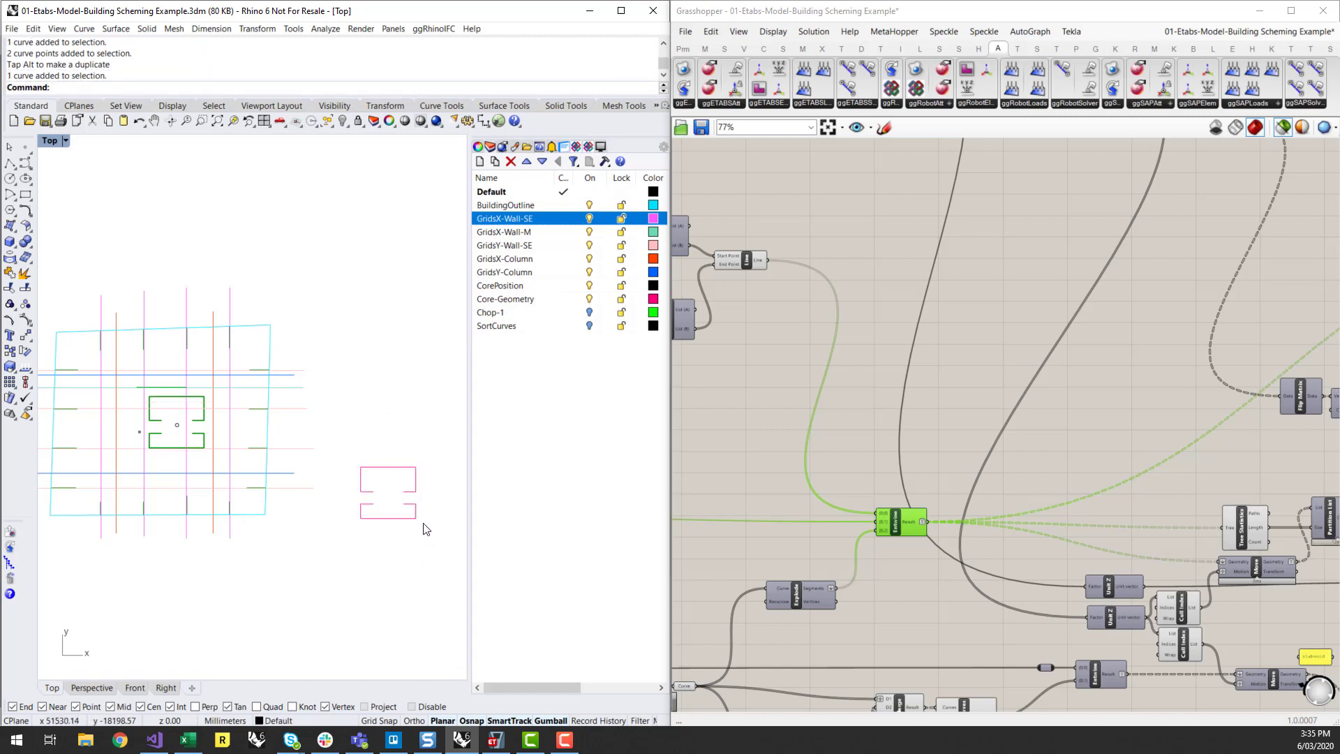
left_click(387, 476)
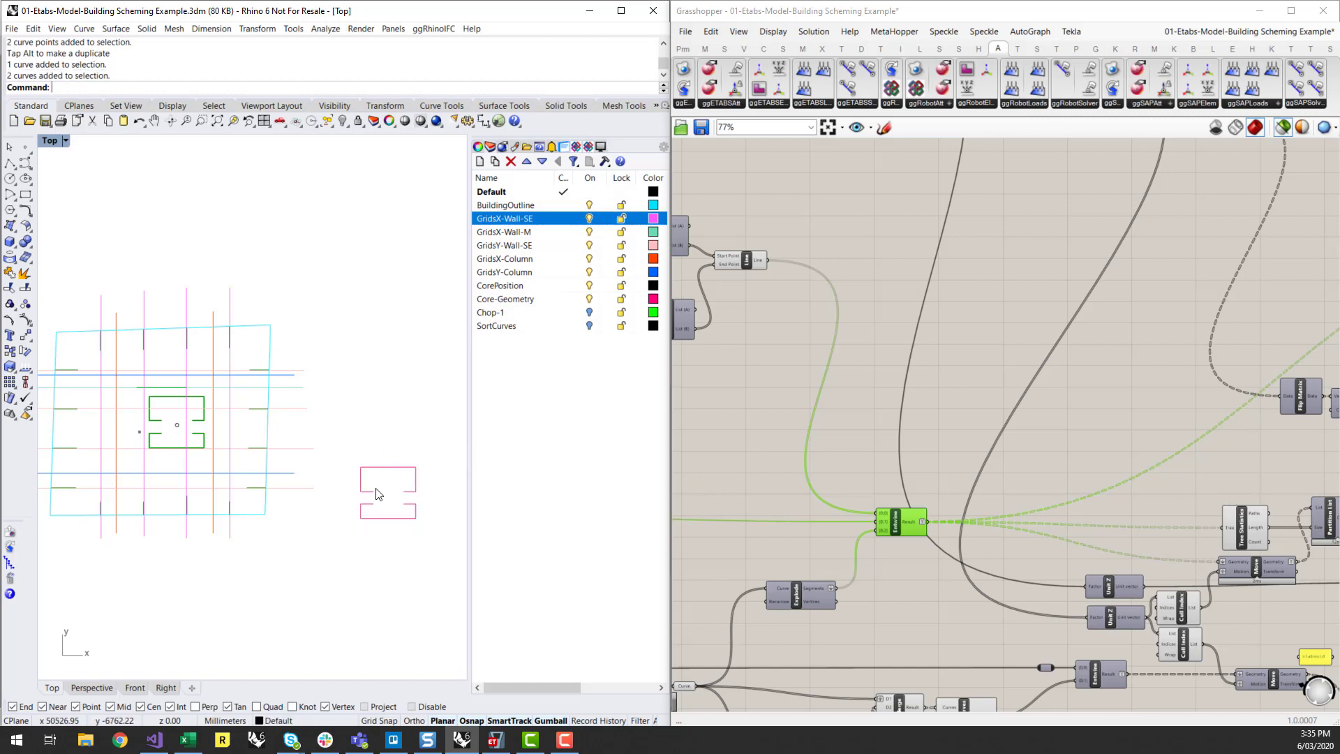
left_click(387, 482)
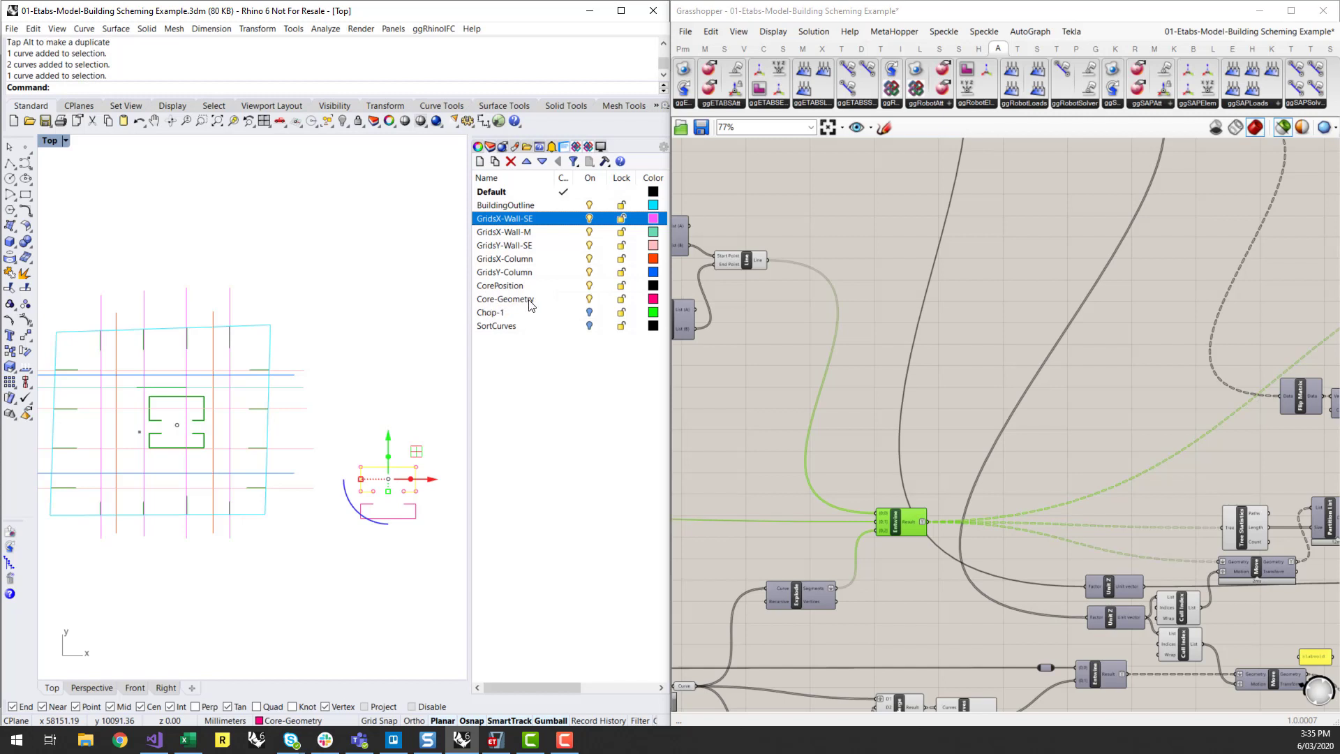
left_click(500, 285)
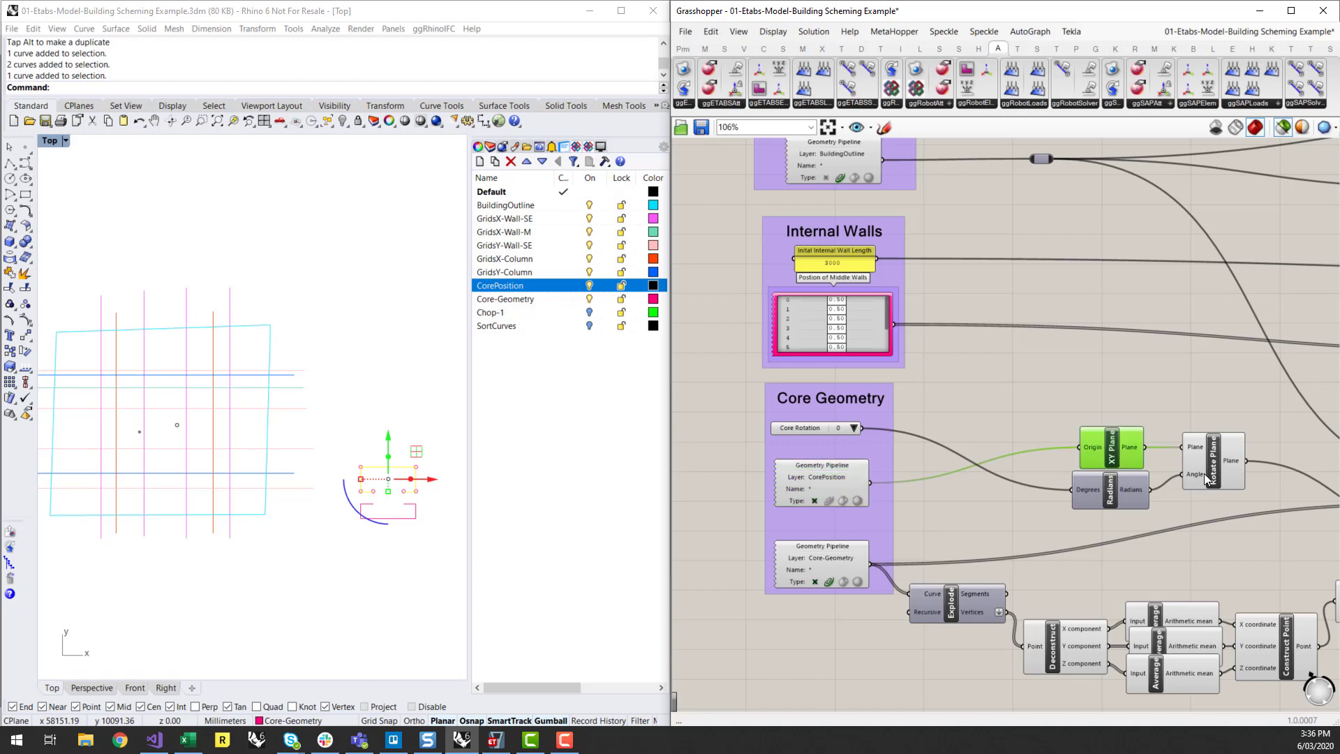
mouse_move(852, 428)
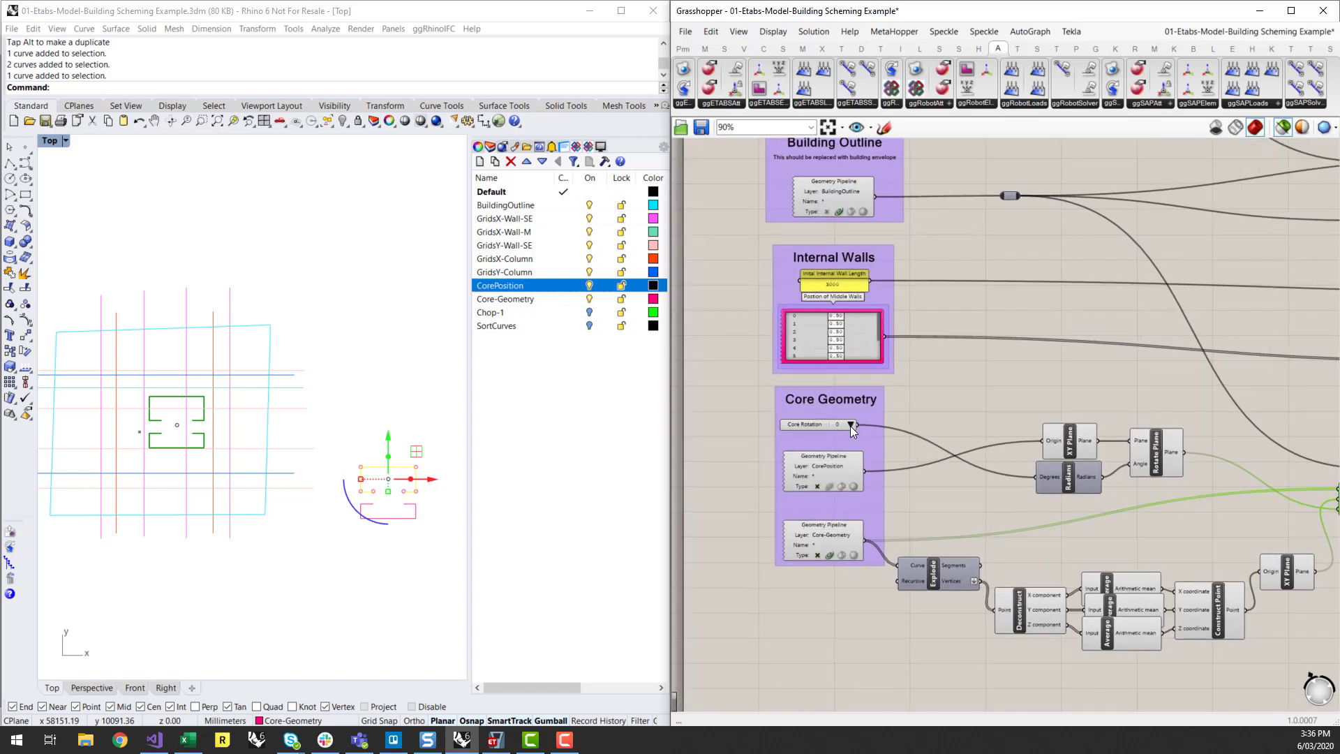
left_click_drag(829, 424, 850, 424)
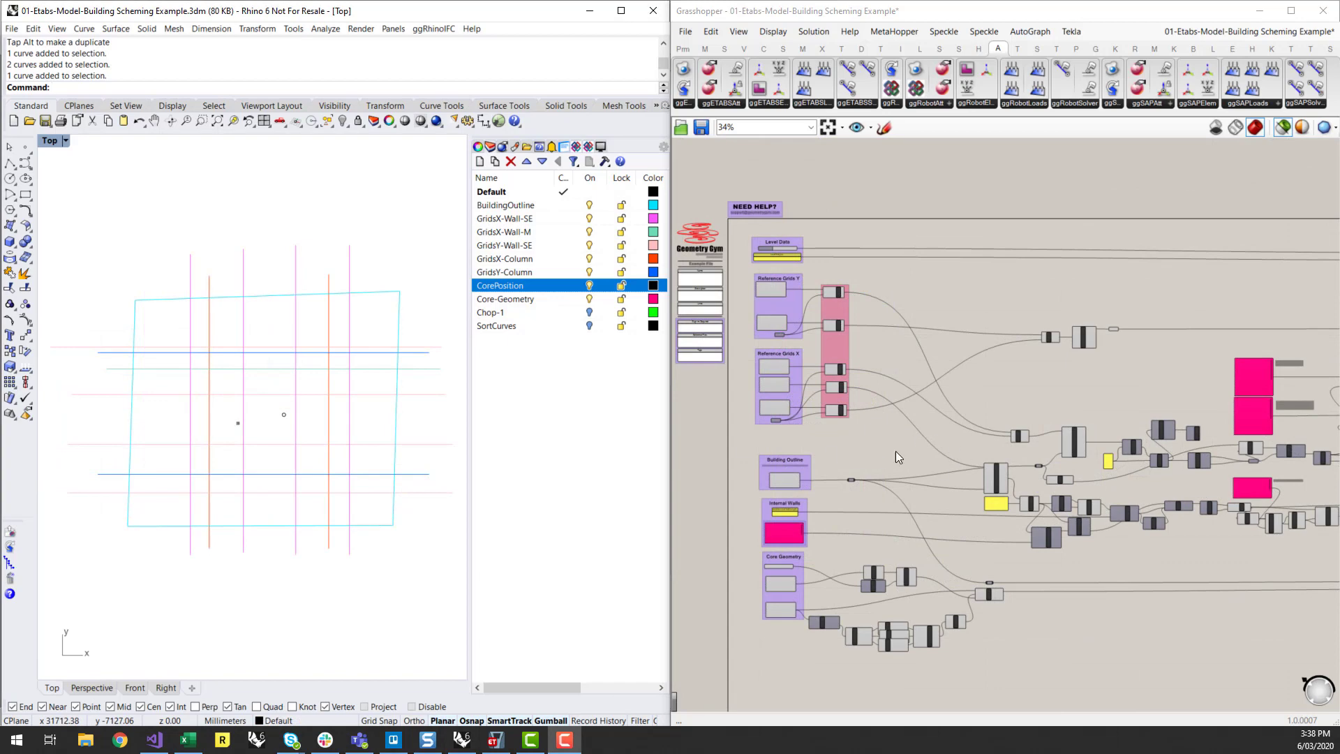
Step: Place a trial copy of the wall pieces, then undo it to keep the wall layout unchanged
scroll("down", 3)
type("Copy")
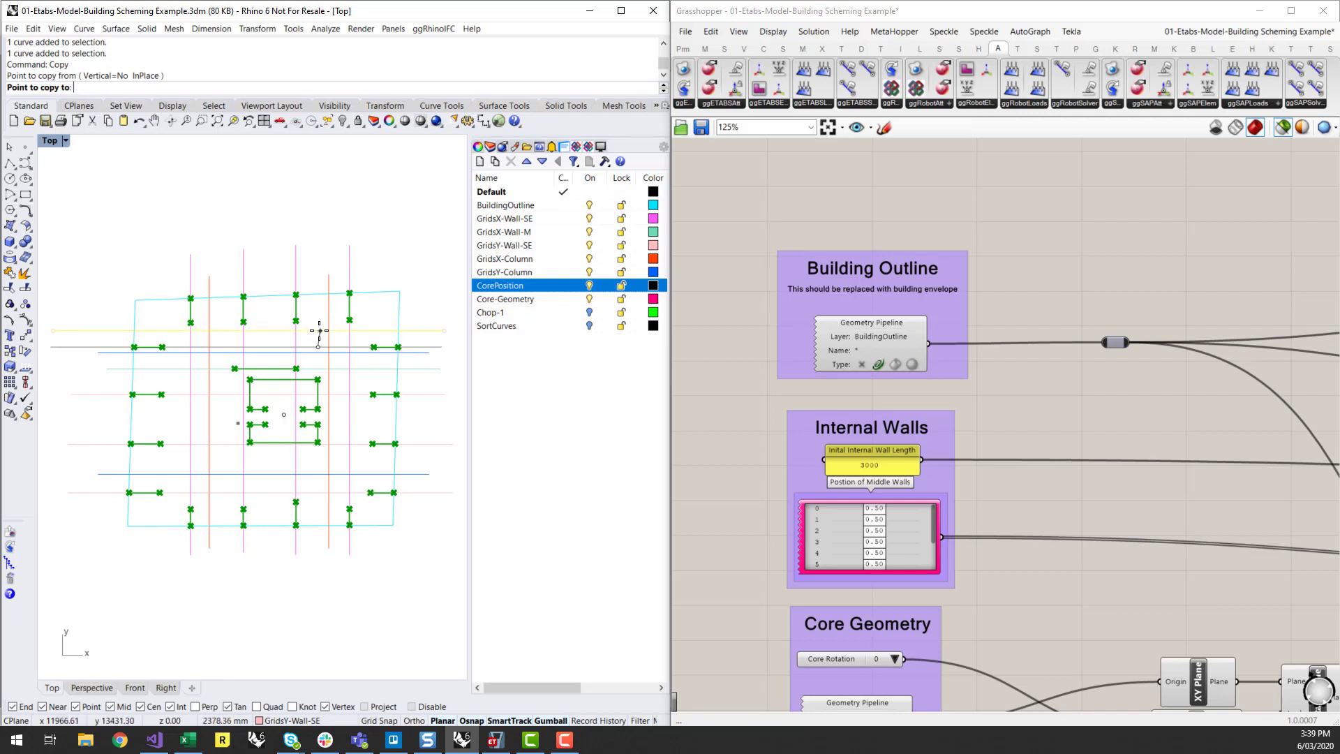
mouse_move(431, 298)
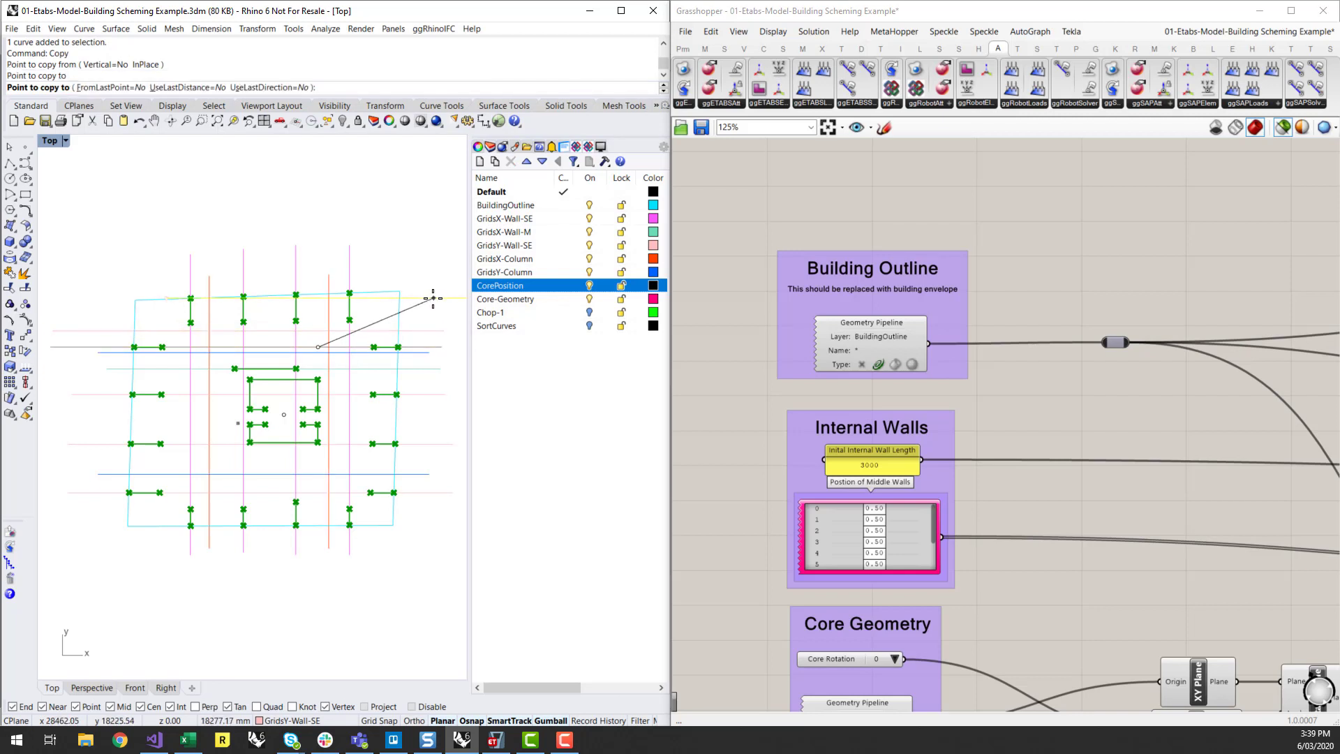
left_click(435, 345)
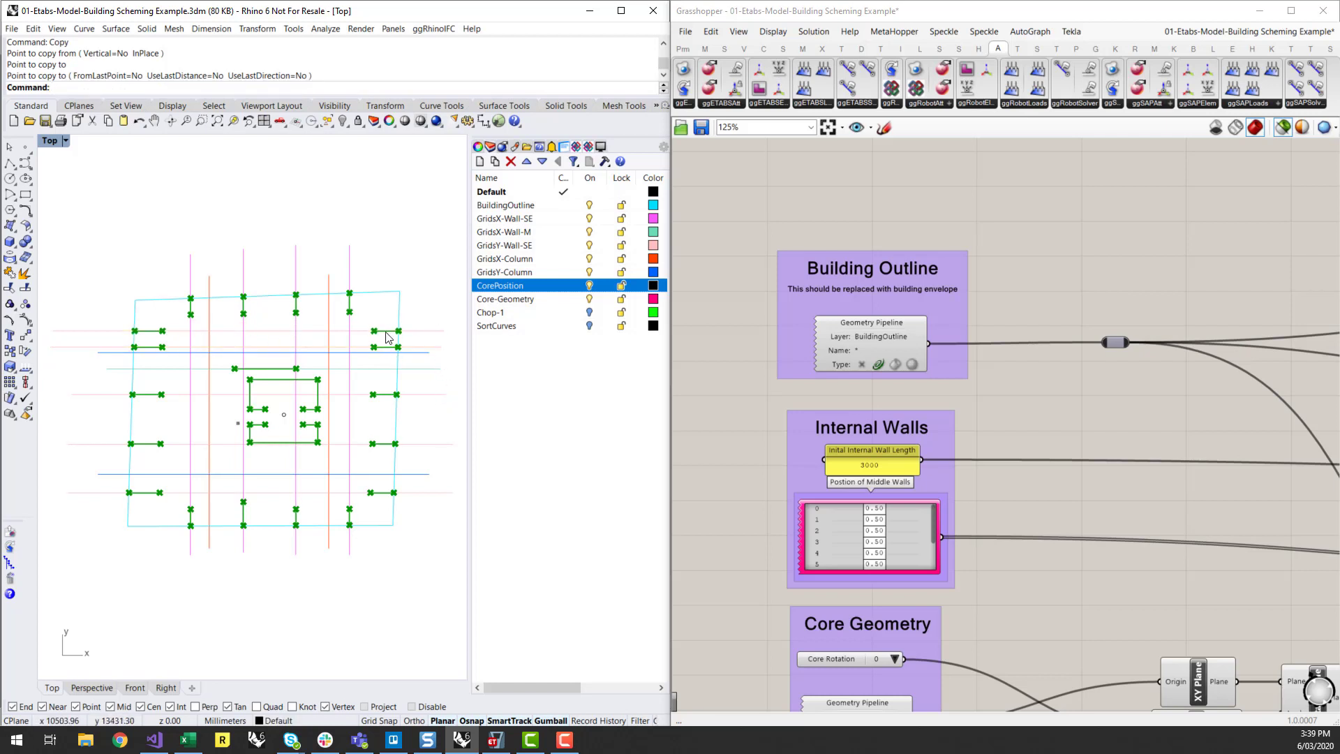
mouse_move(371, 359)
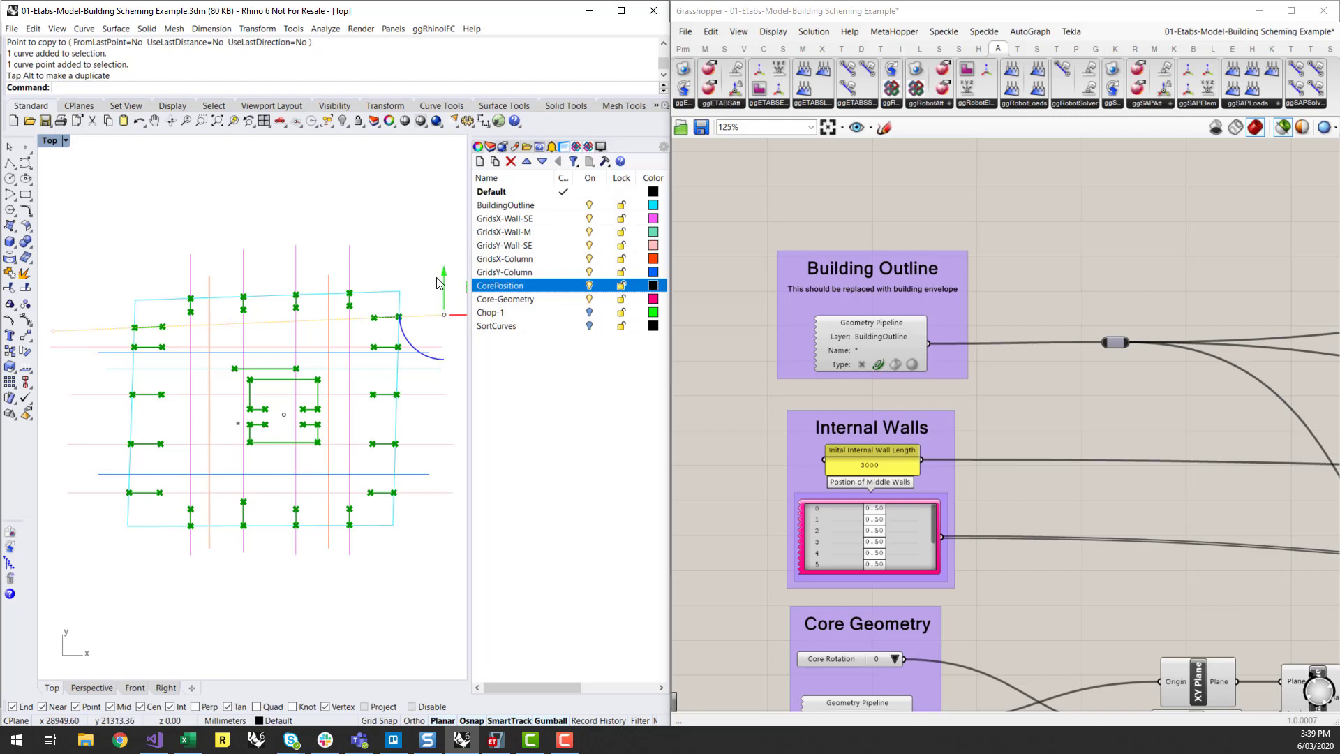
key("ctrl+z")
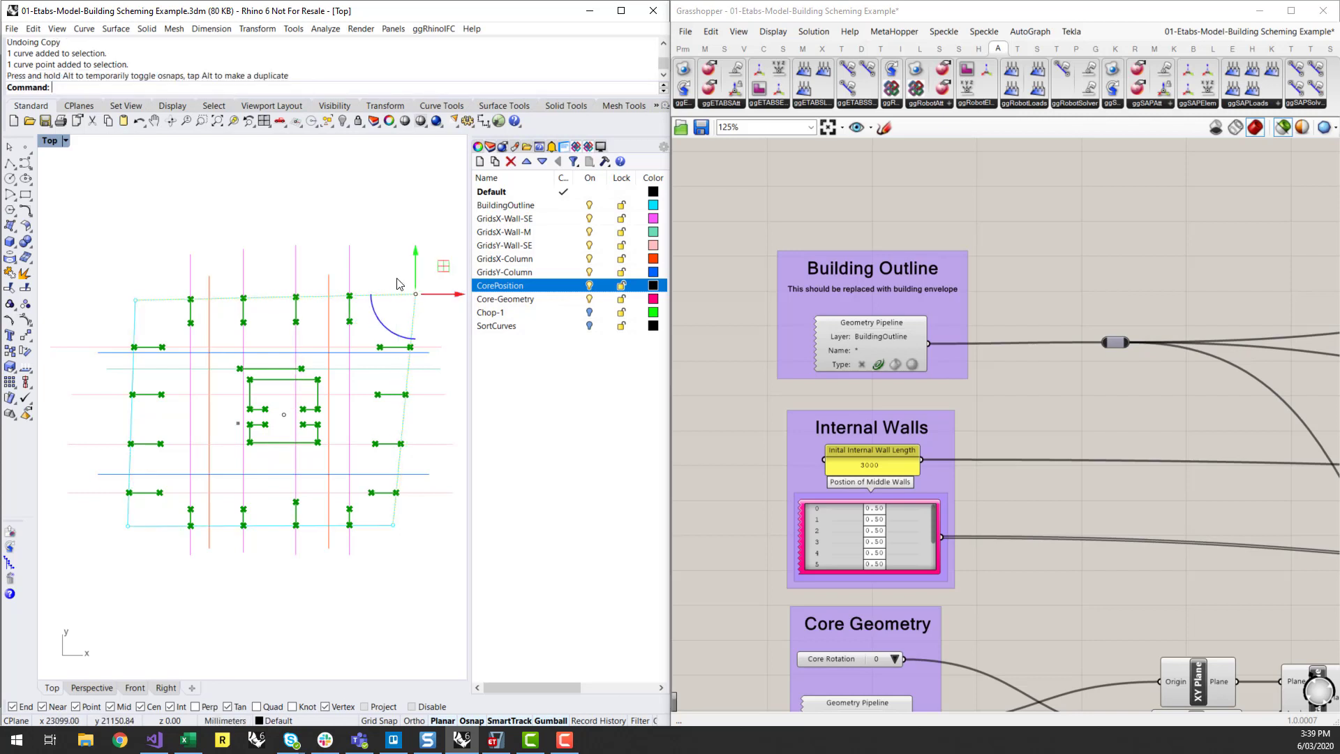
mouse_move(275, 575)
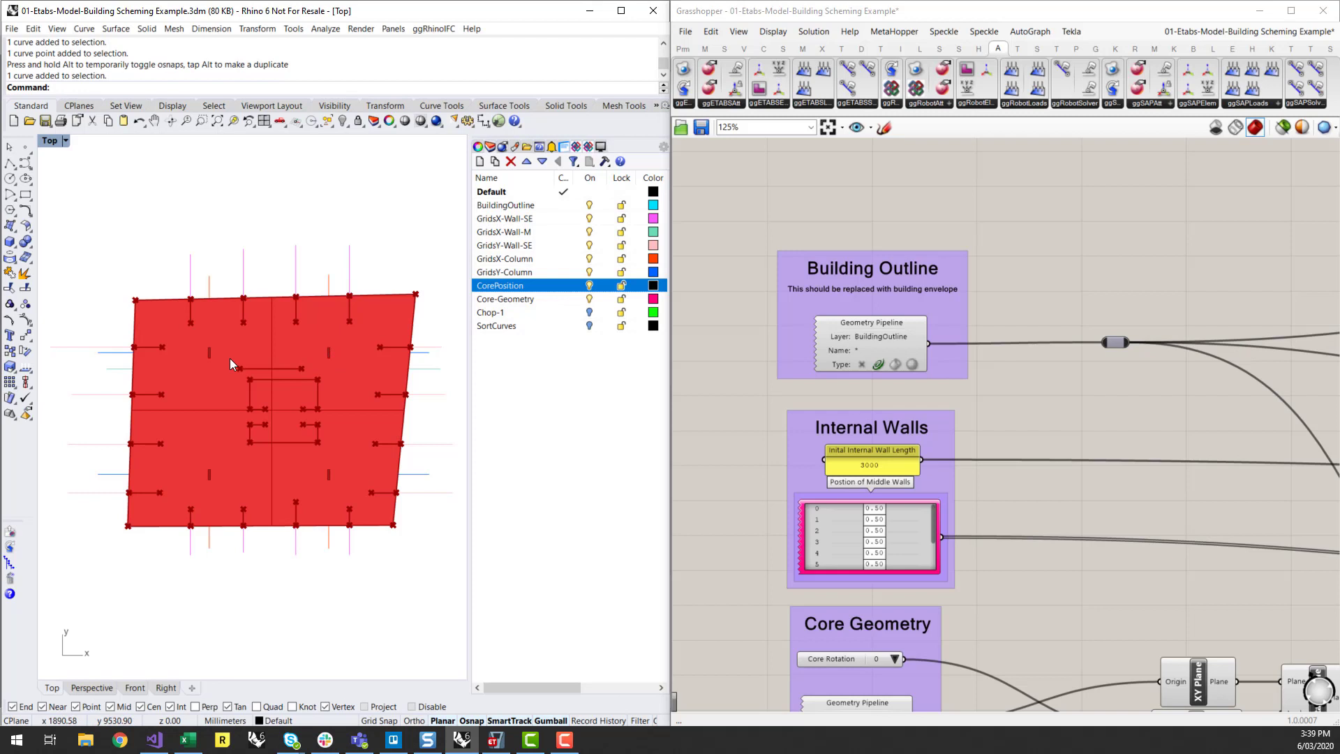
mouse_move(375, 473)
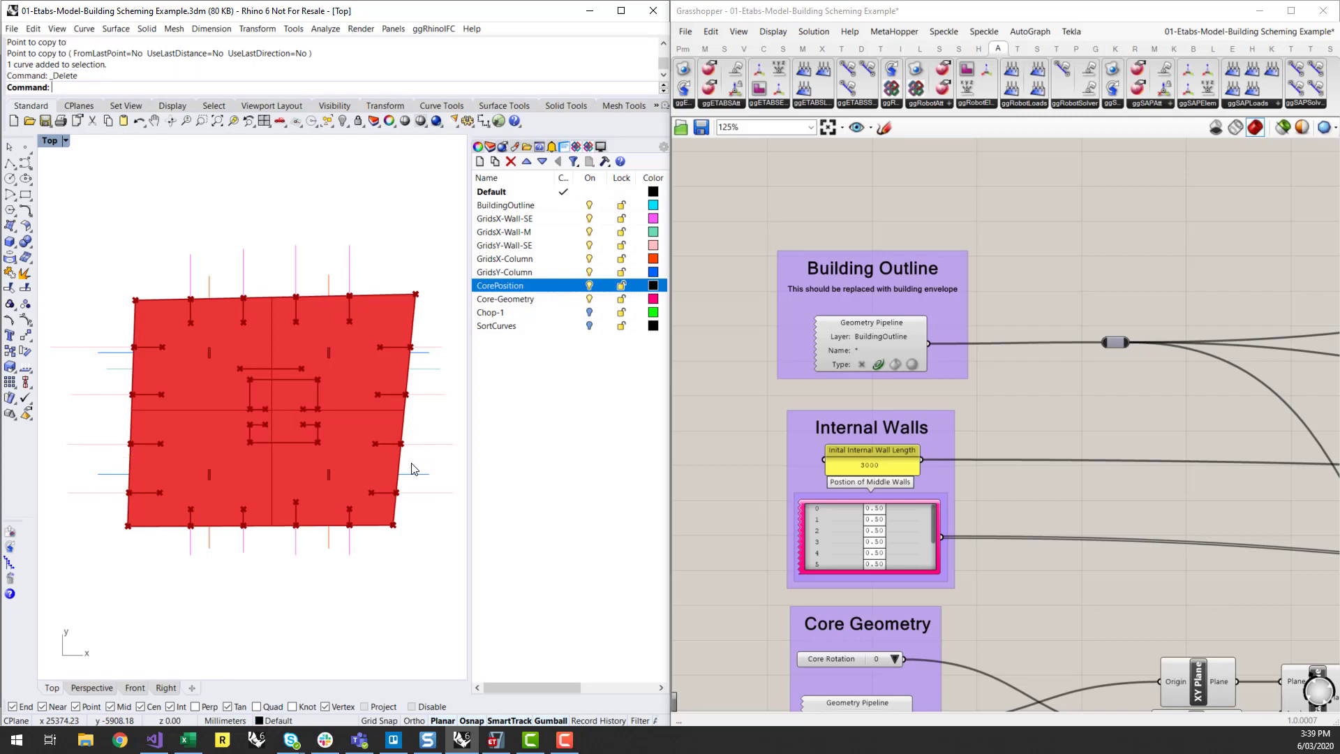
mouse_move(292, 374)
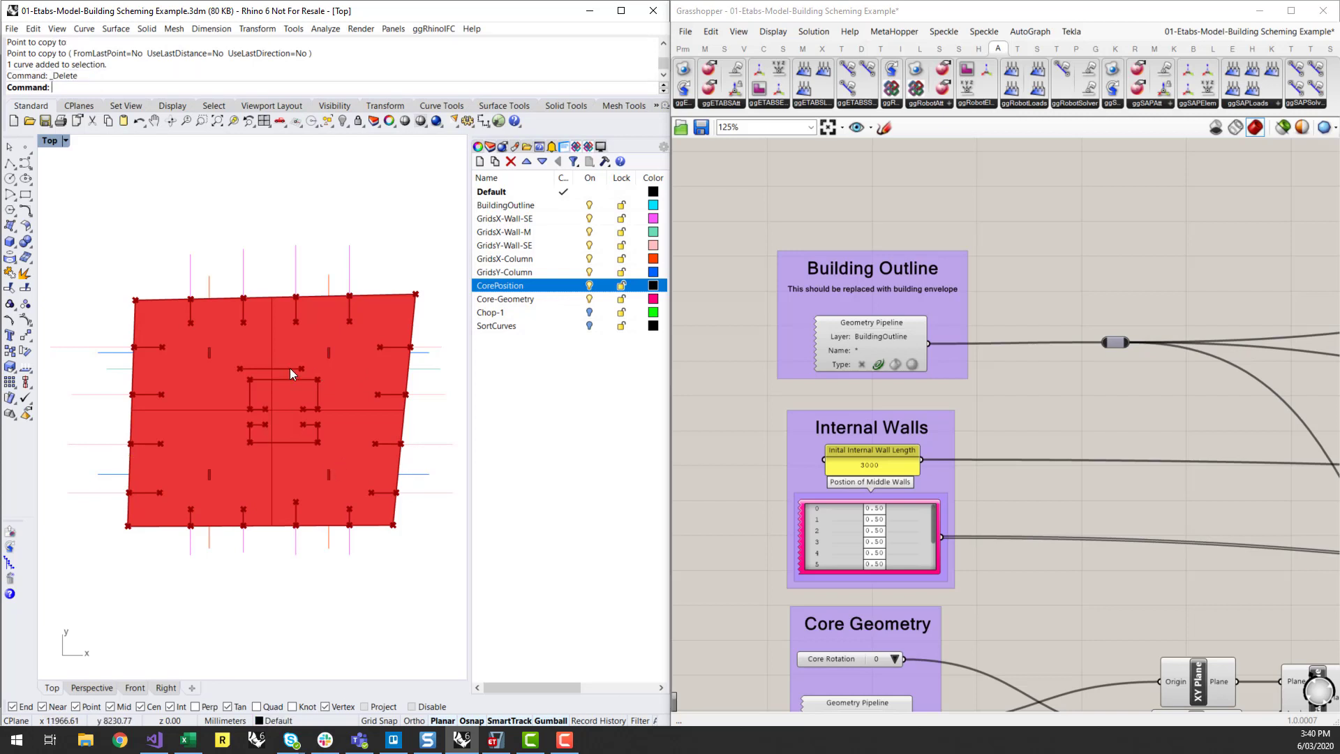
mouse_move(431, 381)
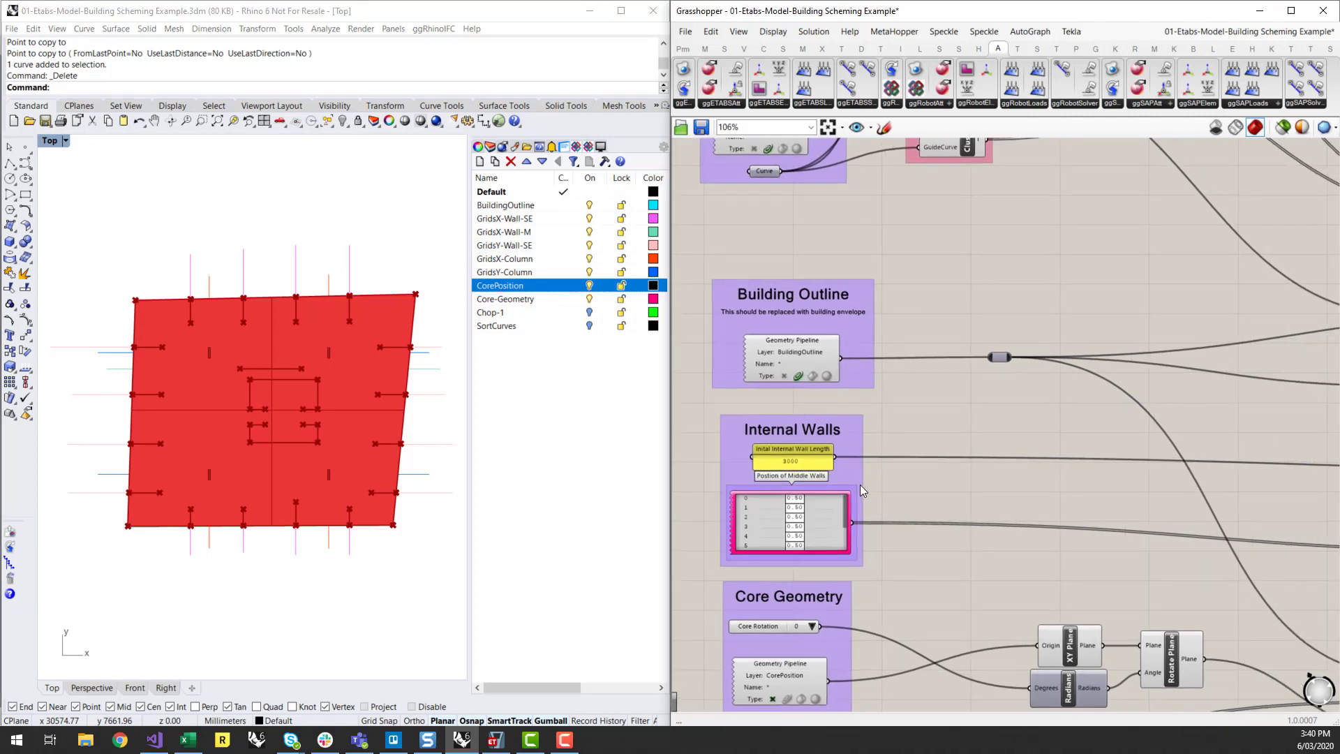
Step: Edit the first wall parameter value to 1.1 in the Start/End Wall Parameter panels
scroll("down", 3)
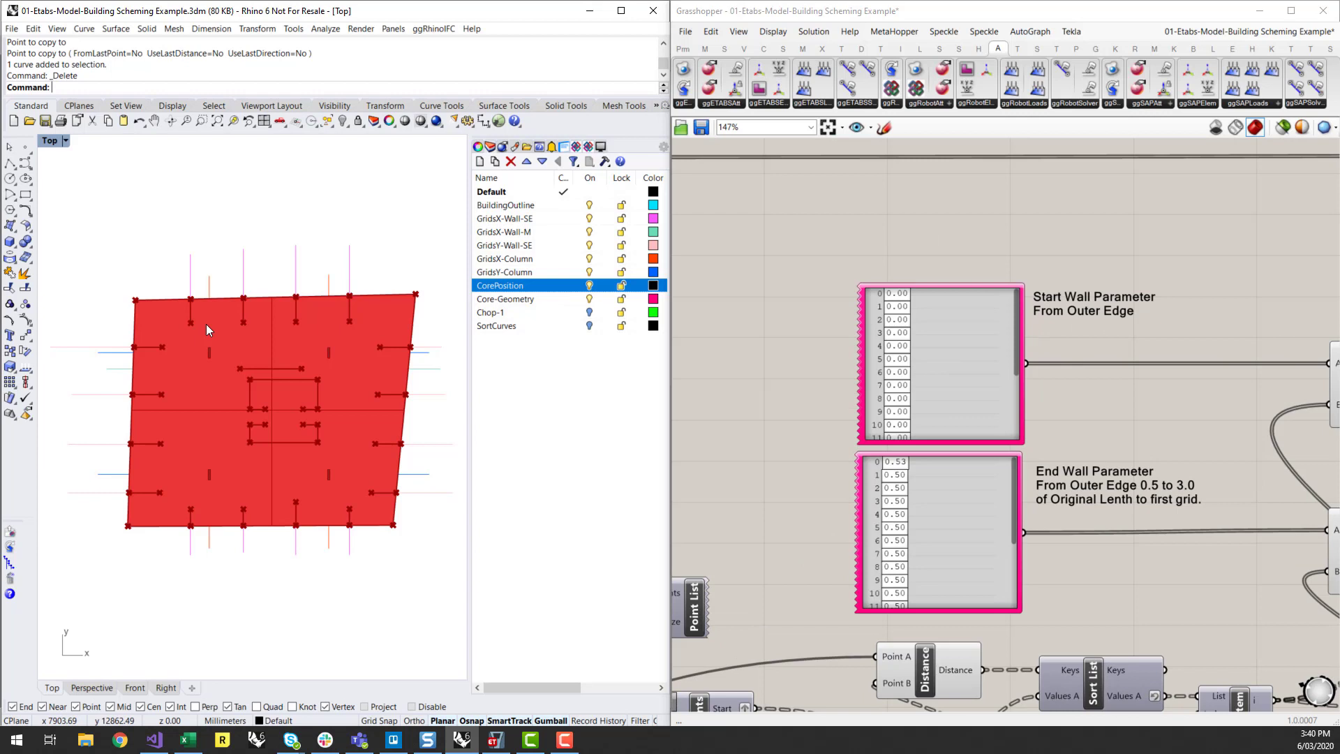
mouse_move(386, 355)
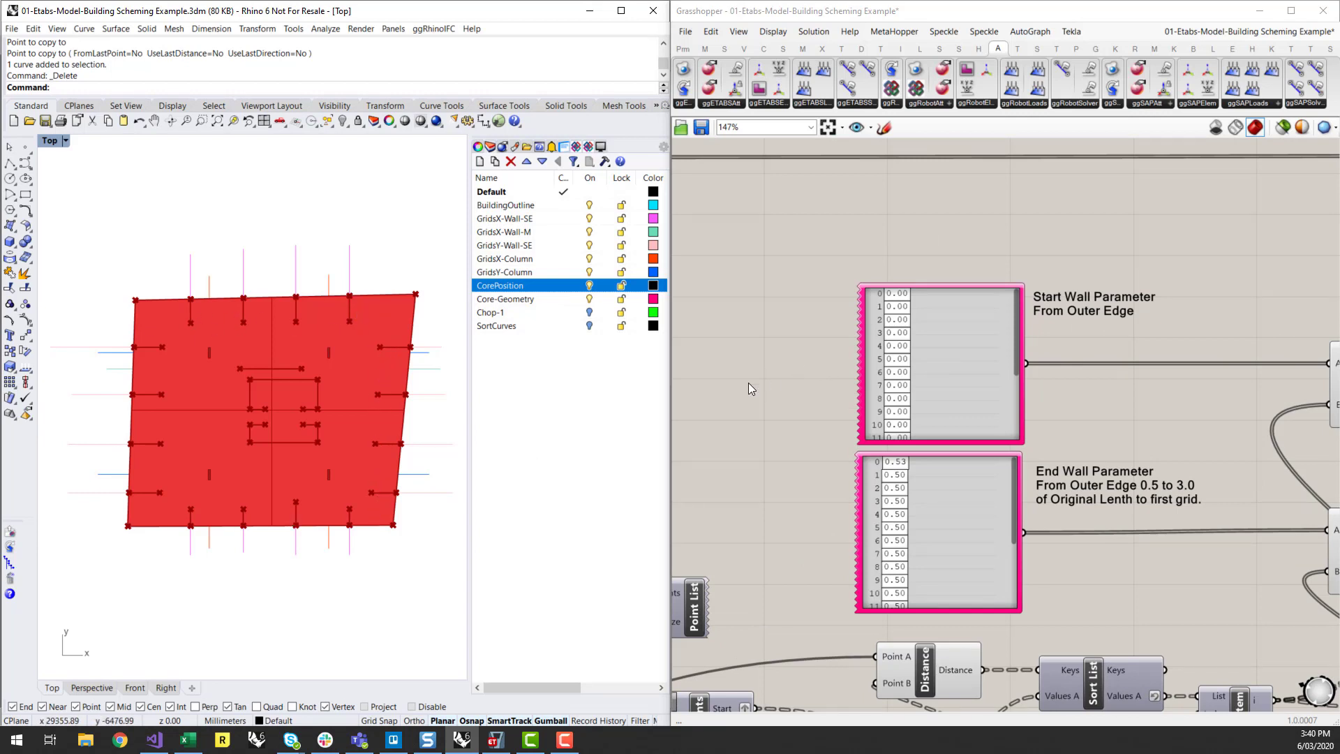
mouse_move(899, 325)
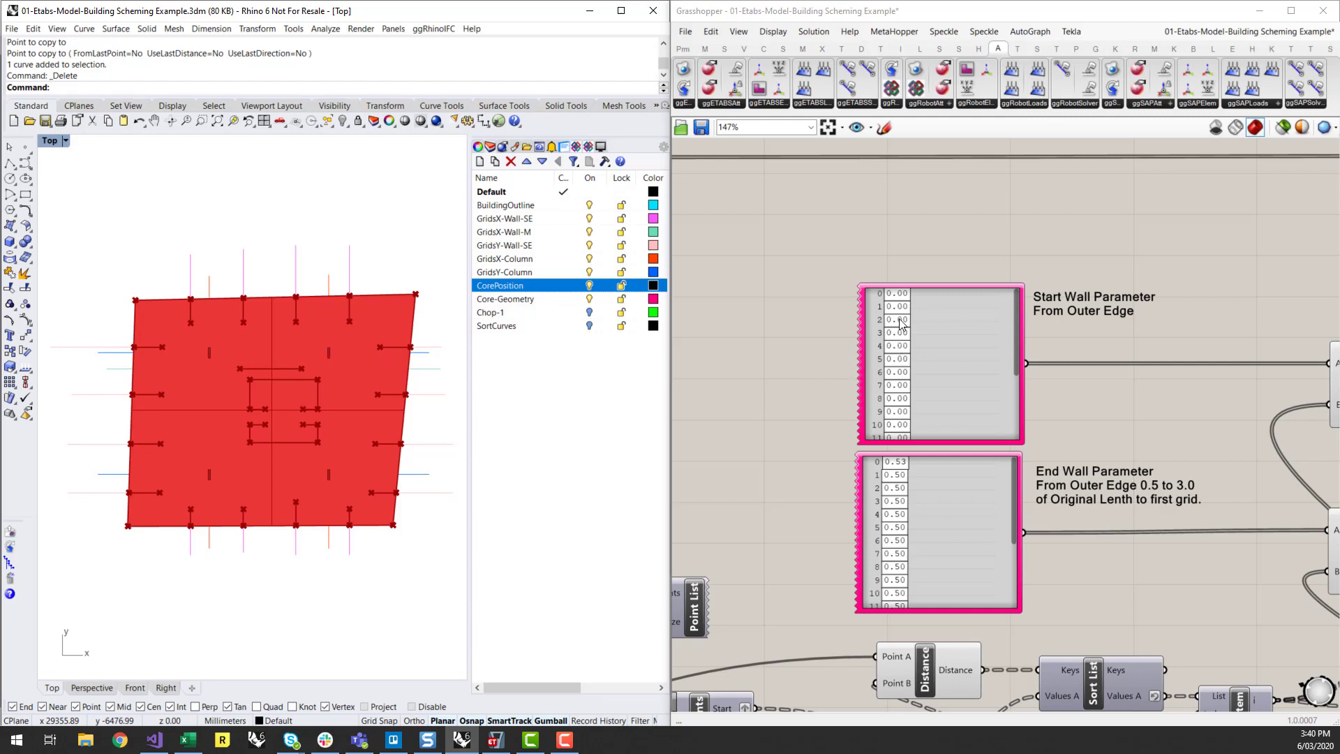
mouse_move(899, 300)
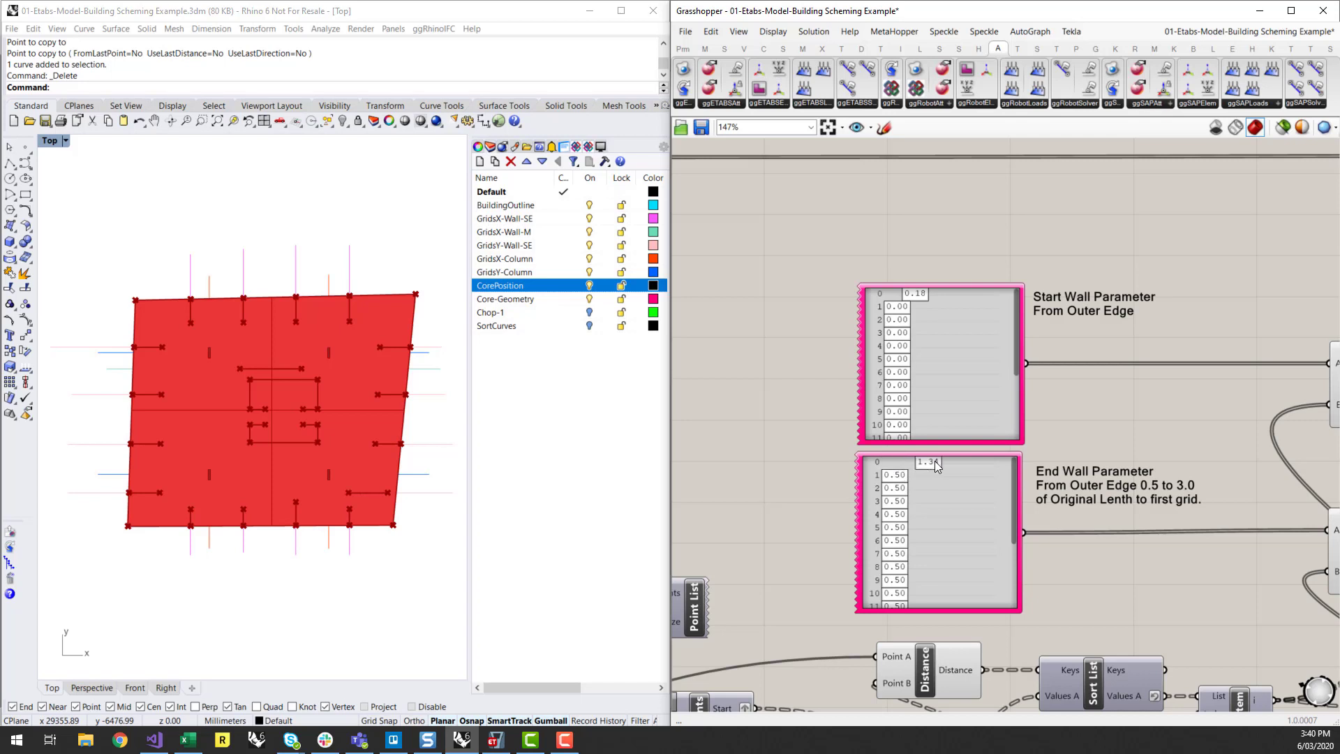
type("1.1")
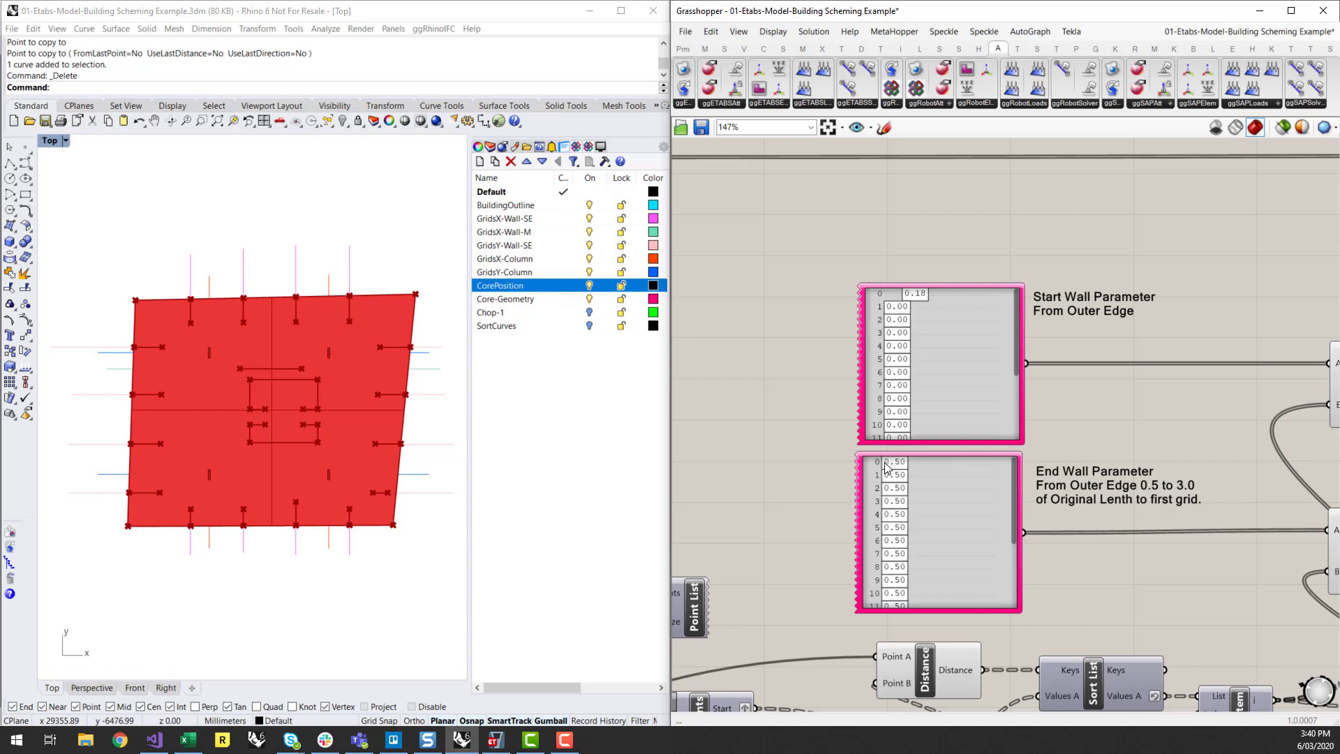
scroll("down", 3)
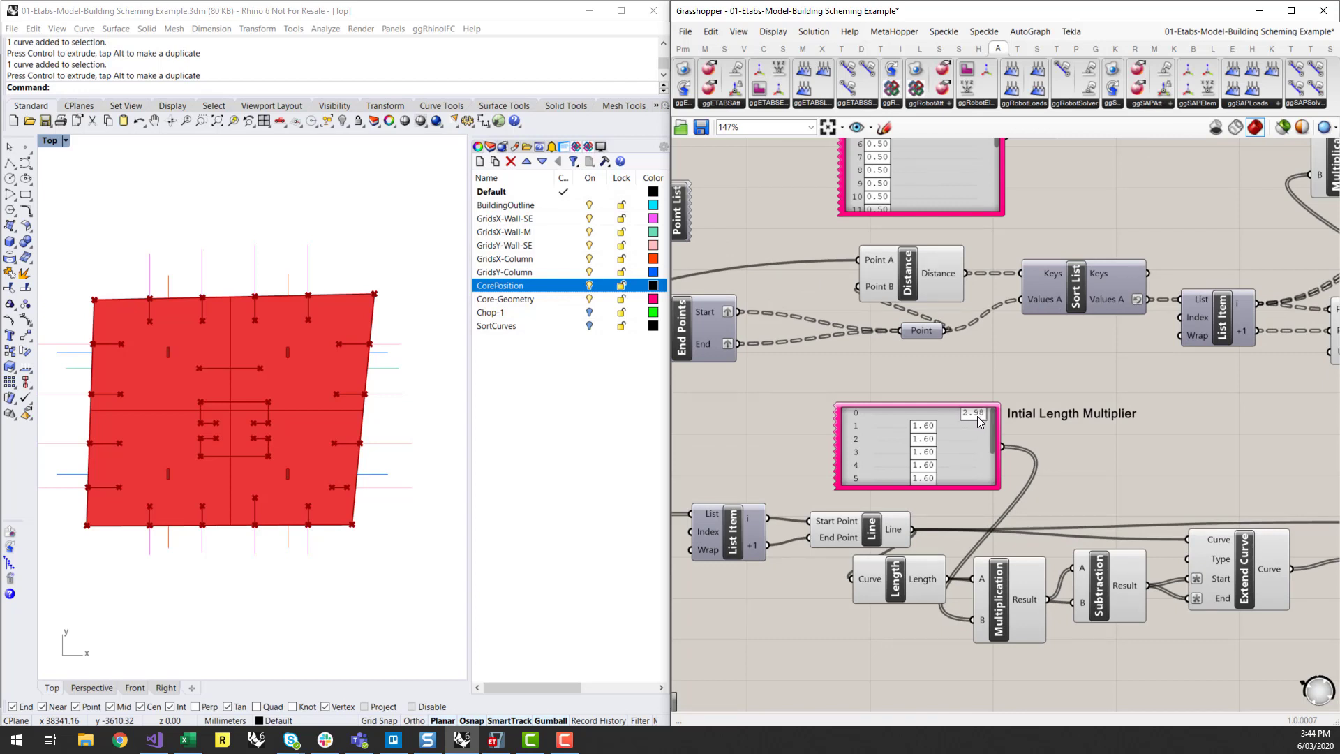
Step: Scroll the canvas to the Initial Length Multiplier and Internal Walls groups
scroll("down", 3)
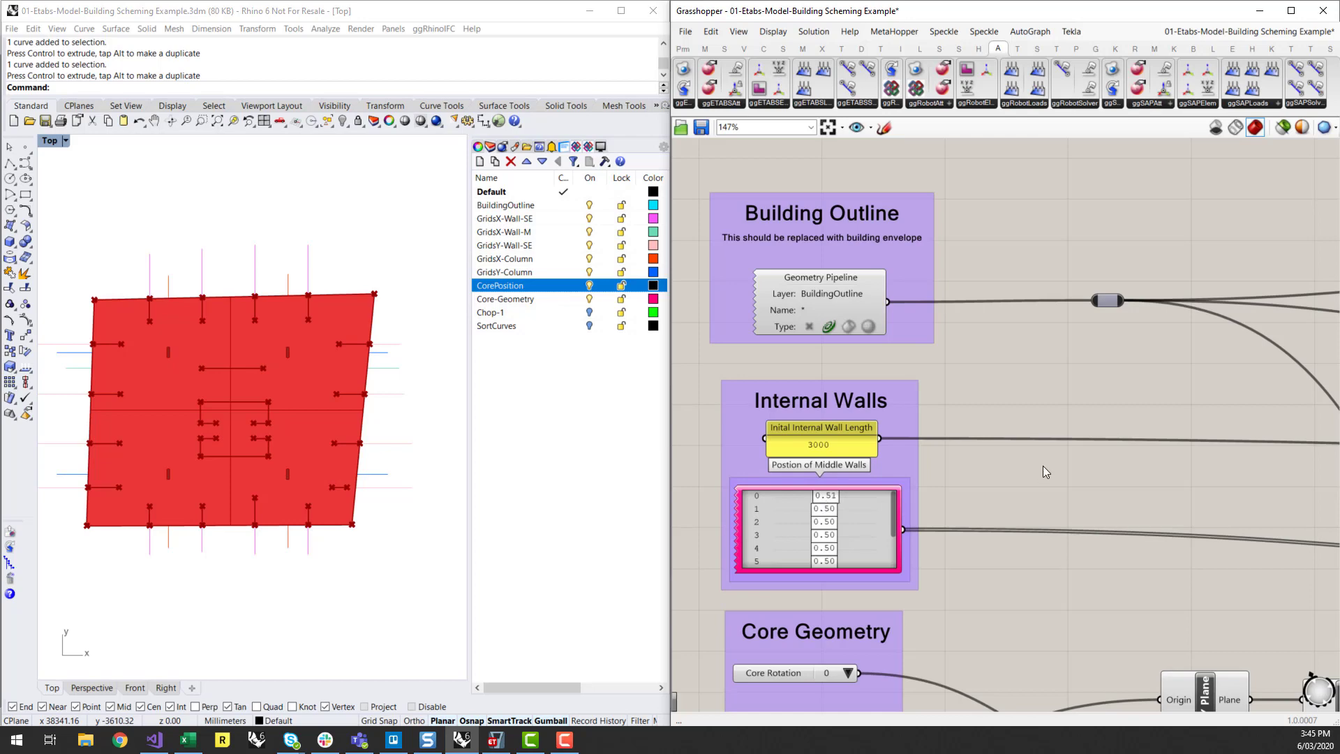
Step: Scroll the canvas up to the Level Data group
scroll("down", 3)
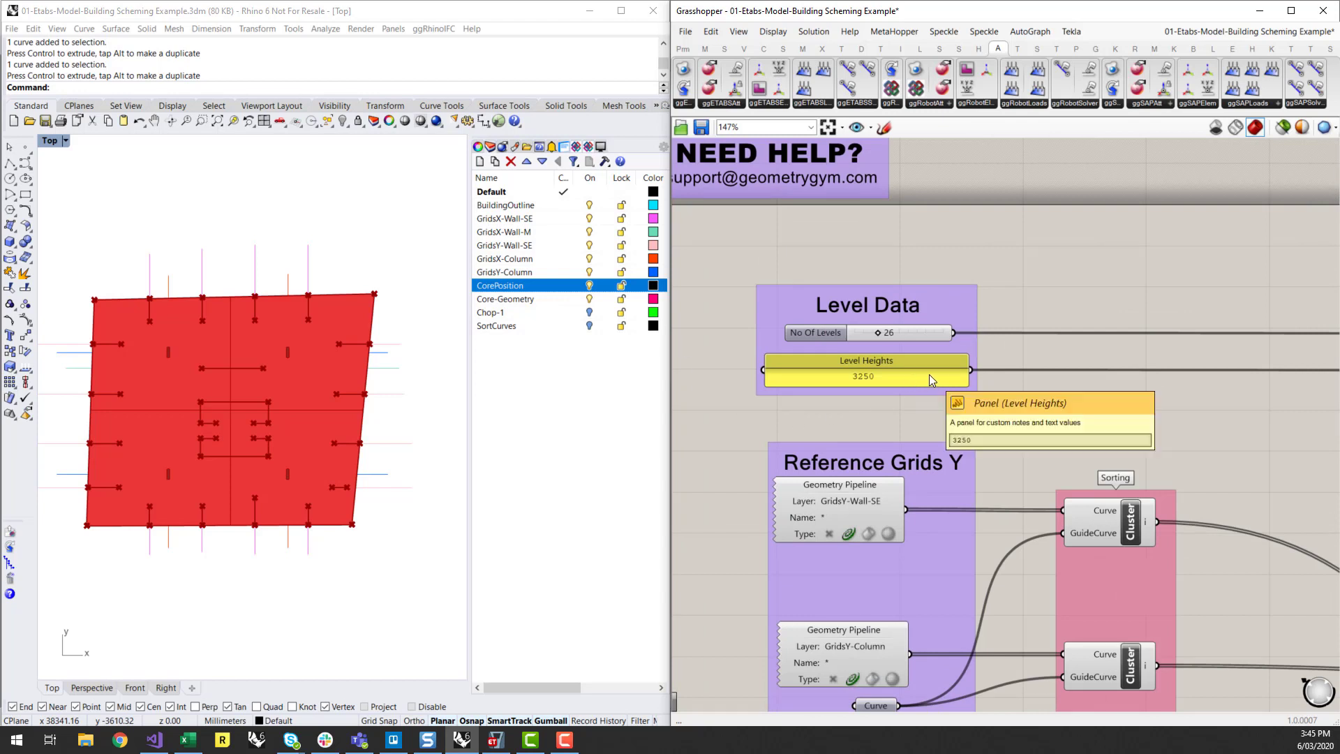
mouse_move(820, 325)
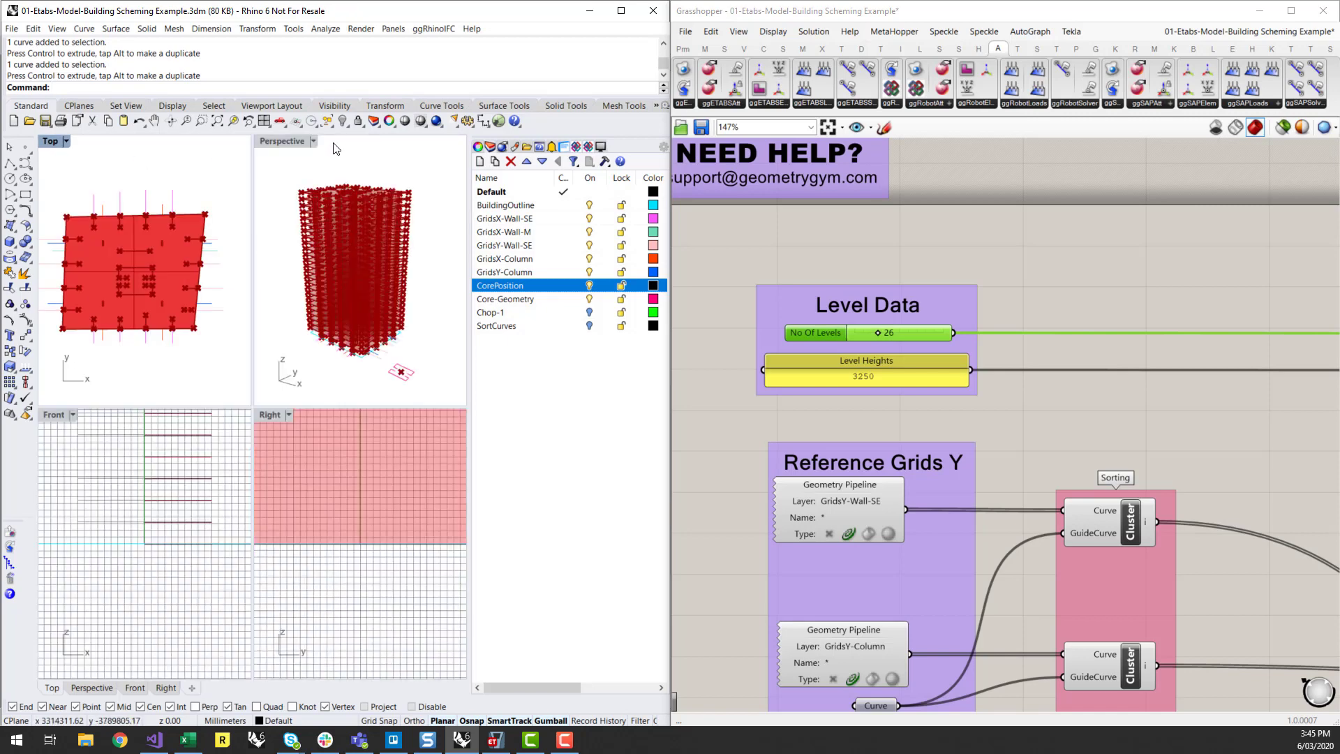
Step: Enlarge the perspective view and raise the number of tower levels to 35
double_click(282, 139)
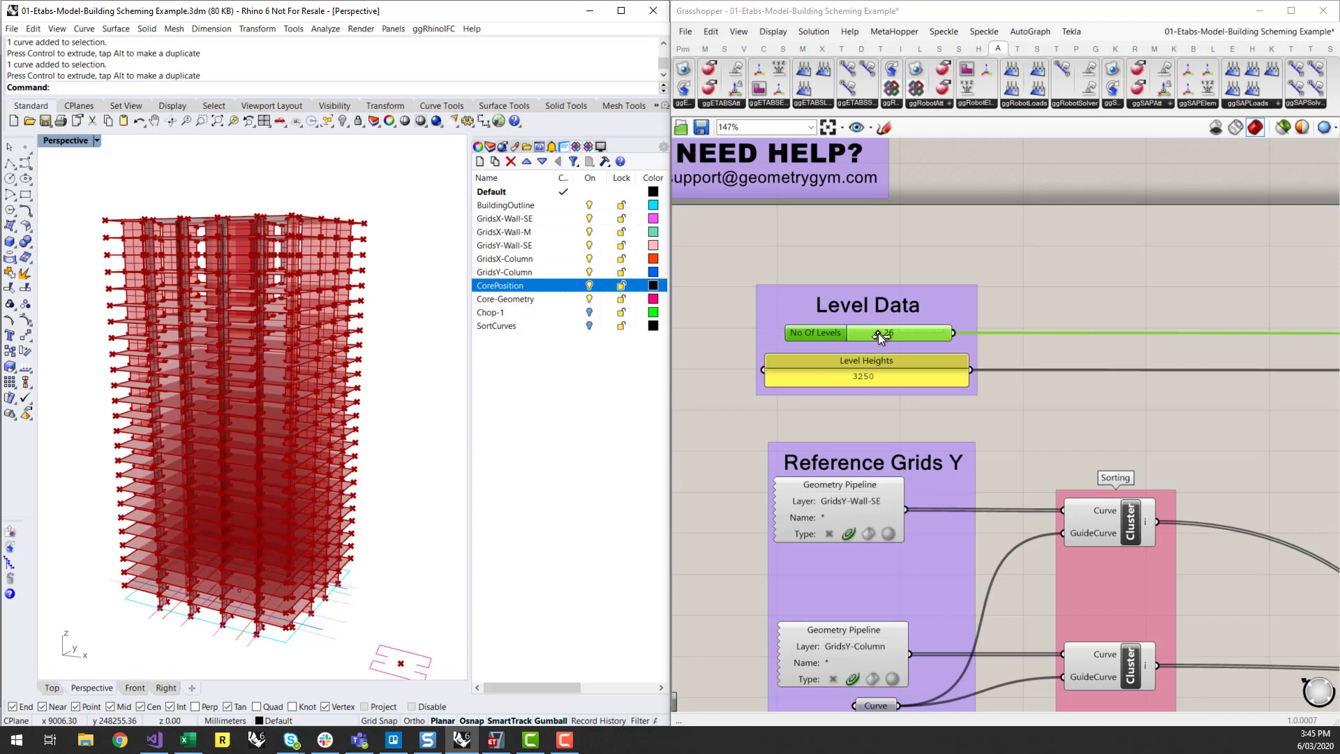
left_click_drag(871, 334, 901, 333)
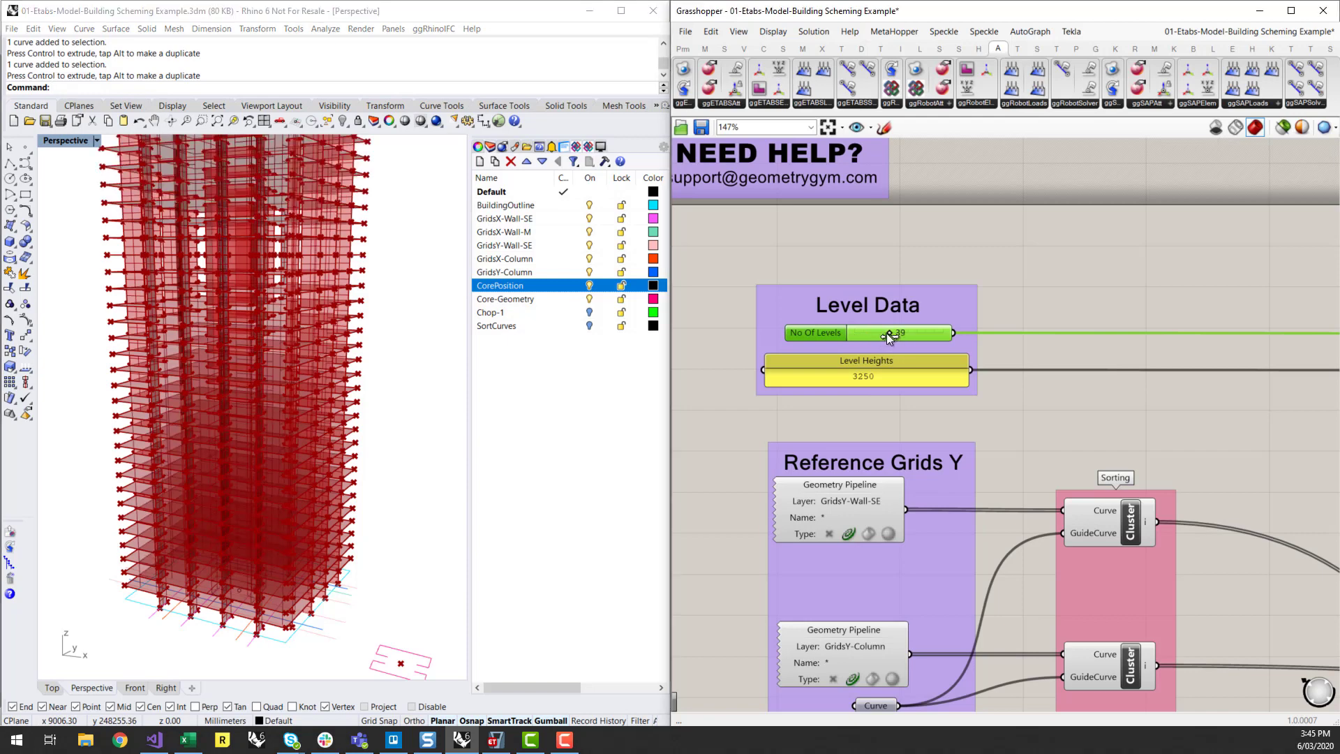
left_click_drag(897, 332, 885, 332)
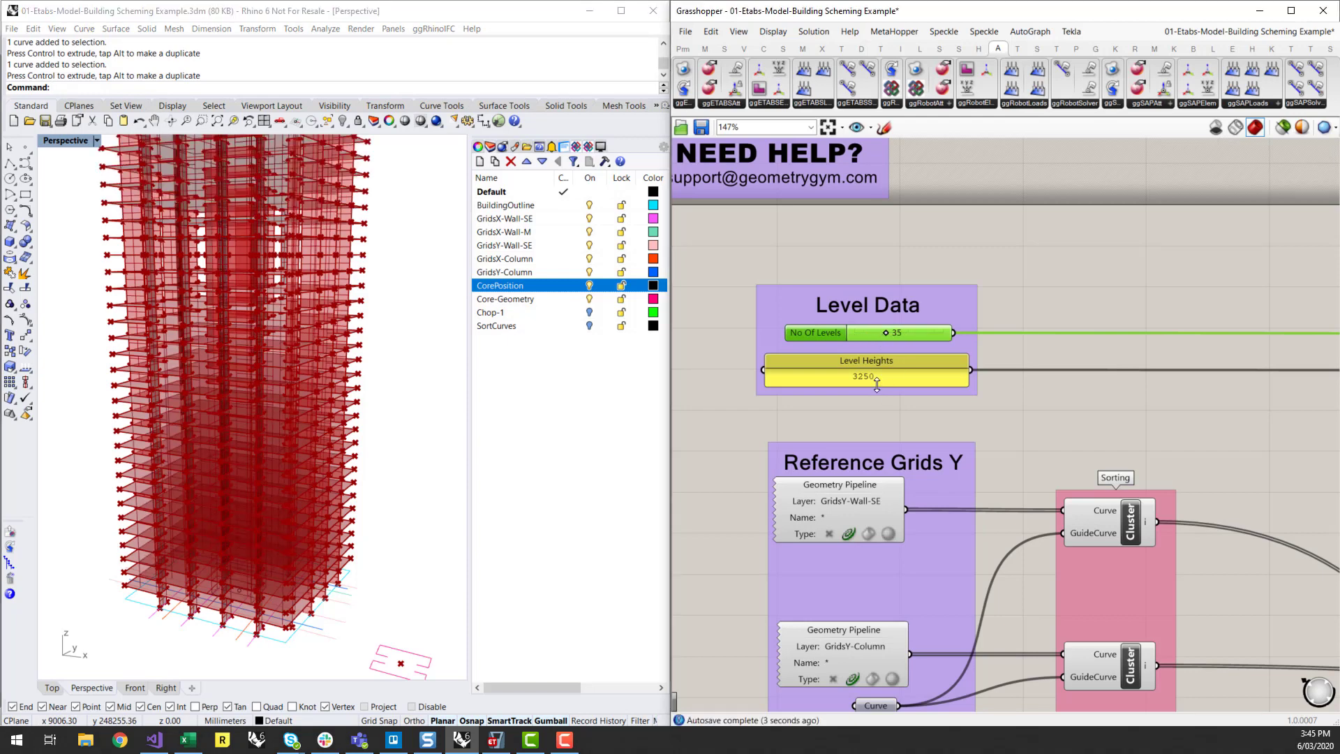
Step: Try a level height of 3500, then set it back to 3250
double_click(866, 376)
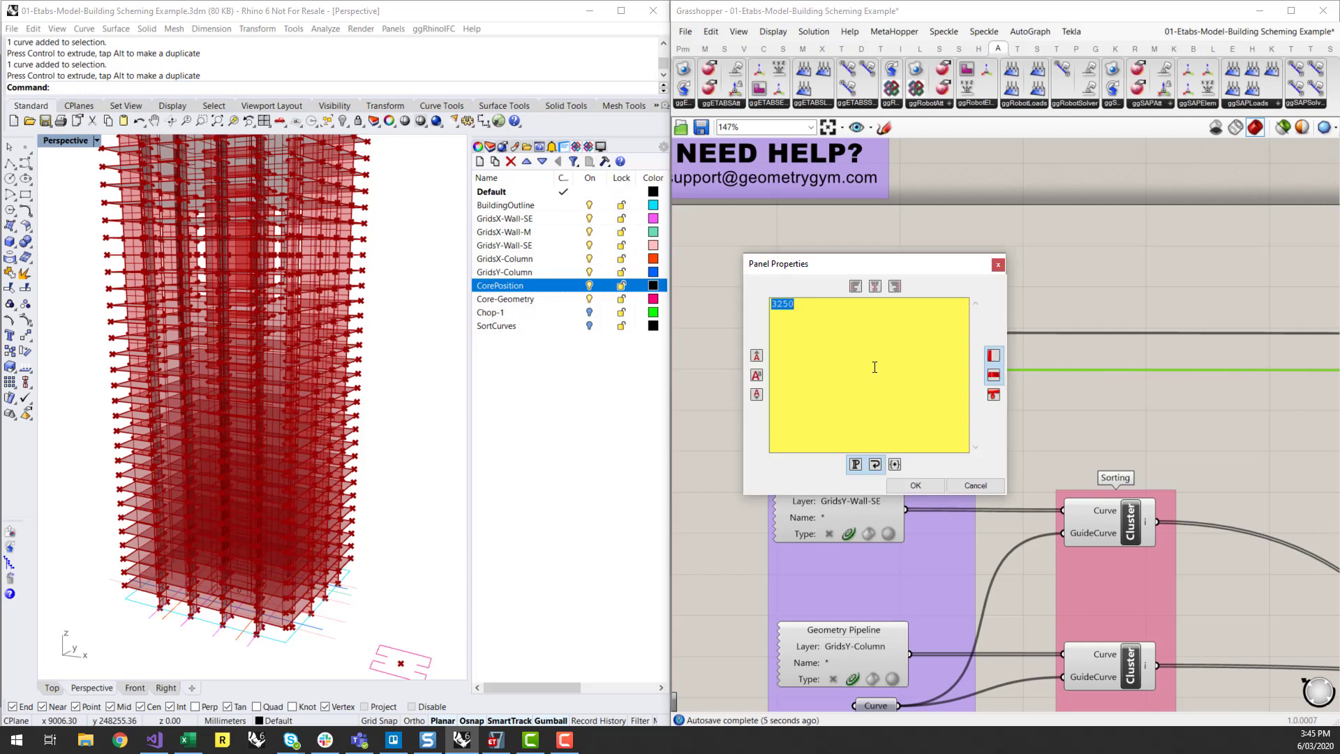
type("3500")
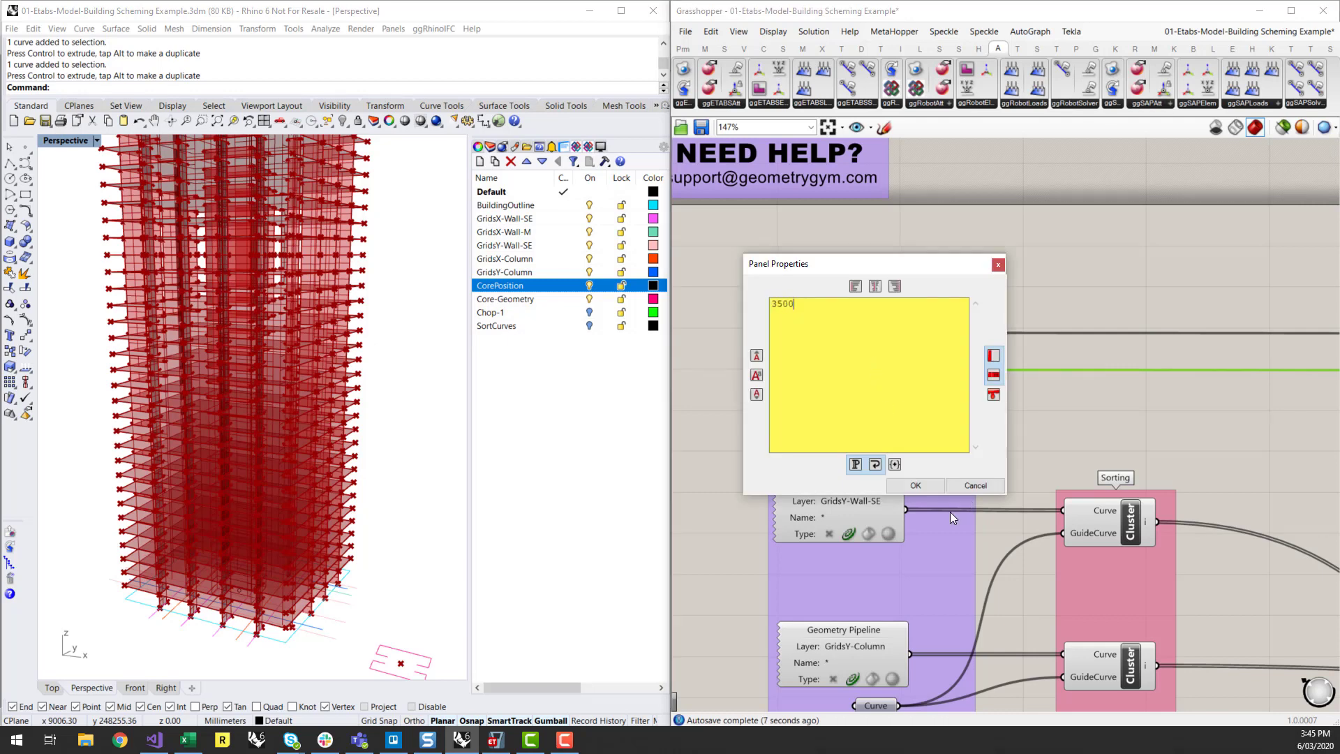
left_click(914, 484)
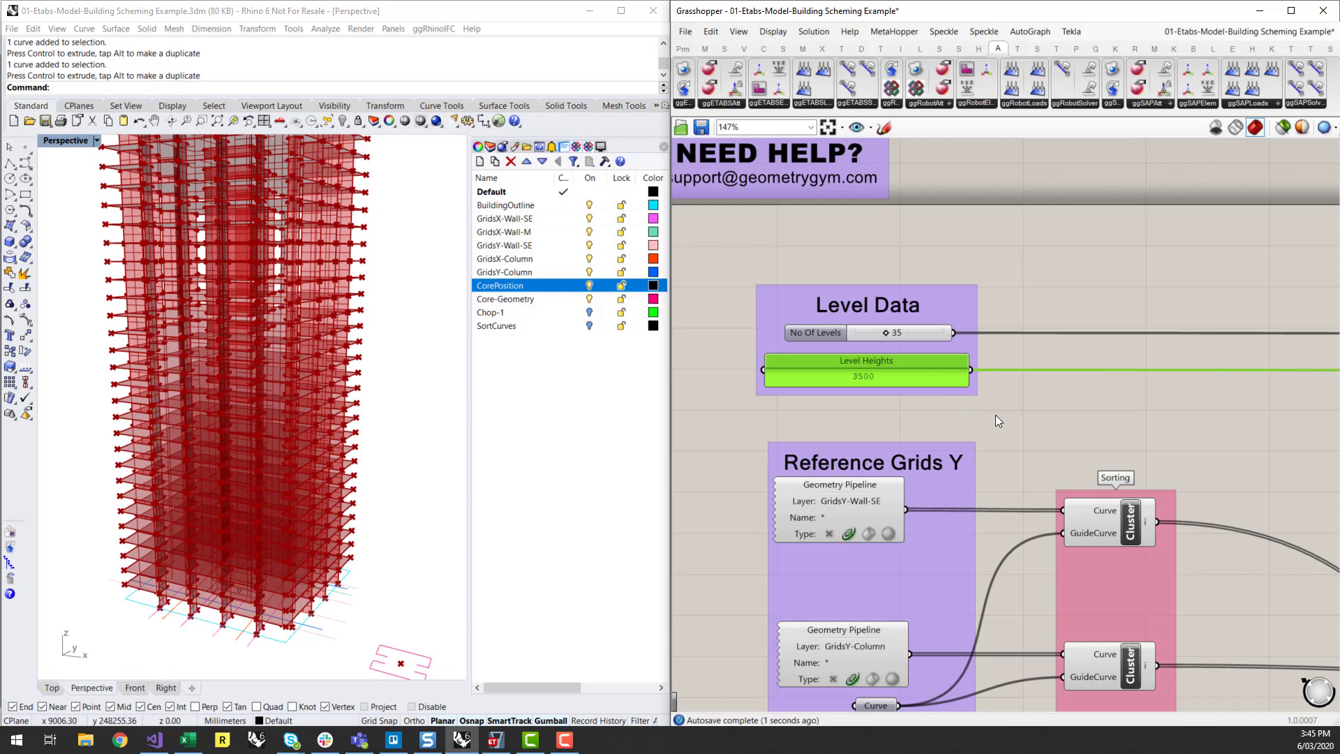
double_click(865, 375)
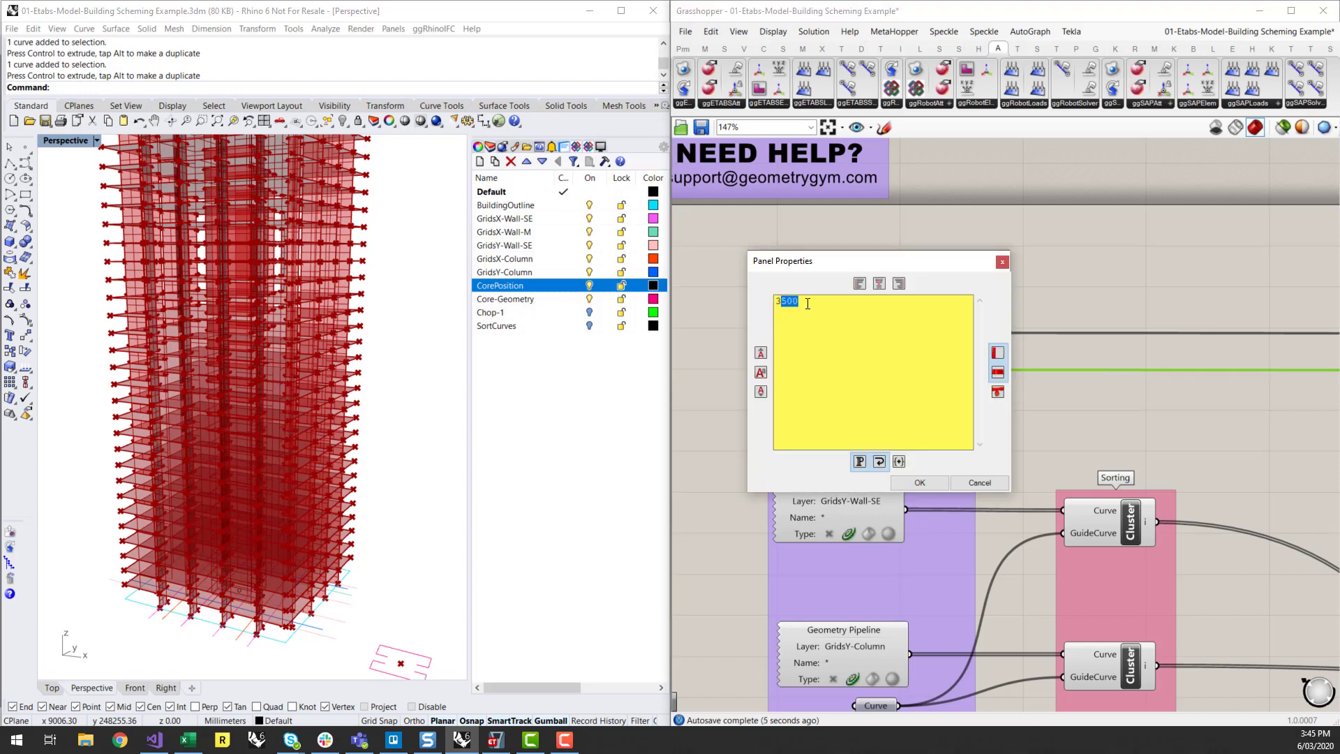
type("250")
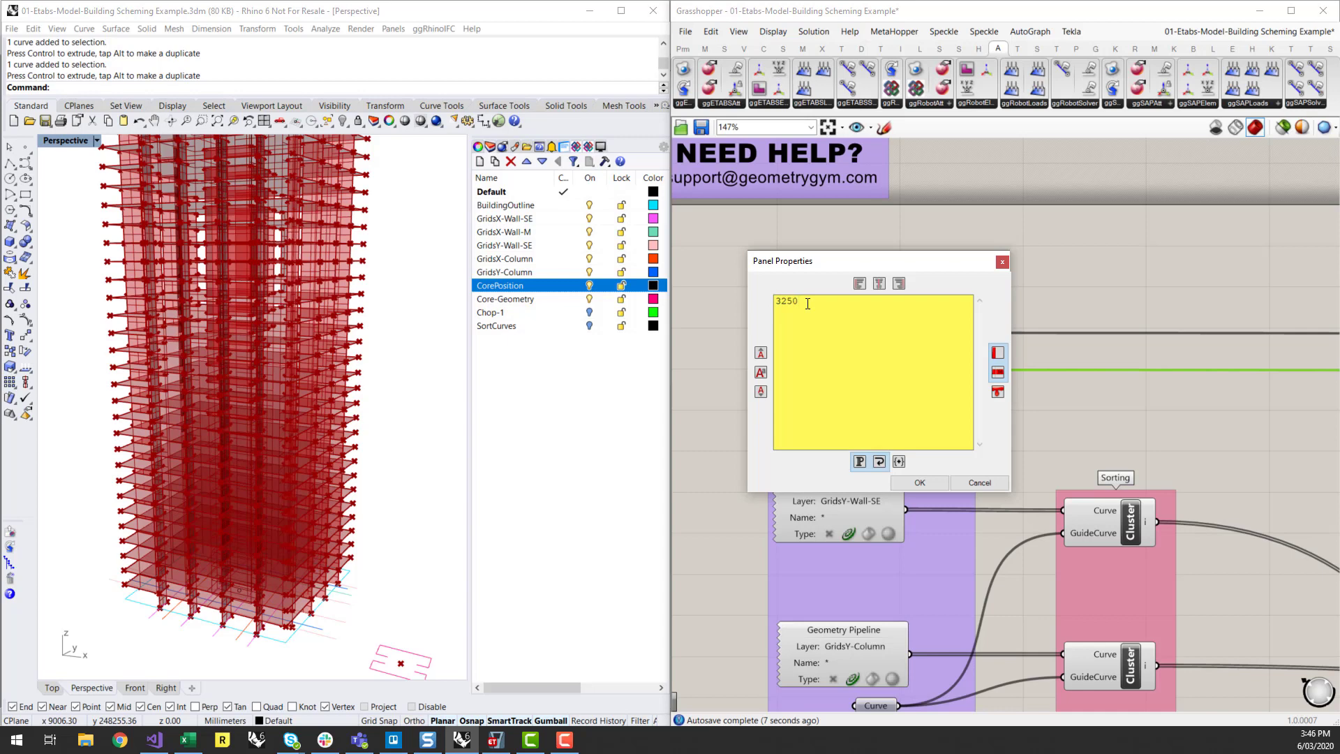
left_click(920, 483)
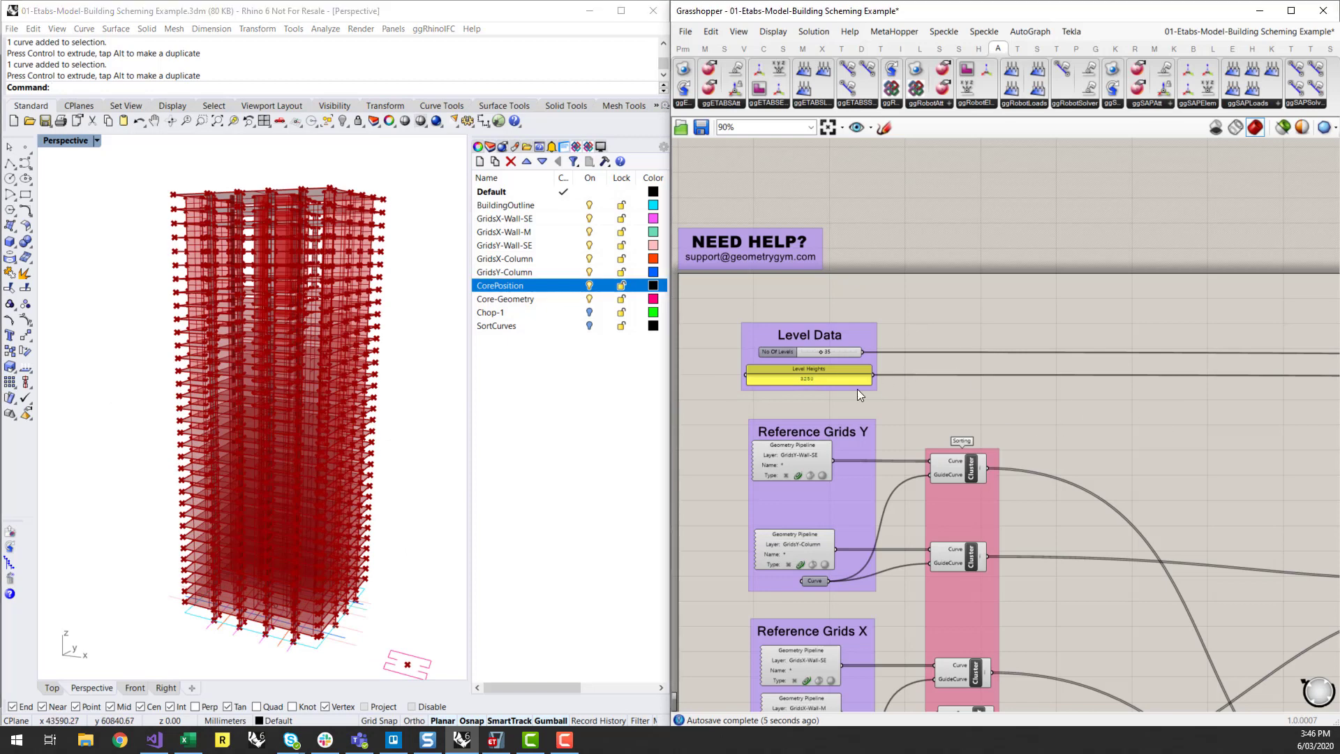
scroll("down", 3)
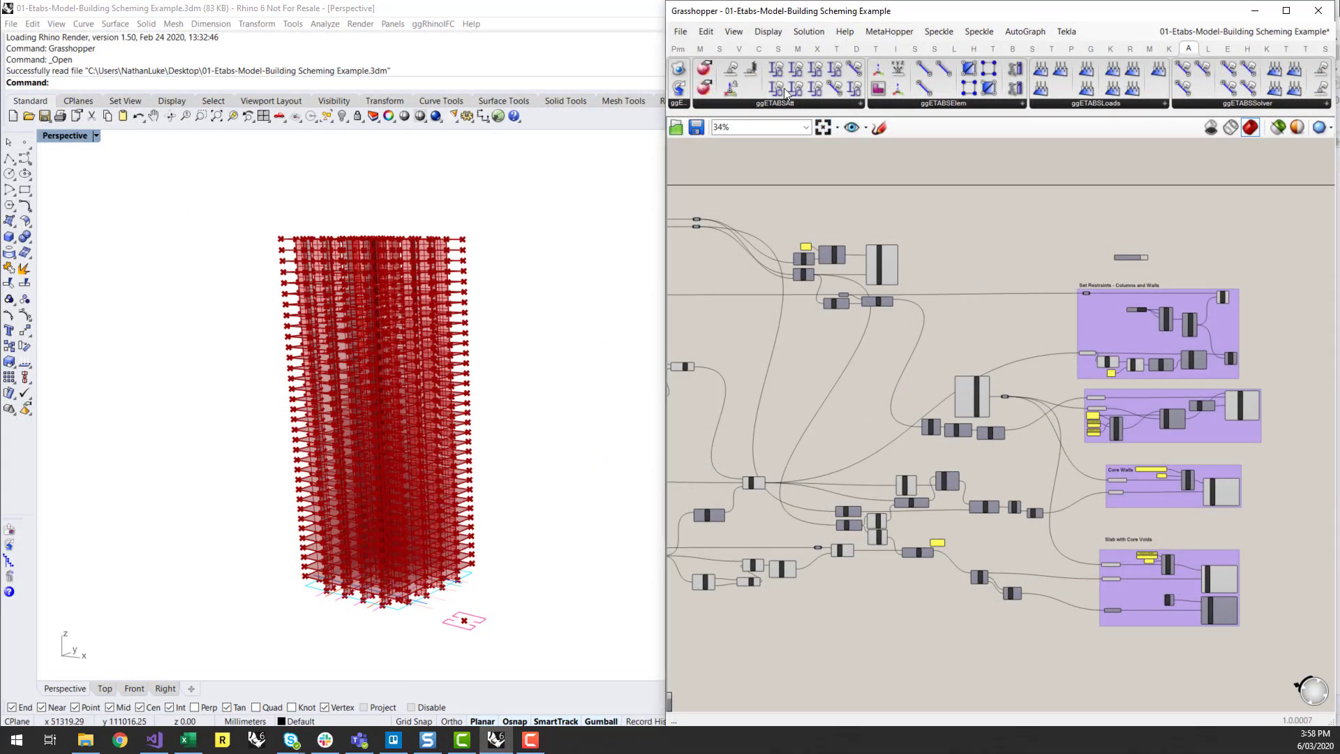
Step: Browse the ggETABSElem component list and dismiss it
left_click(771, 102)
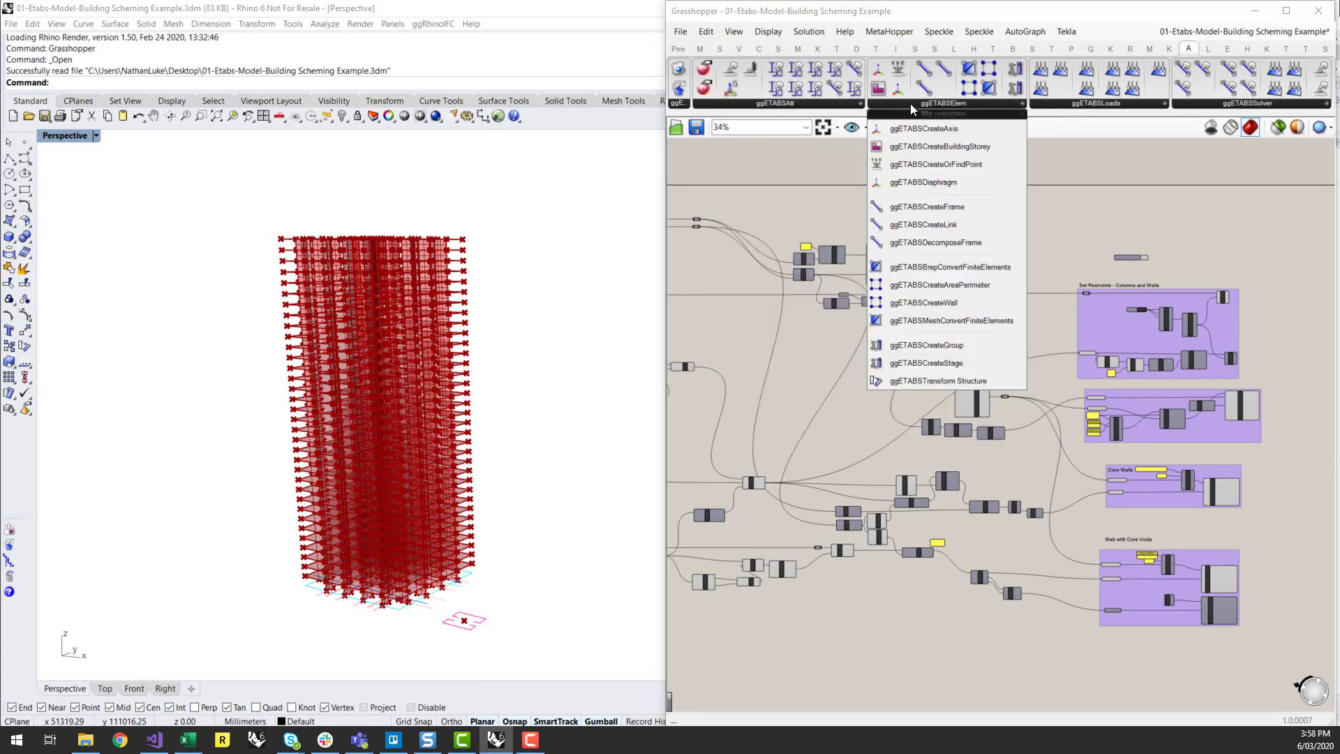
left_click(1194, 294)
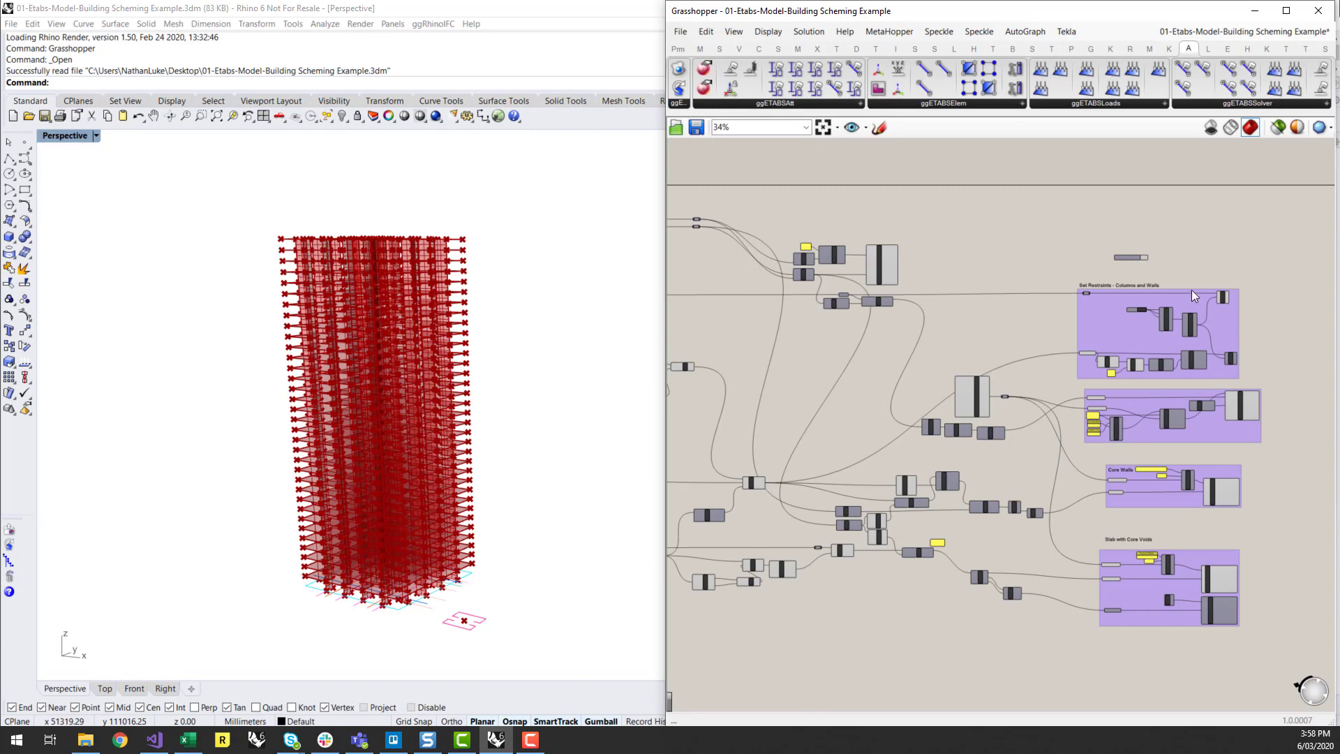
mouse_move(749, 145)
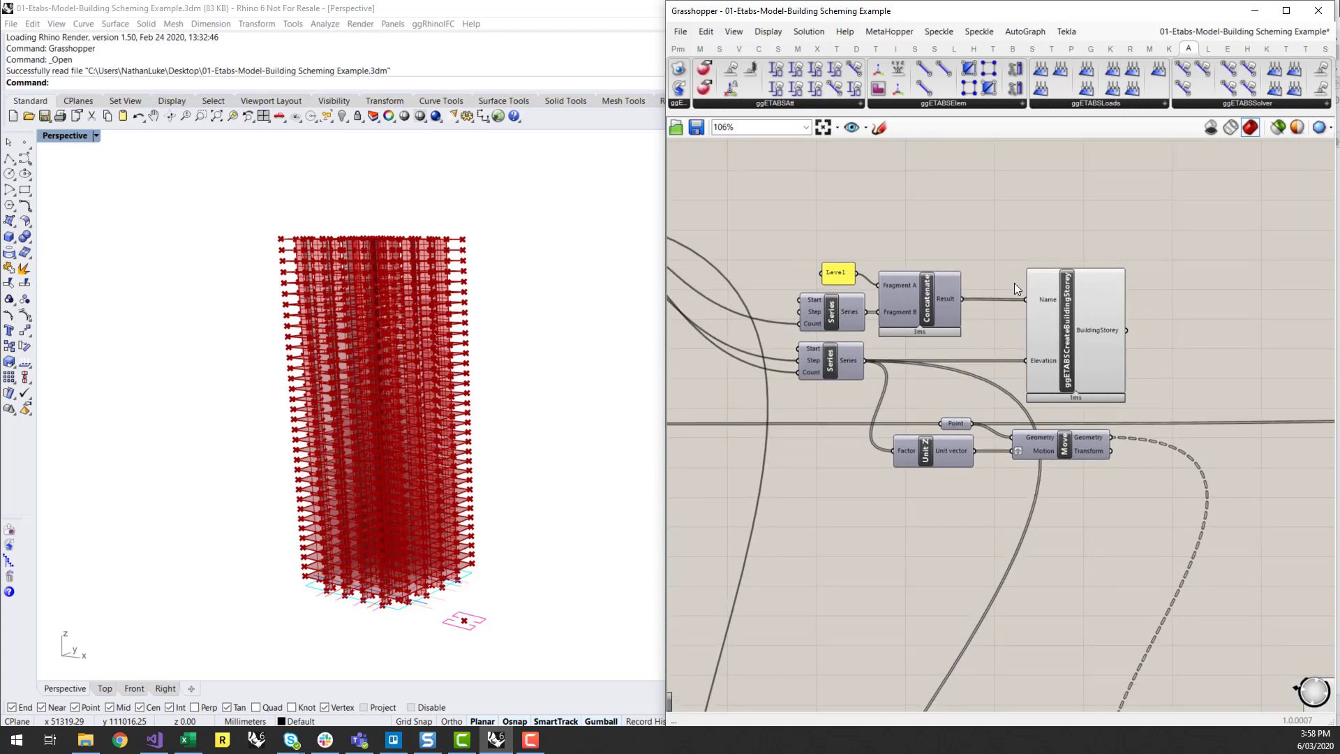
mouse_move(1071, 321)
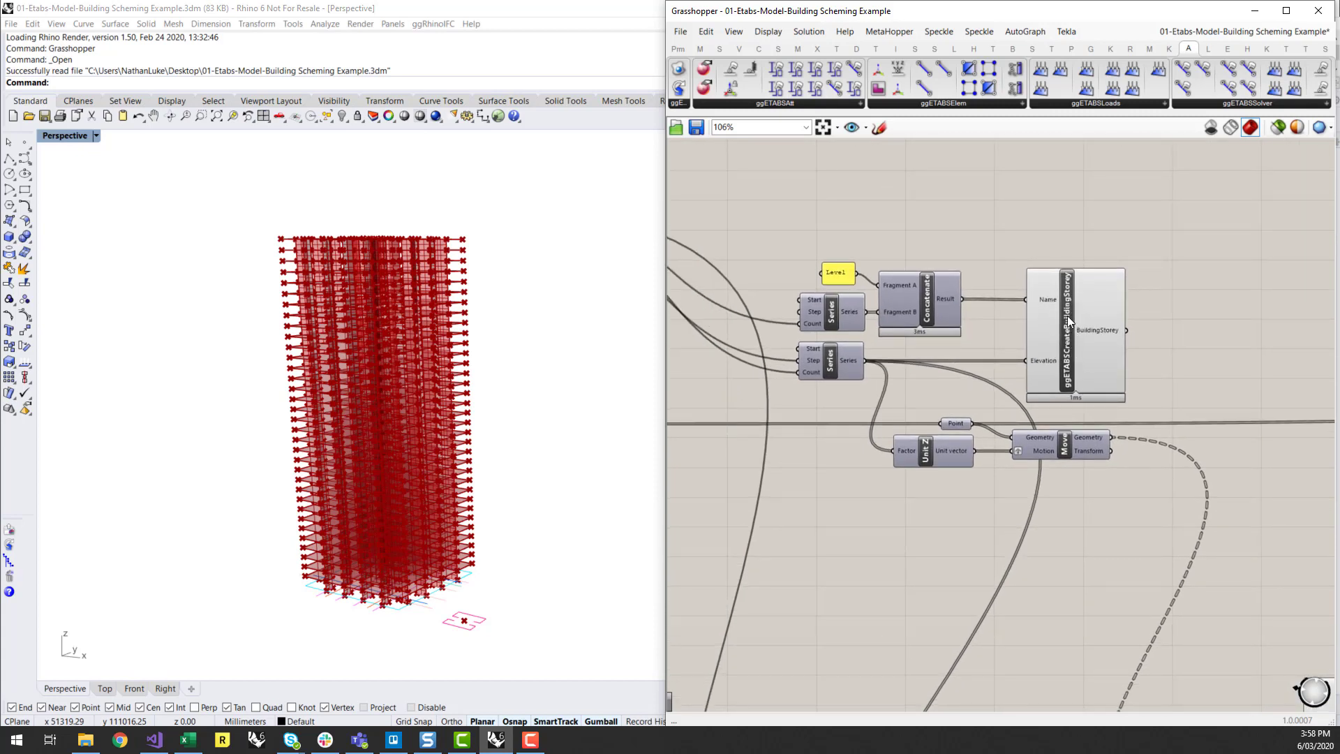
mouse_move(1048, 300)
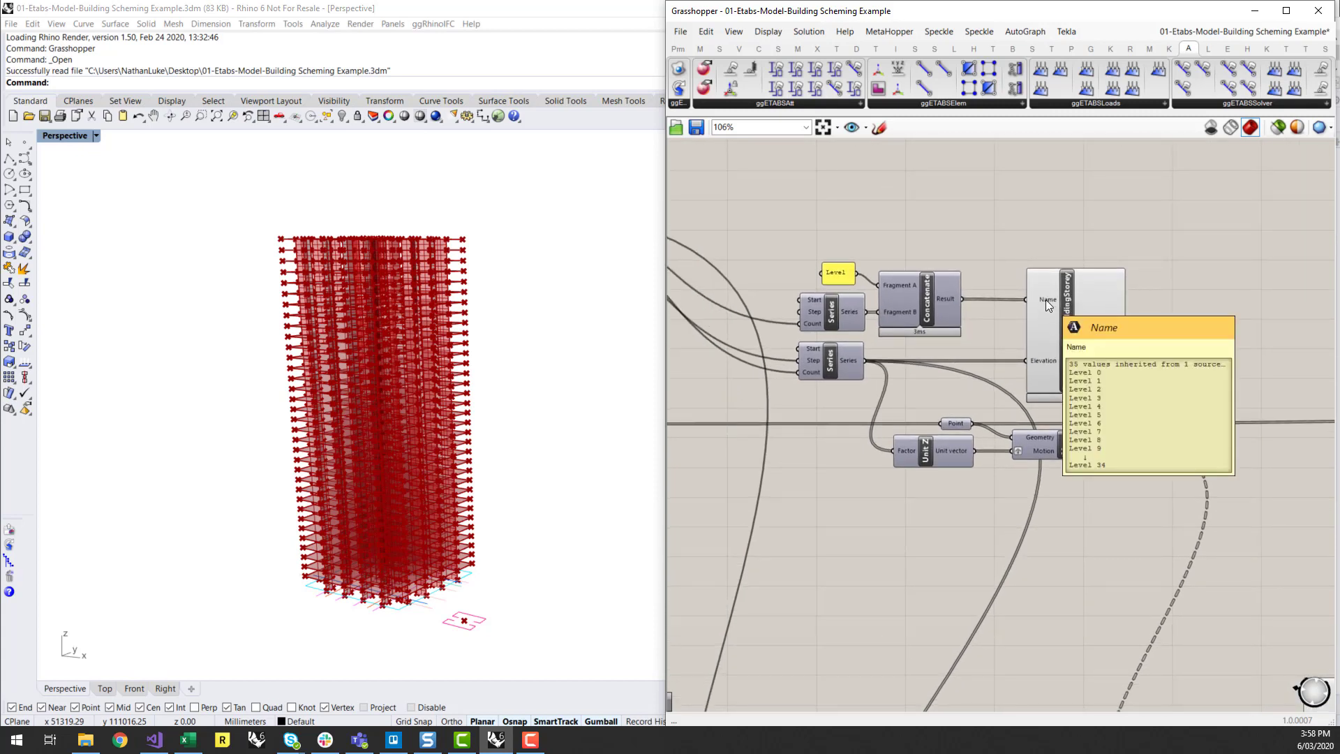
mouse_move(862, 259)
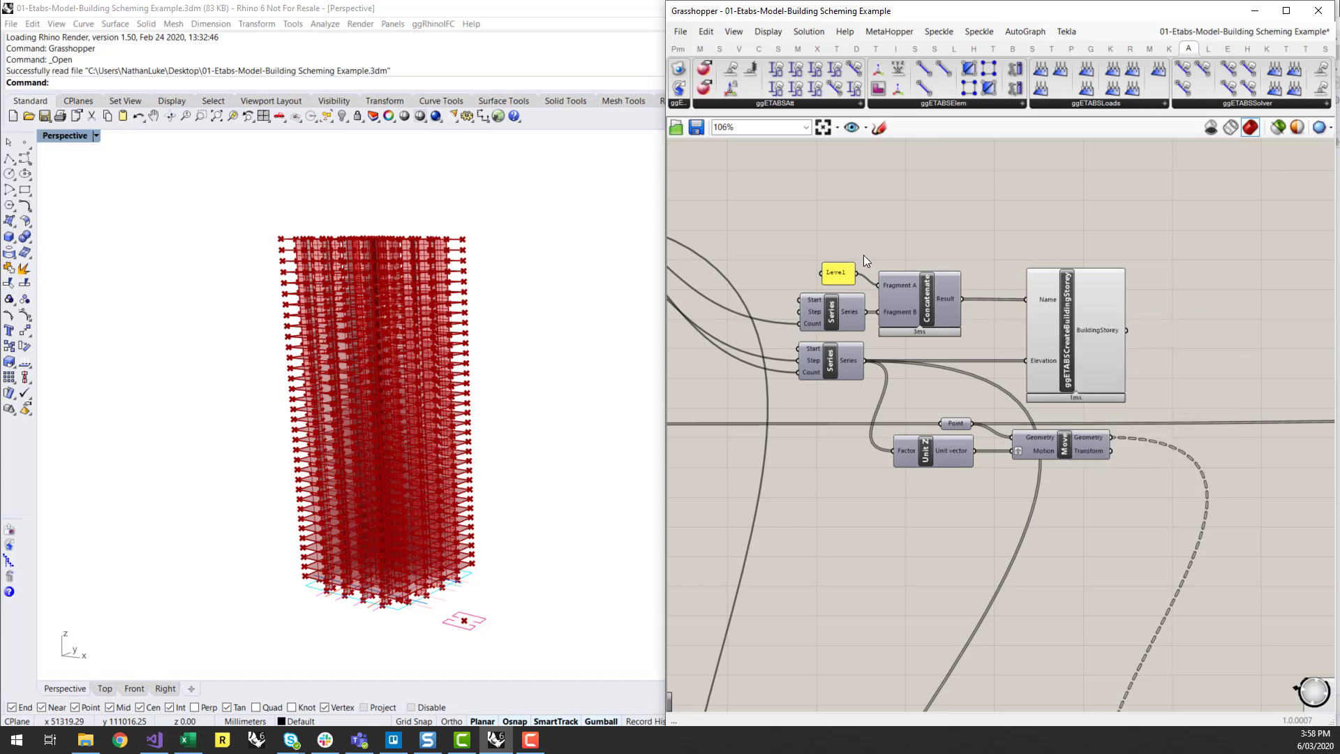
mouse_move(1047, 360)
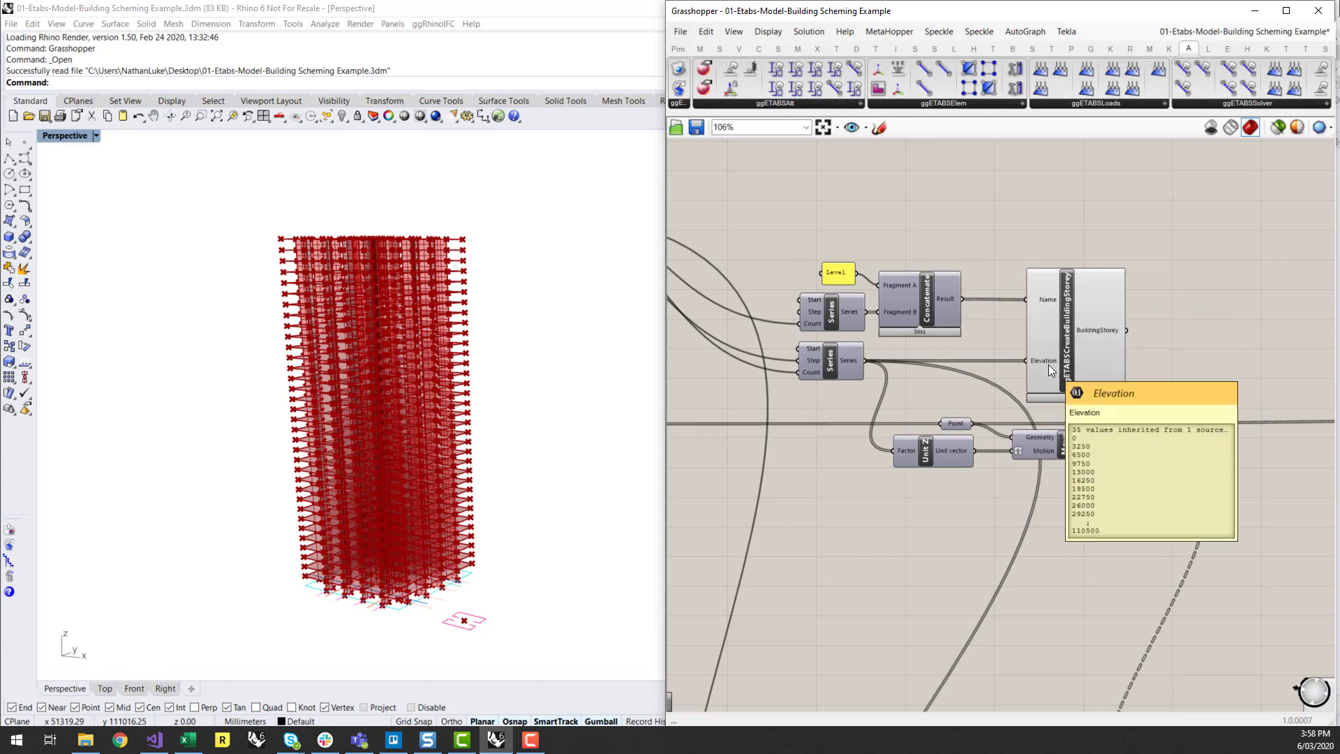
scroll("down", 3)
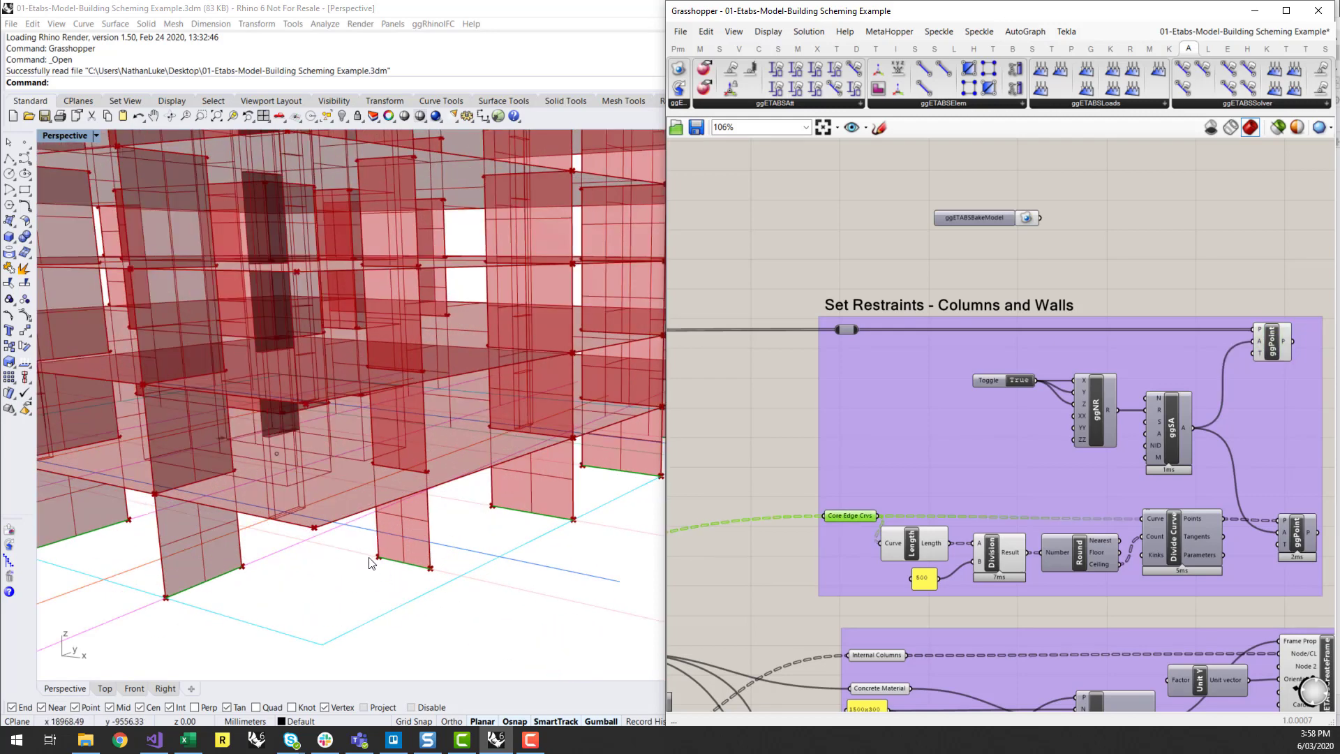
mouse_move(425, 572)
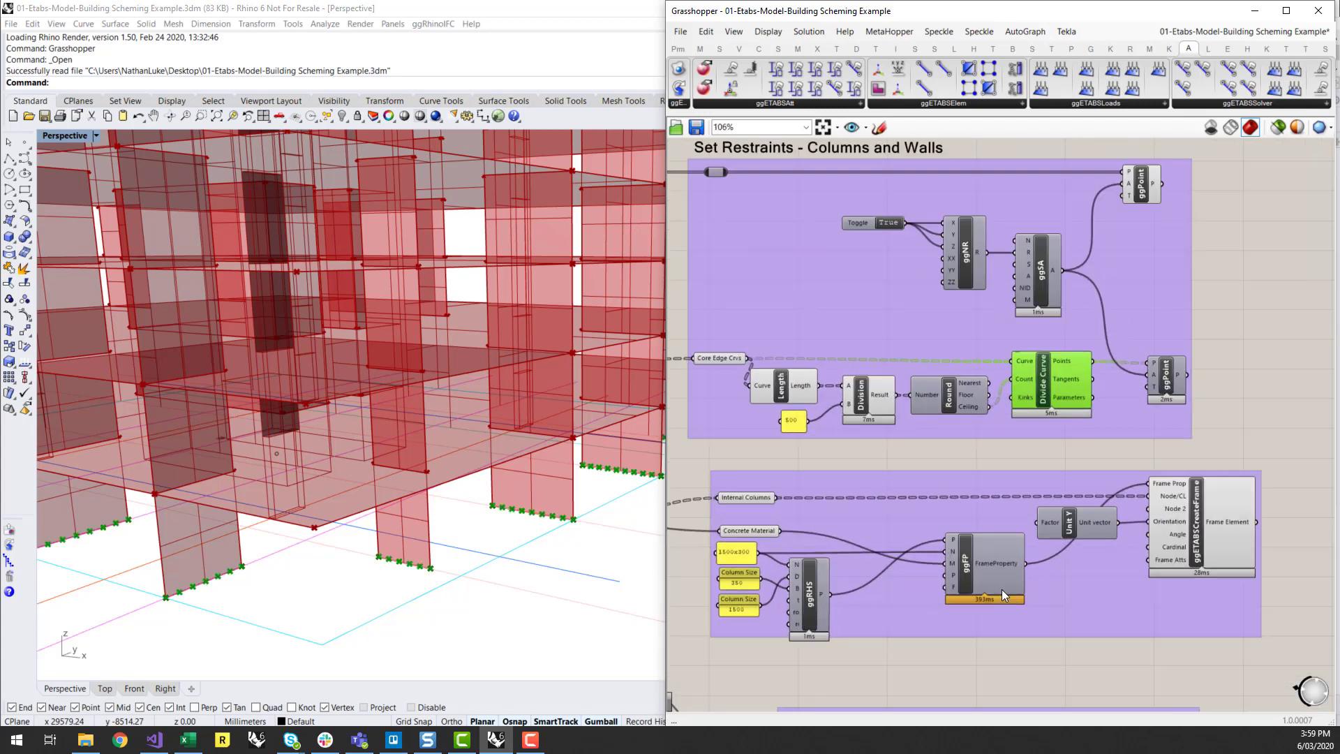
scroll("down", 3)
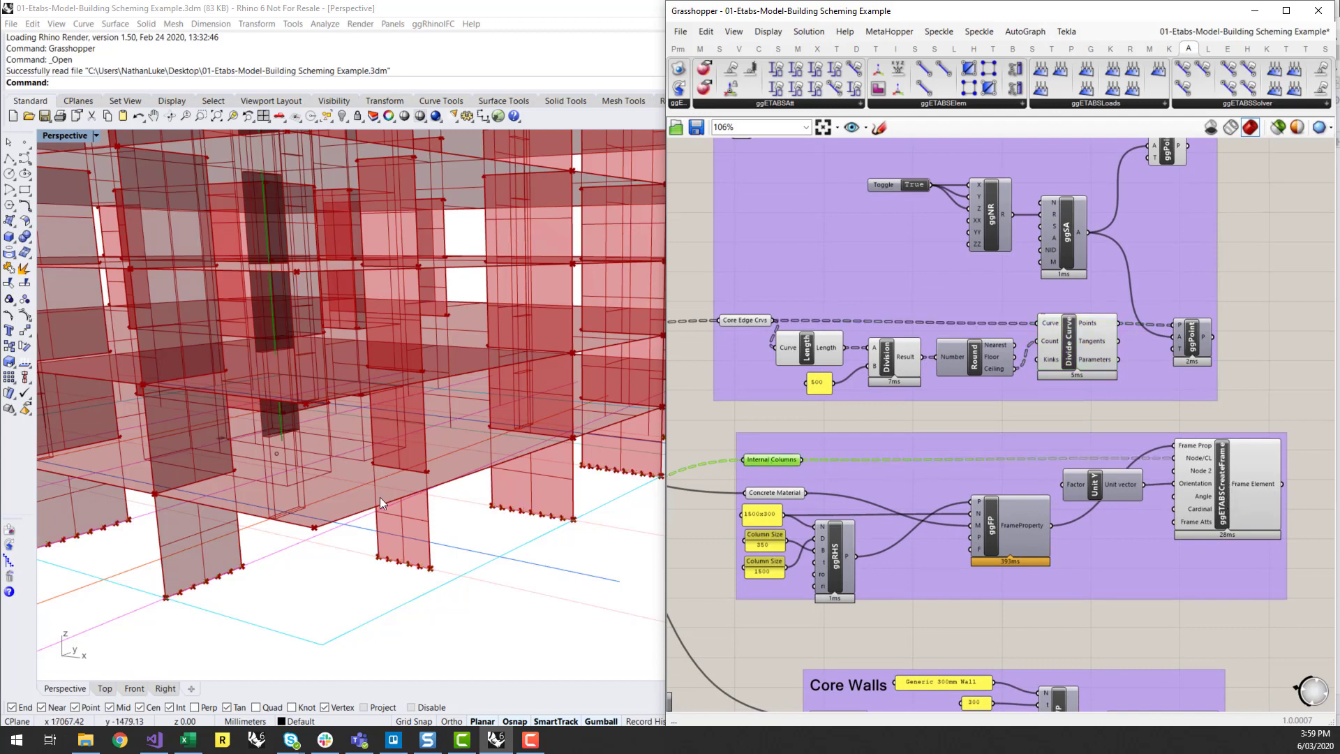
mouse_move(409, 517)
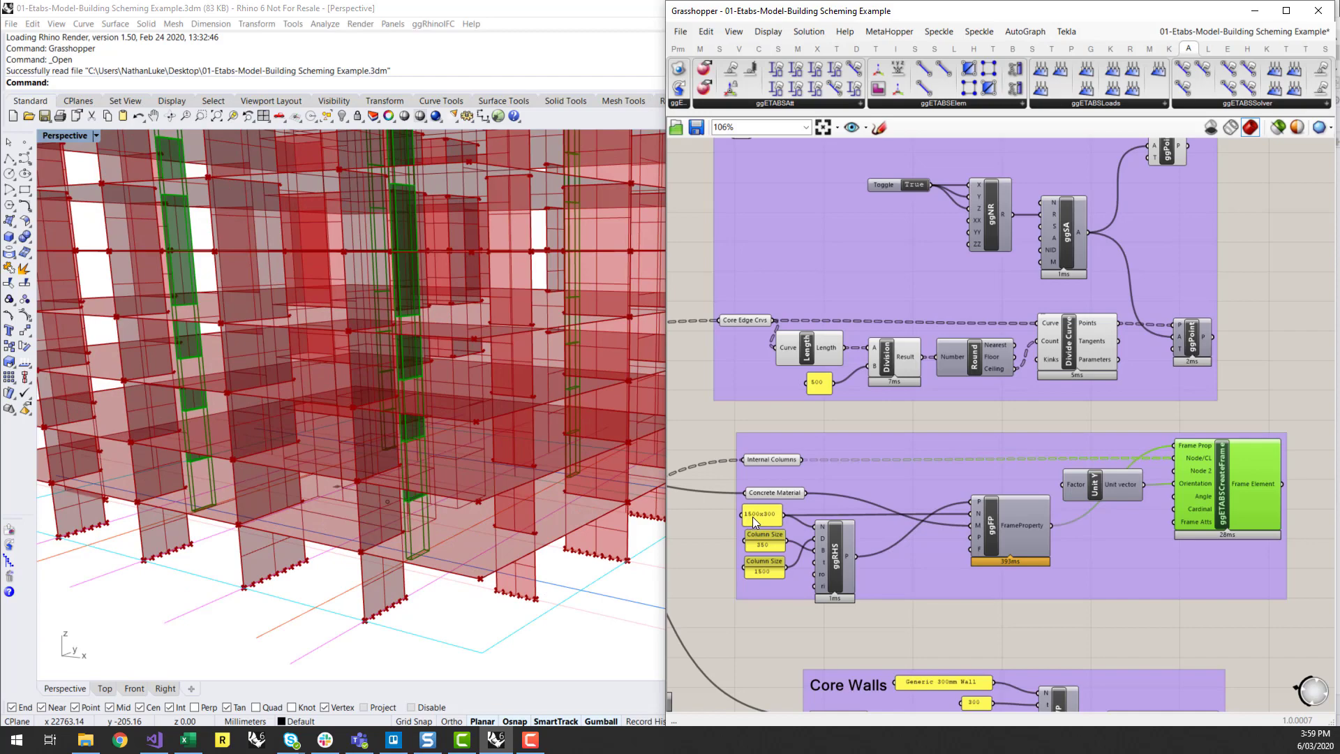
mouse_move(773, 521)
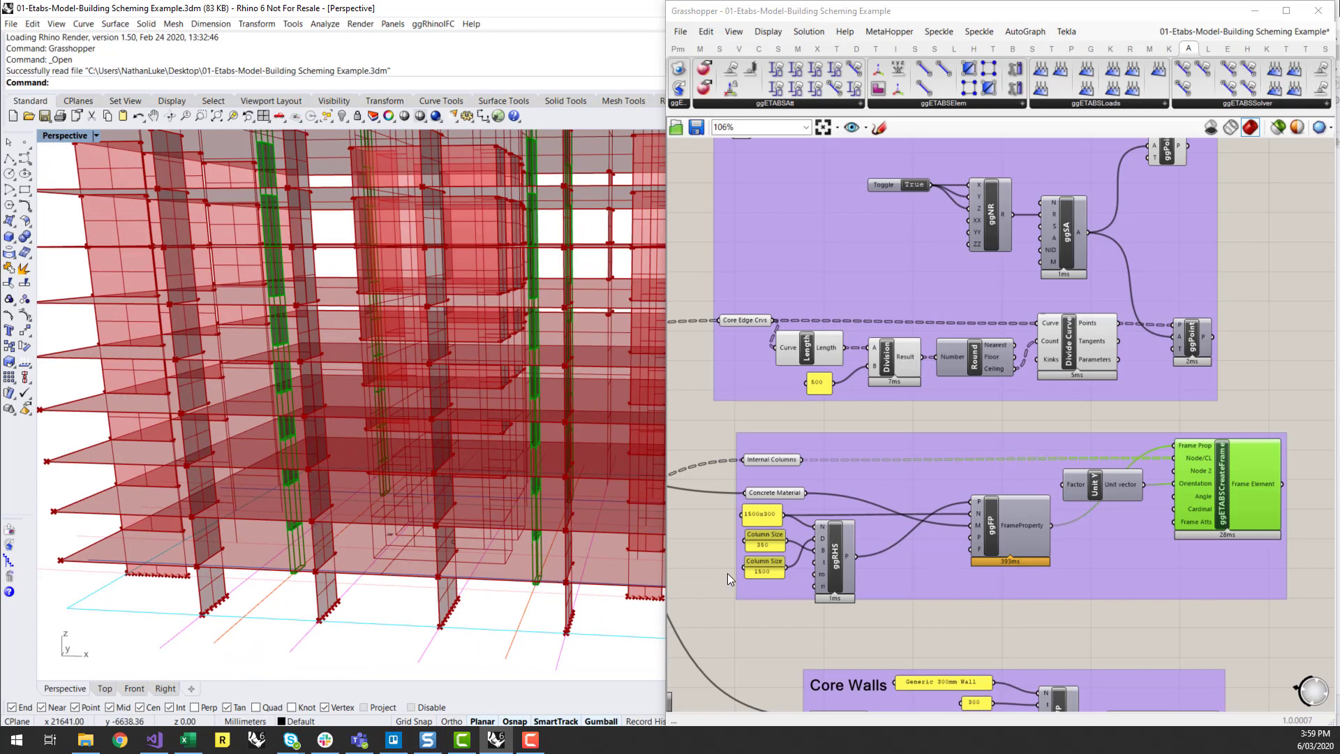
mouse_move(858, 576)
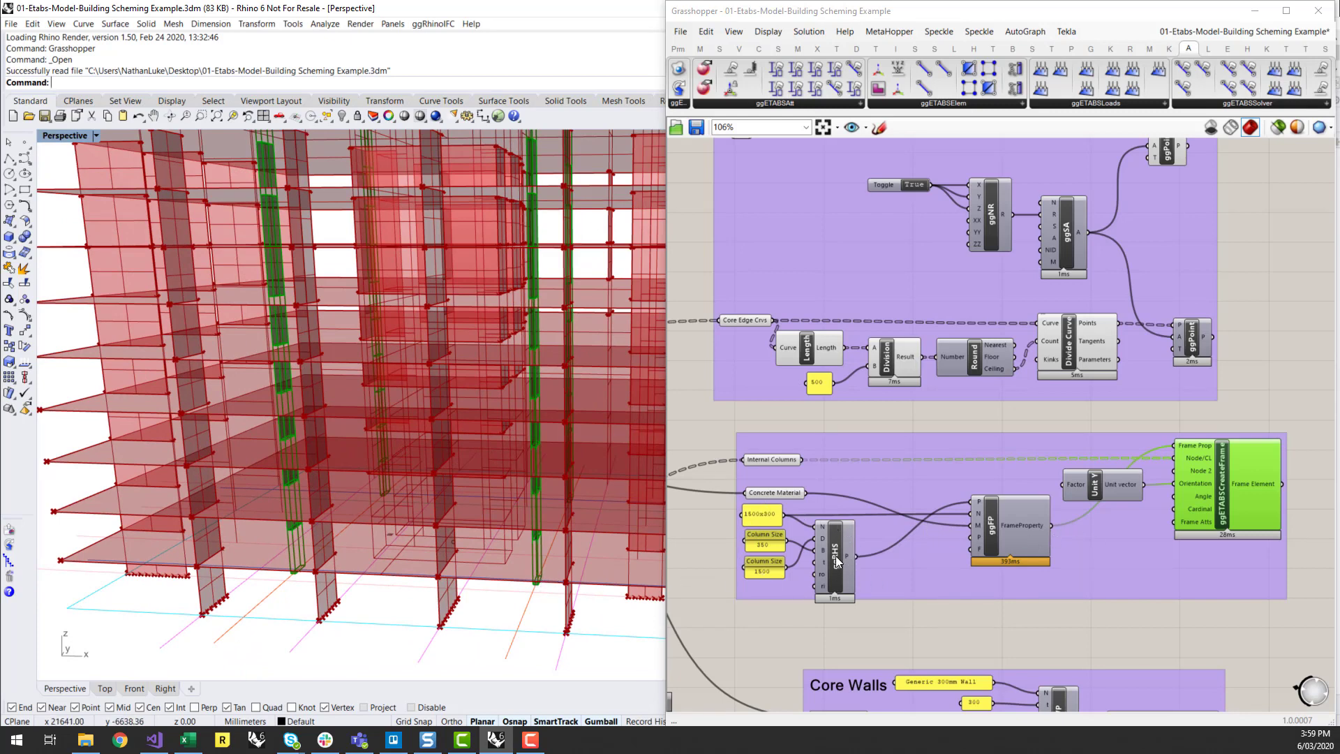
mouse_move(835, 559)
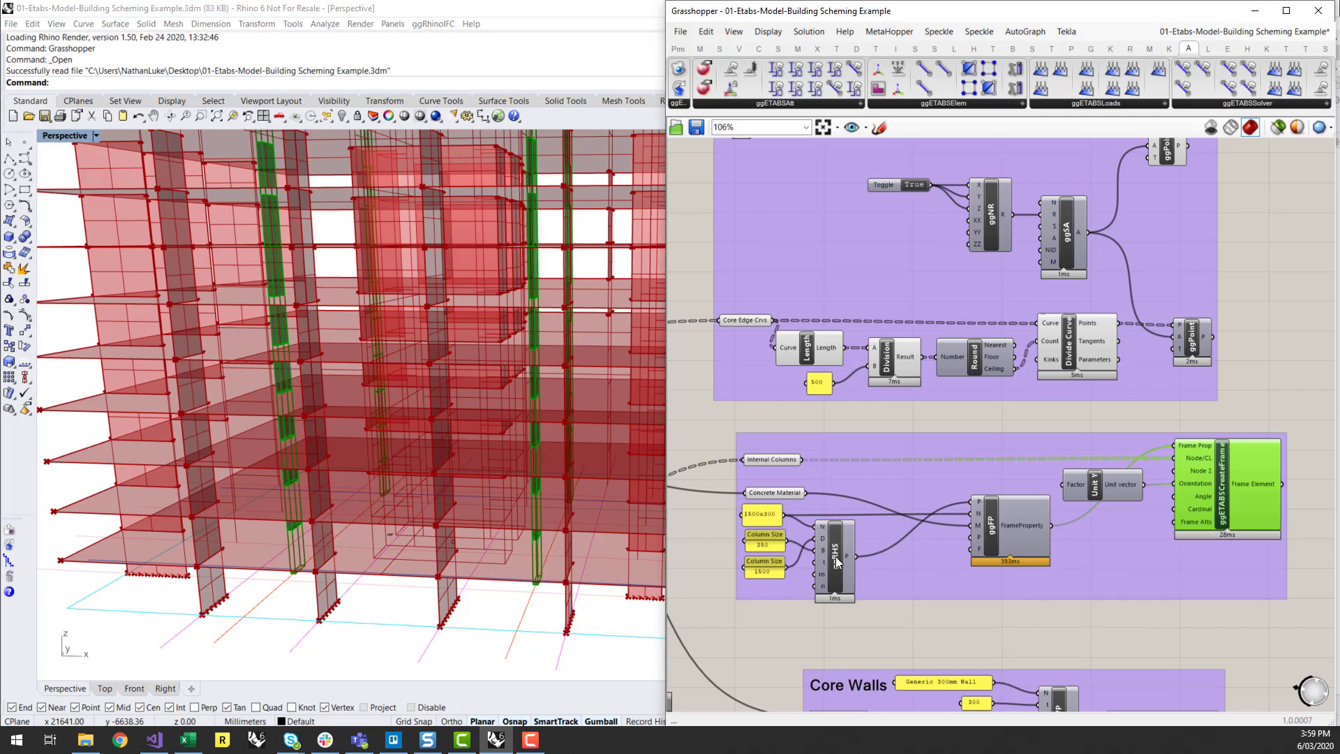
mouse_move(1014, 530)
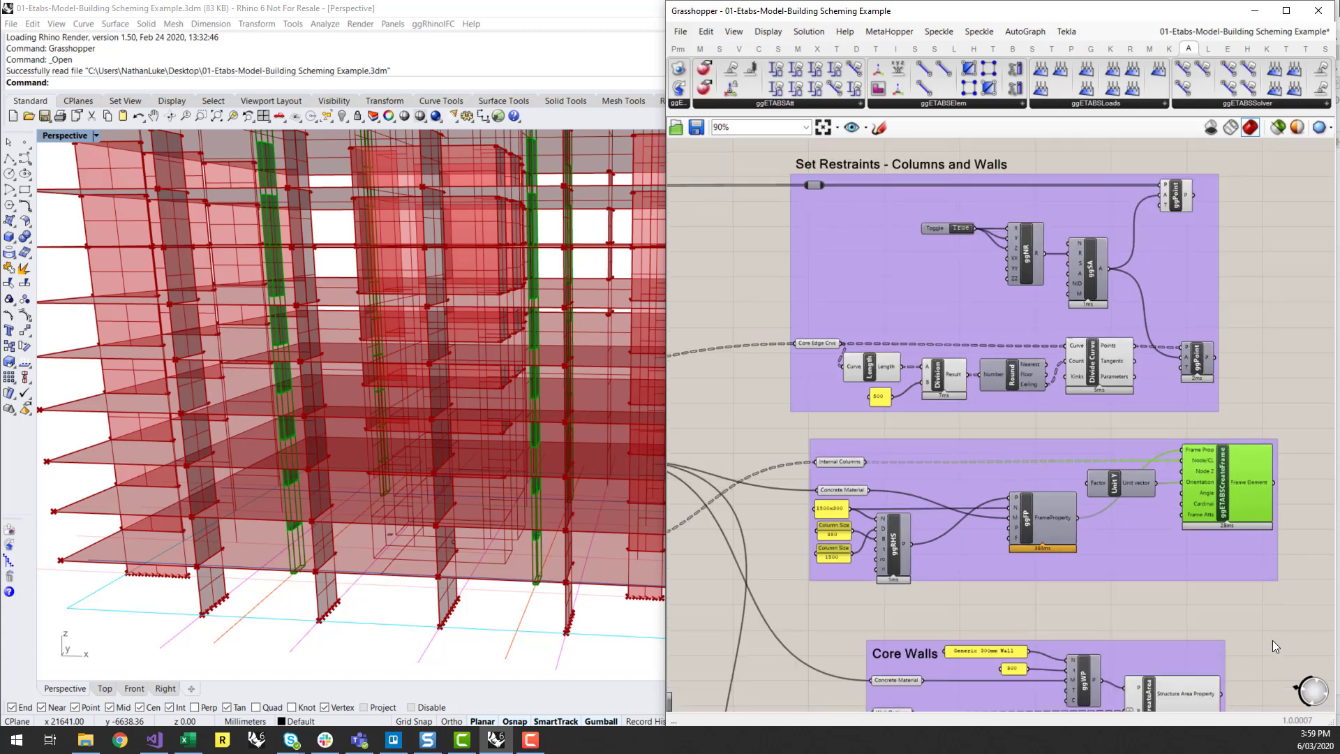
scroll("down", 3)
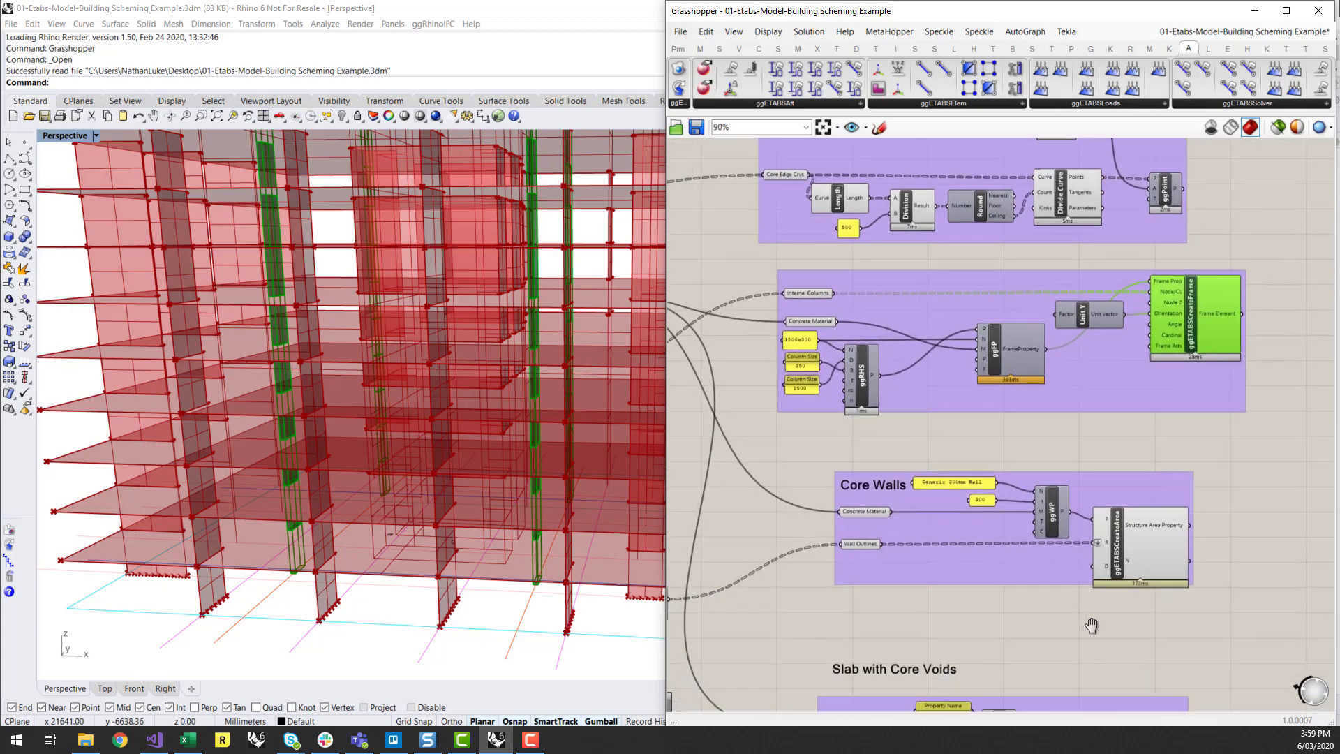
scroll("down", 3)
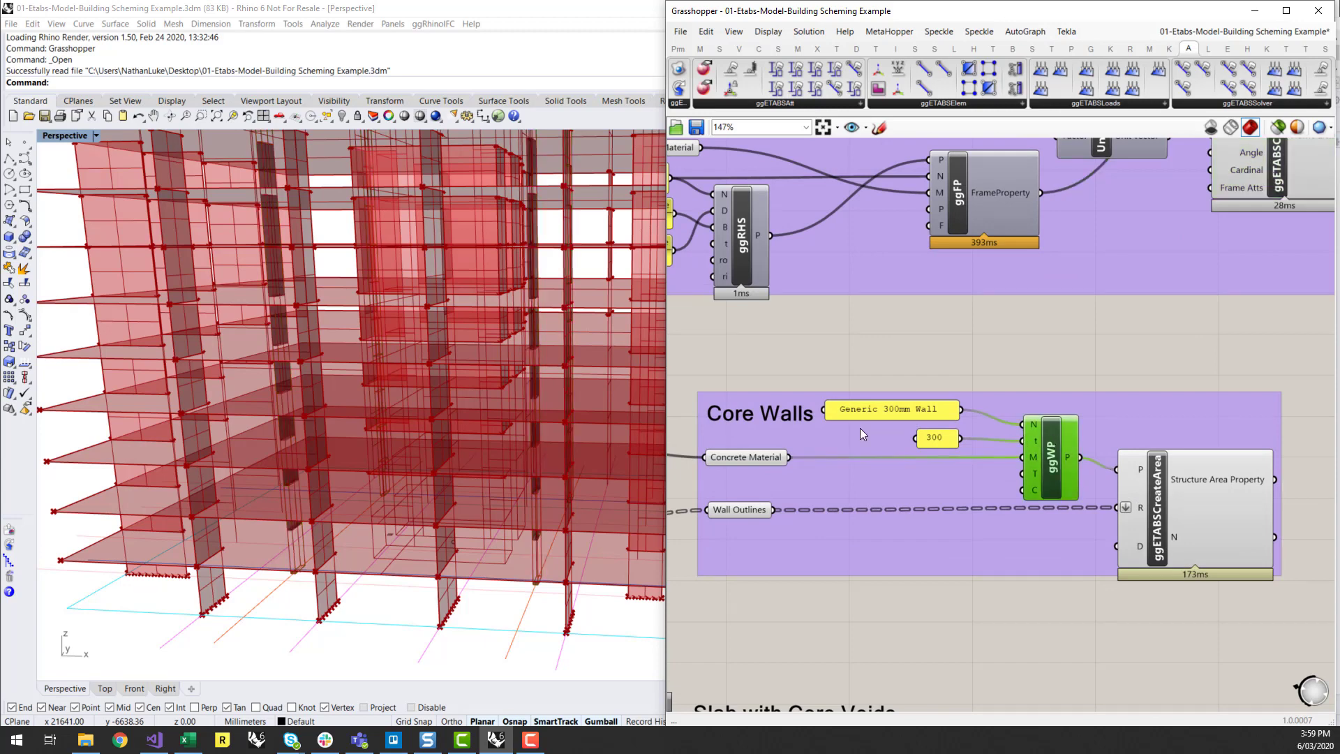
left_click(934, 437)
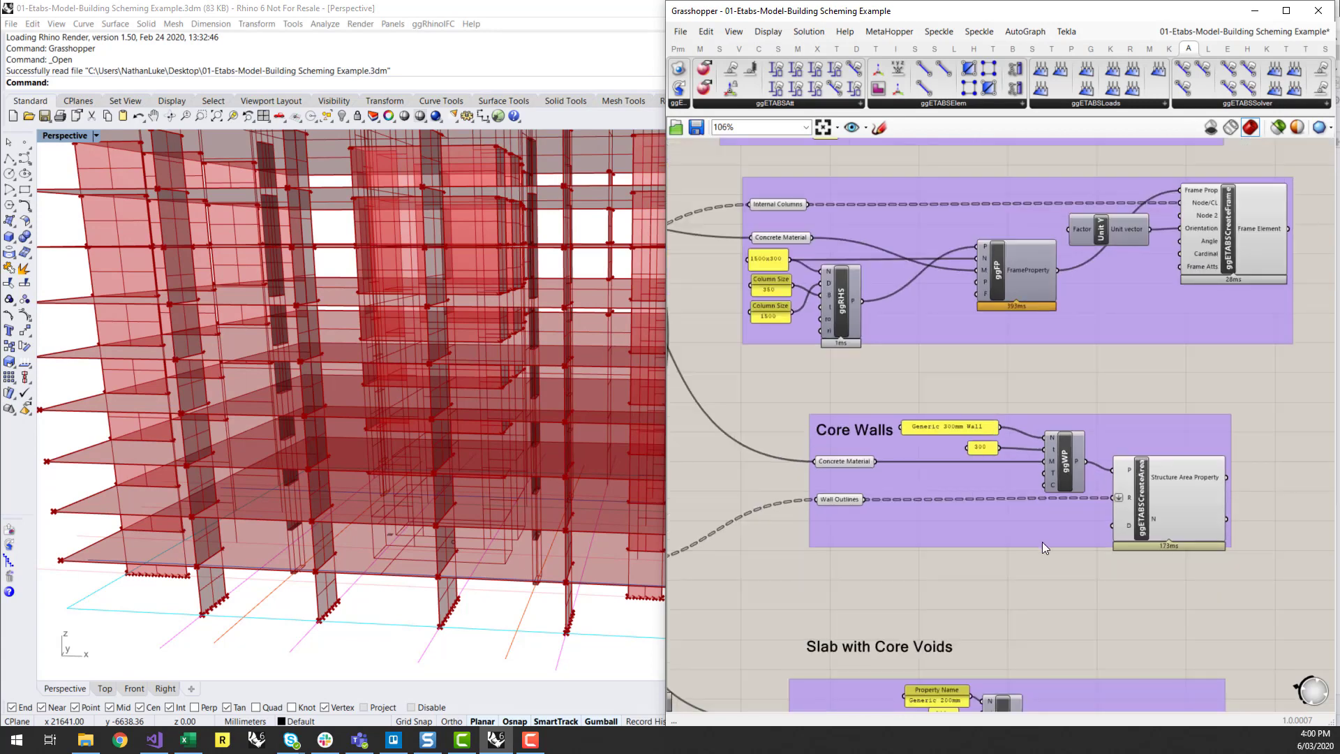
scroll("down", 3)
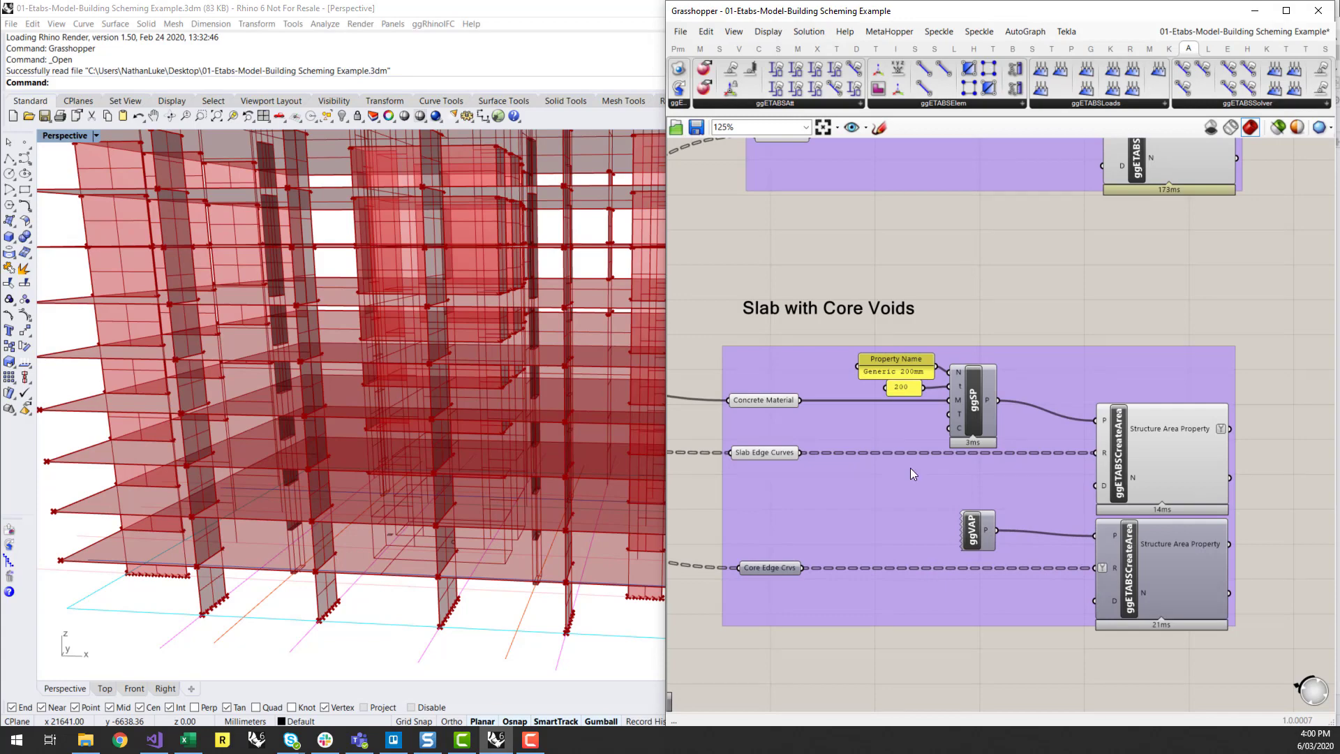
Step: Turn on Preview for the core void ggETABSCreateArea component in Slab with Core Voids
left_click(763, 452)
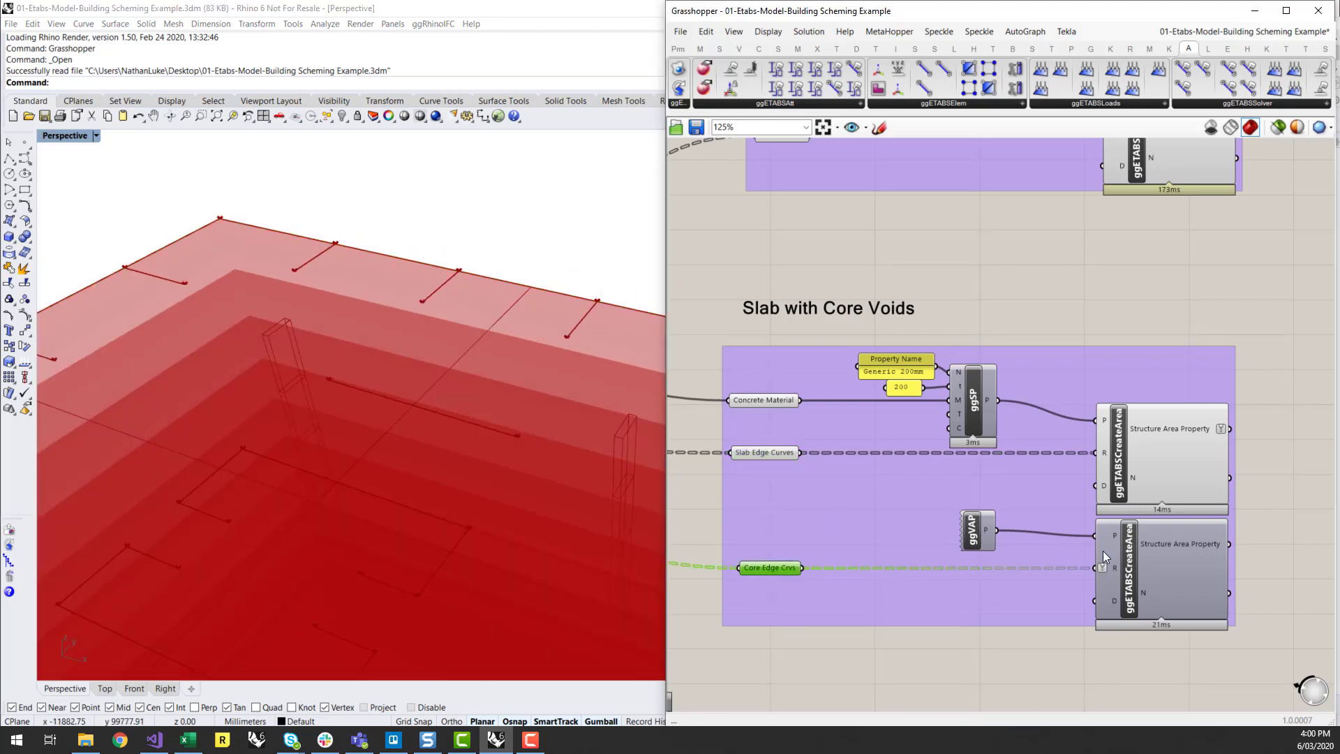
right_click(1127, 568)
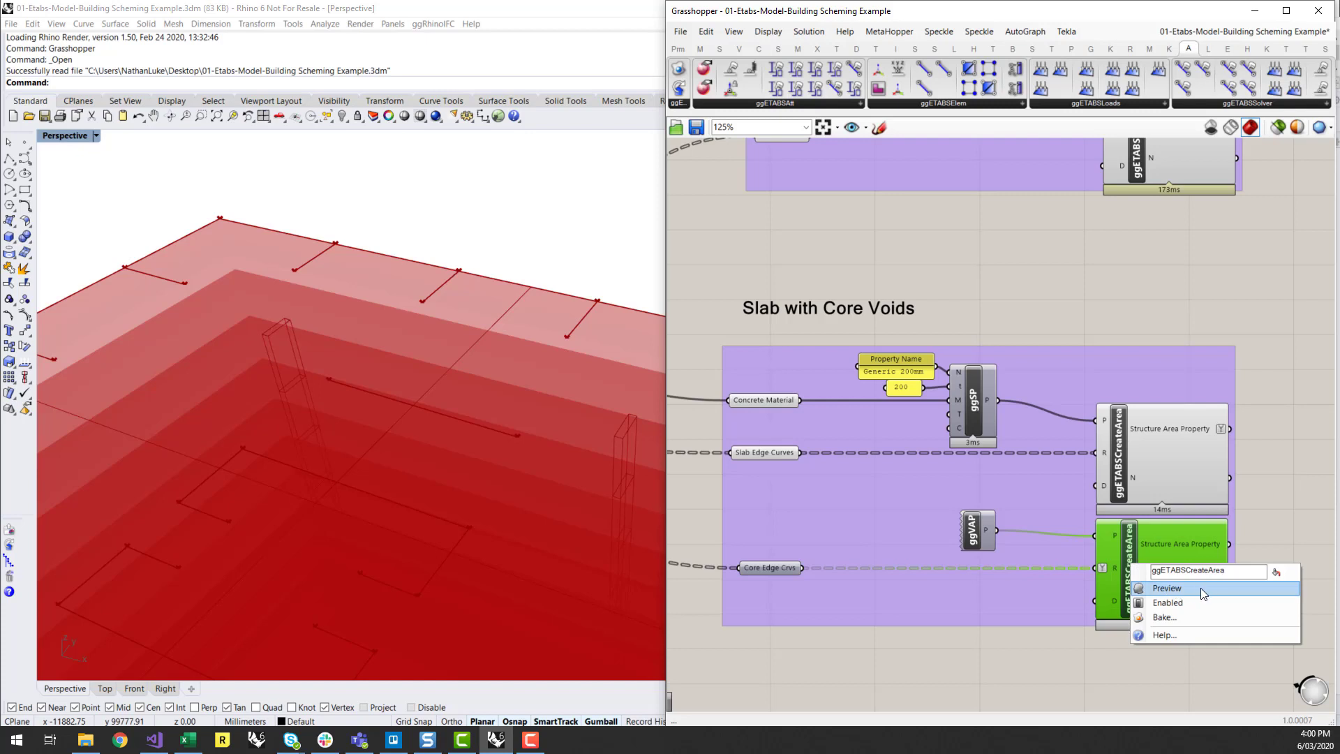
left_click(1167, 587)
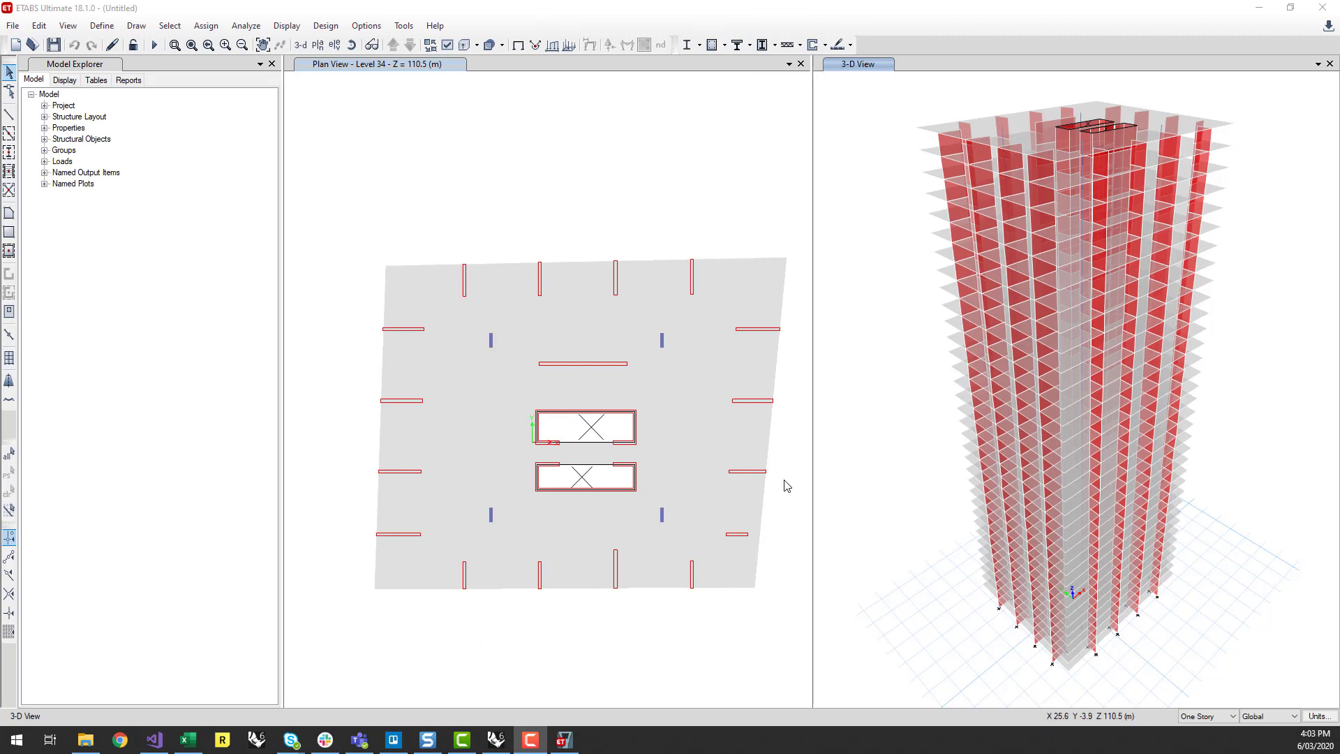
mouse_move(325, 458)
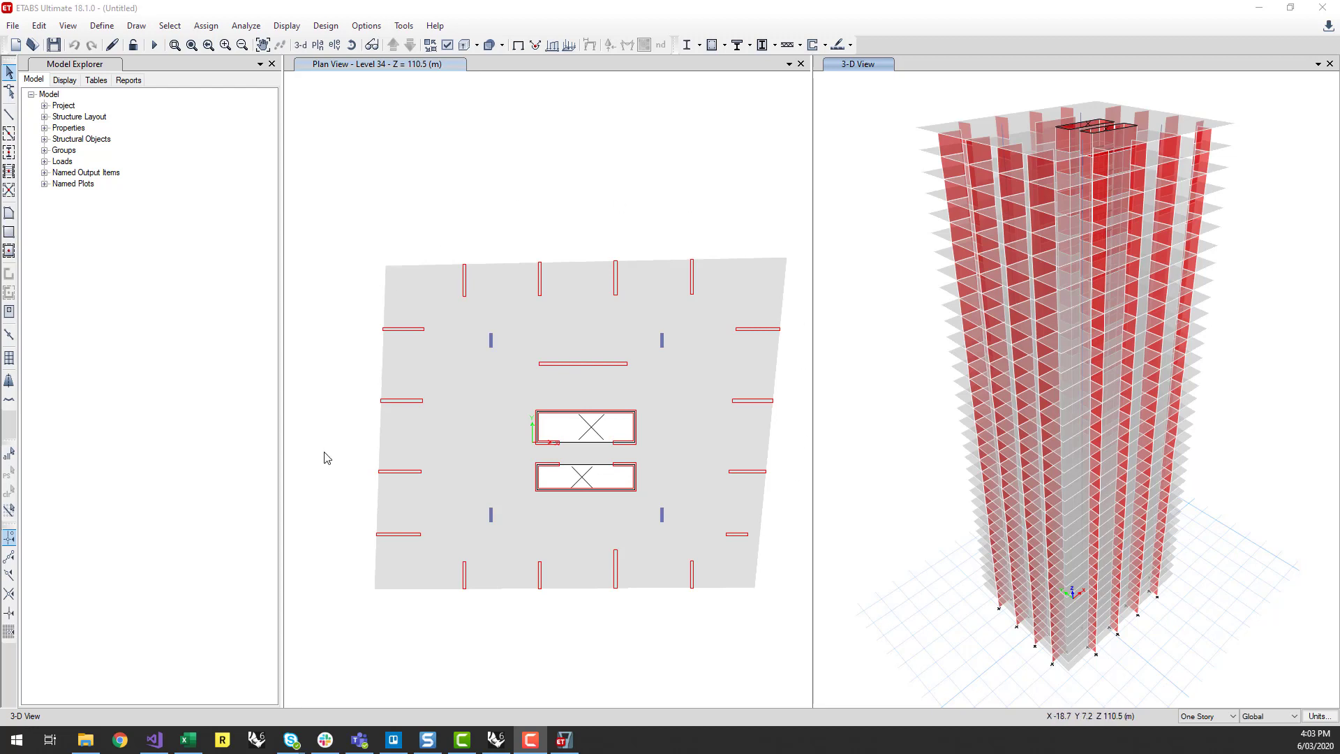
mouse_move(709, 681)
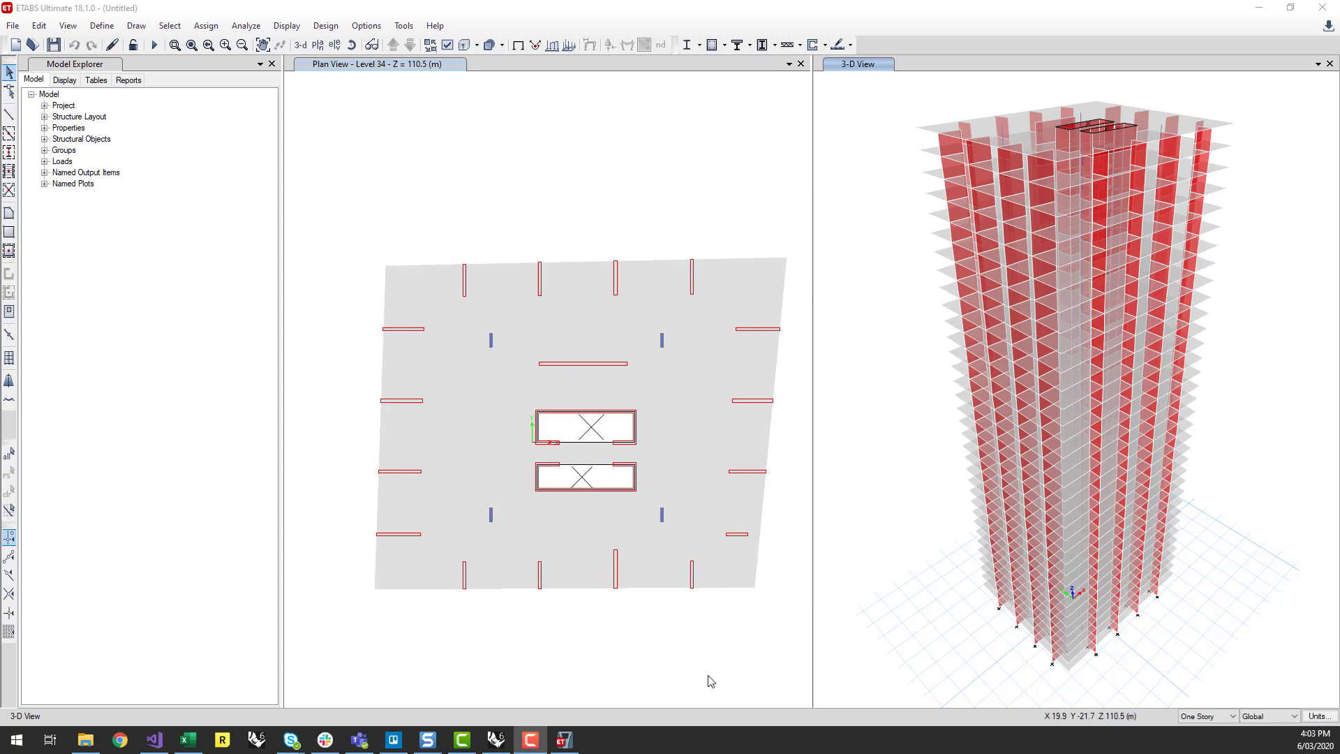
mouse_move(494, 738)
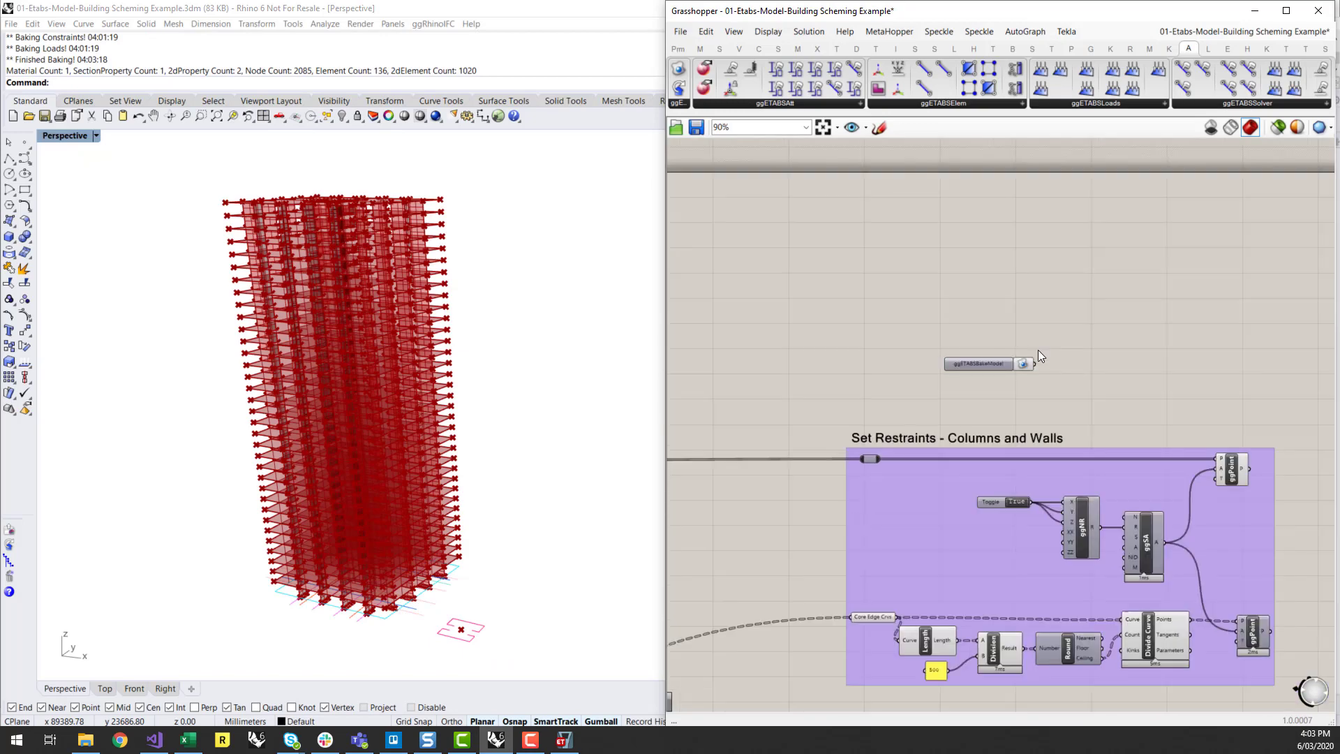
Step: Zoom out the canvas to the restraint, core wall and slab groups, then bring up the Chop scheming definition
scroll("down", 3)
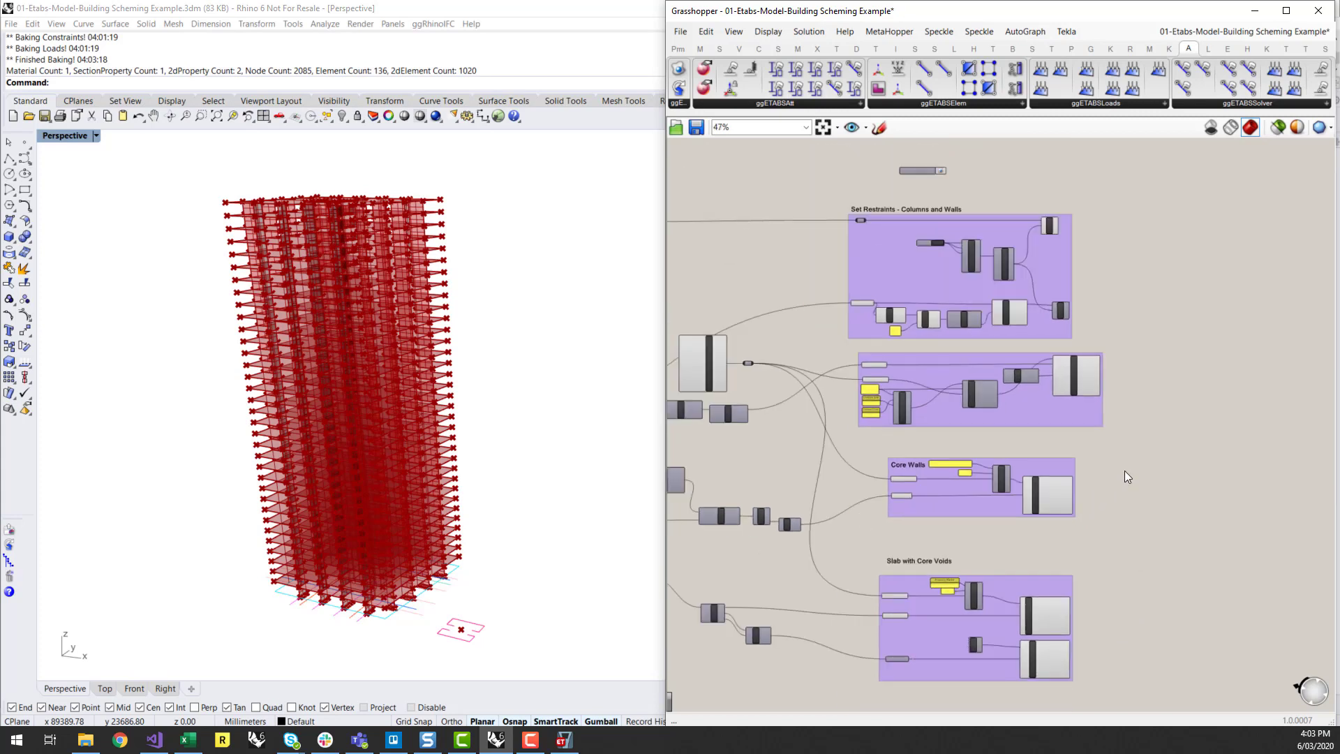
mouse_move(1203, 140)
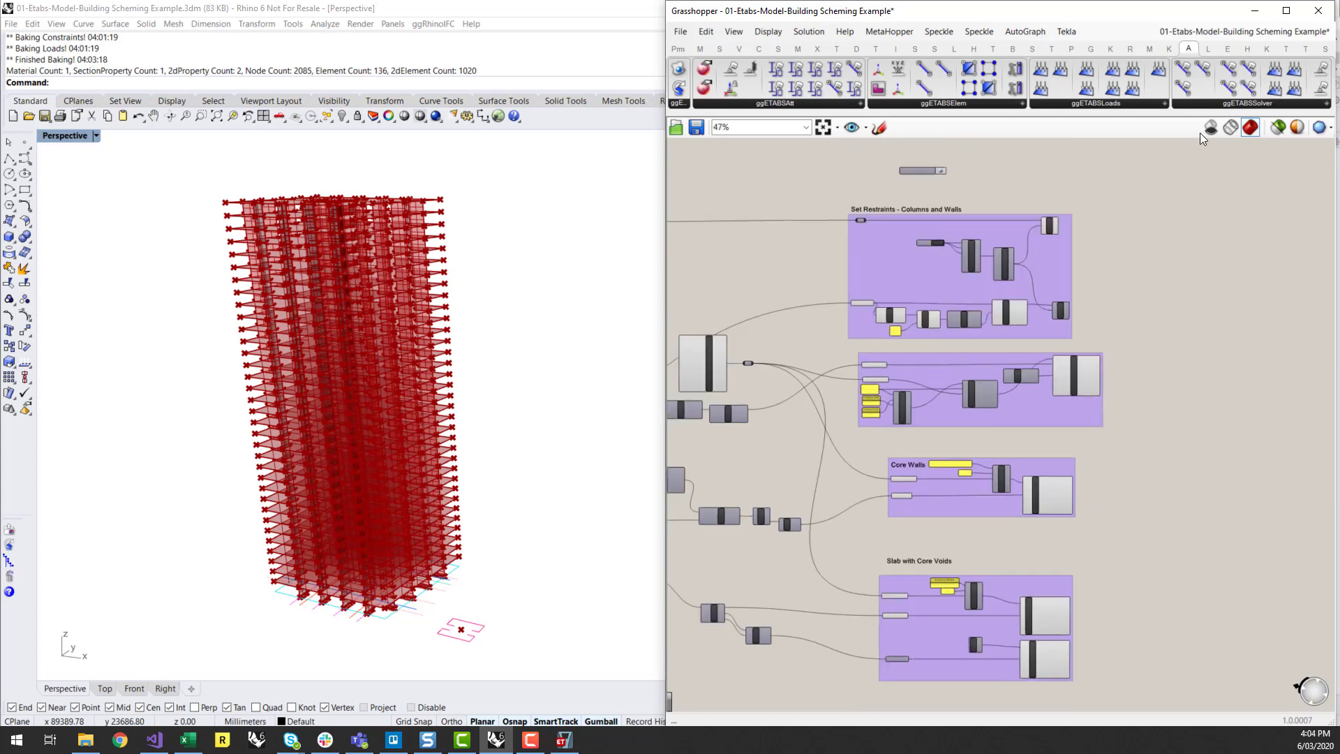
left_click(1247, 101)
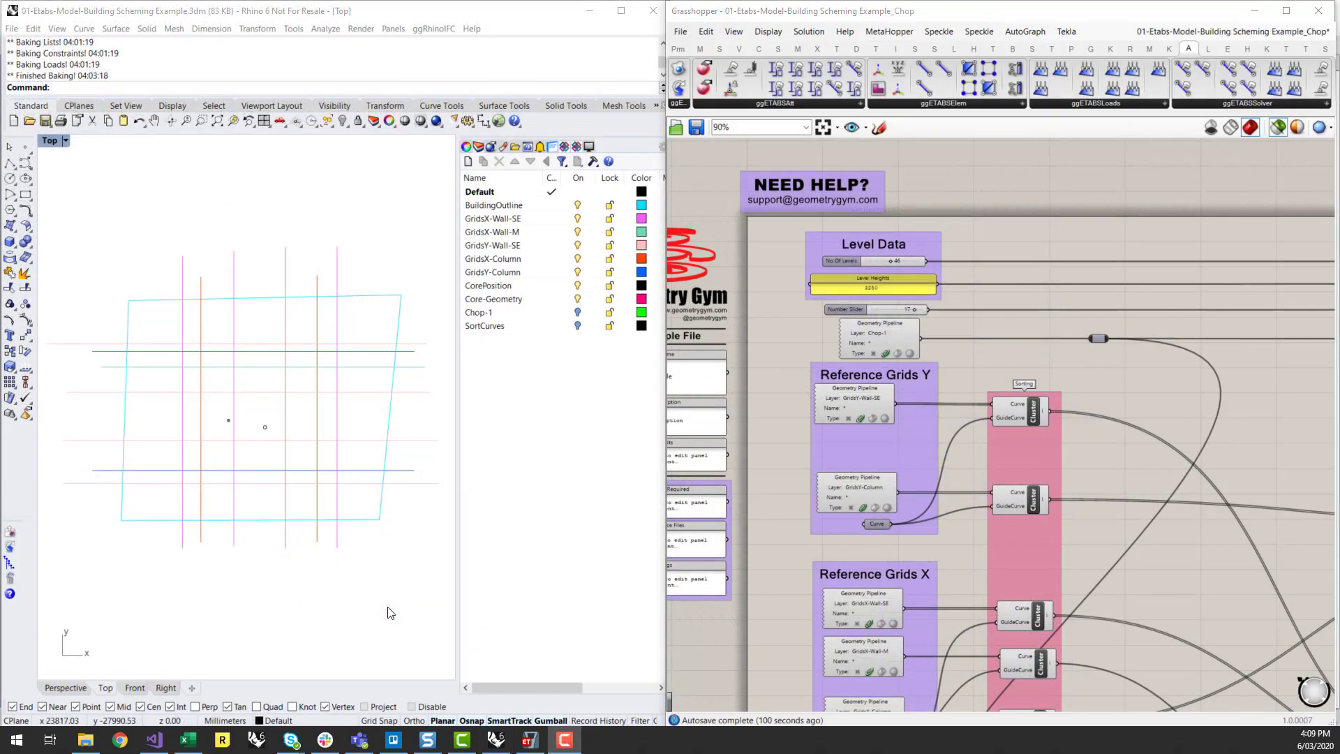
mouse_move(395, 596)
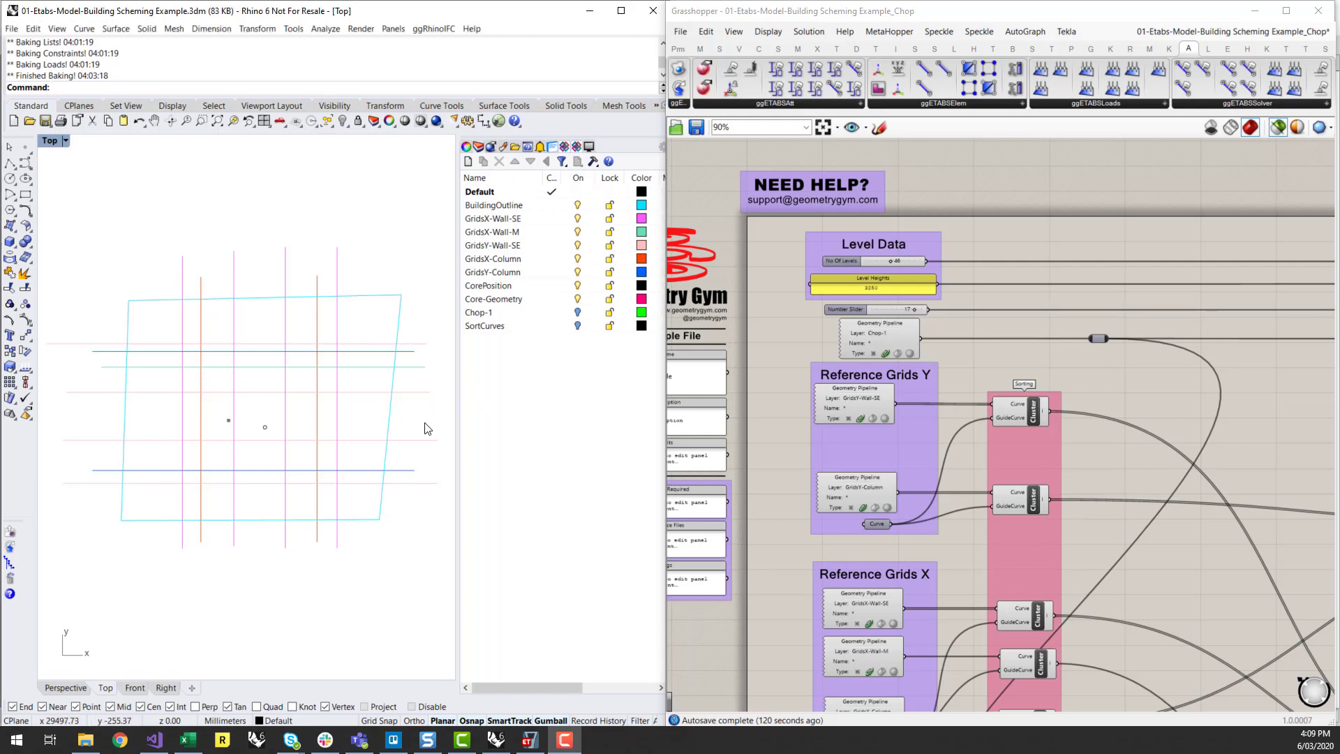
mouse_move(553, 314)
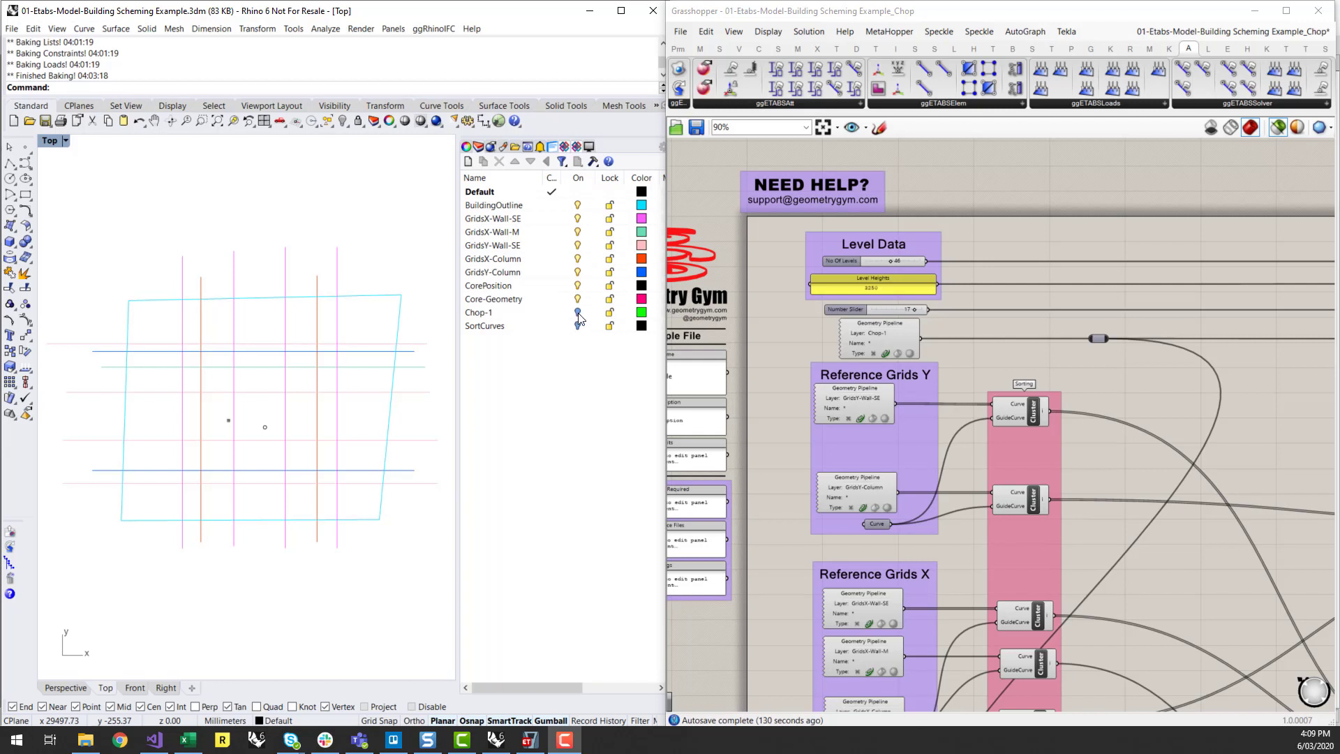
mouse_move(577, 314)
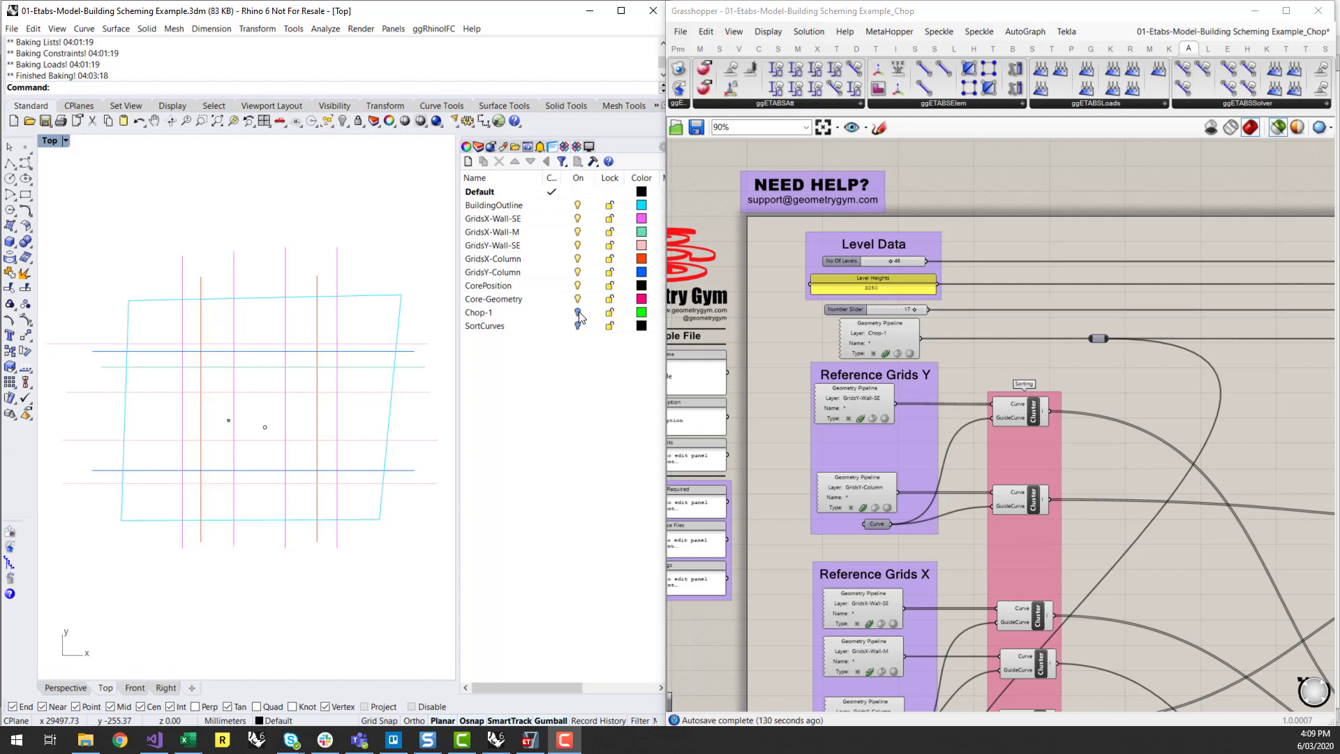
Step: Turn on the Chop-1 layer and select its diagonal green chop curve across the building outline
left_click(479, 311)
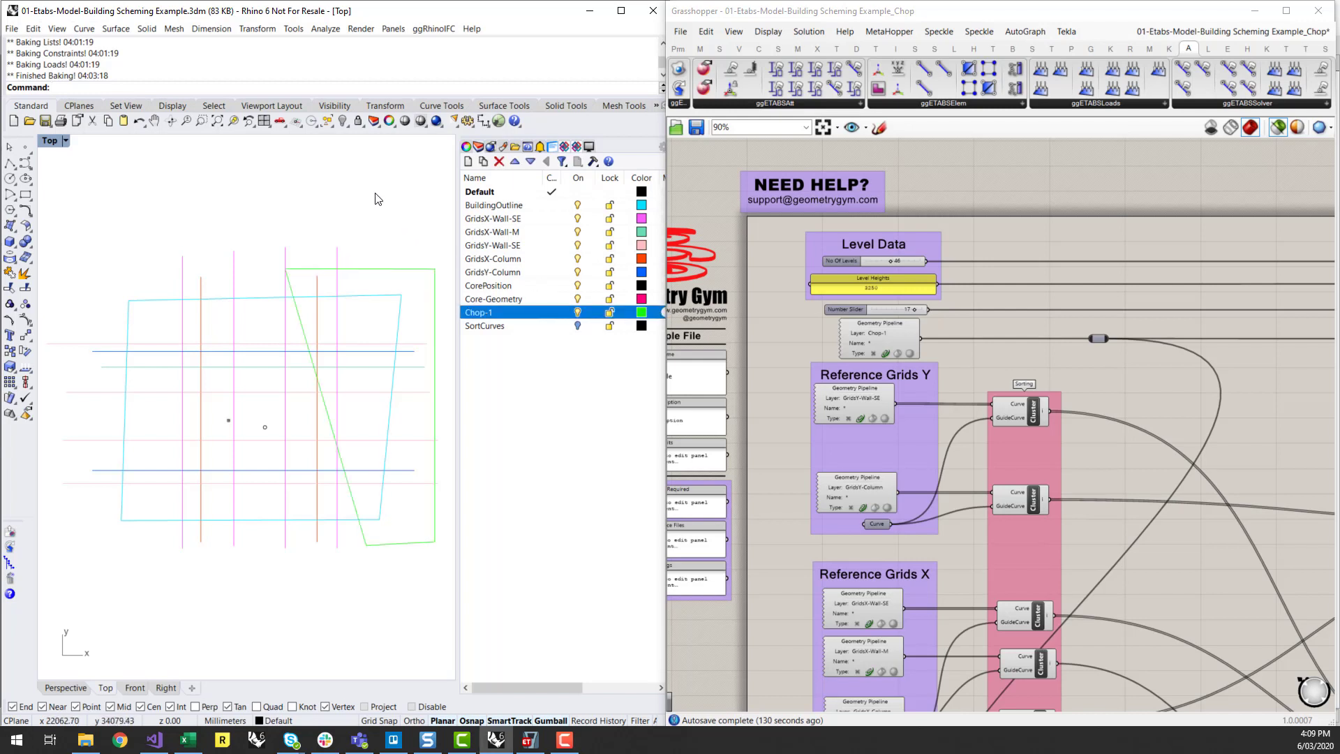
left_click(478, 311)
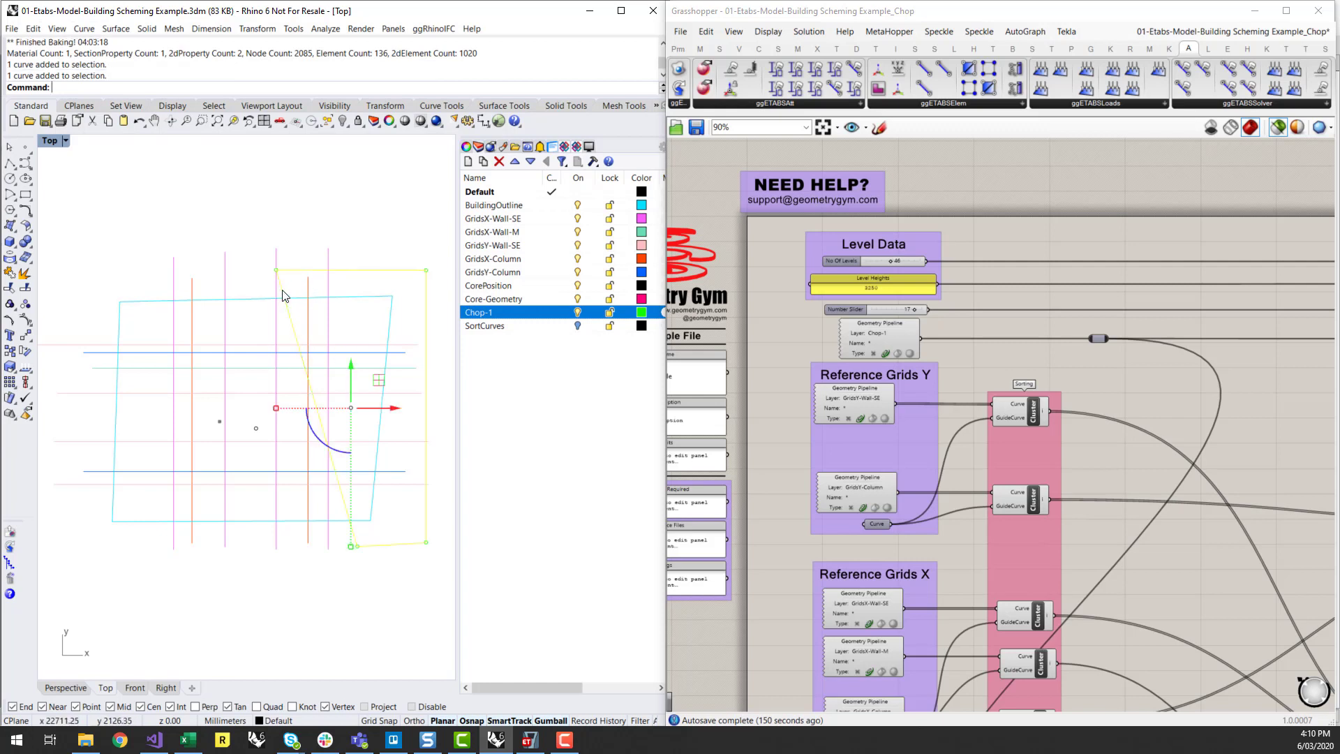
mouse_move(299, 304)
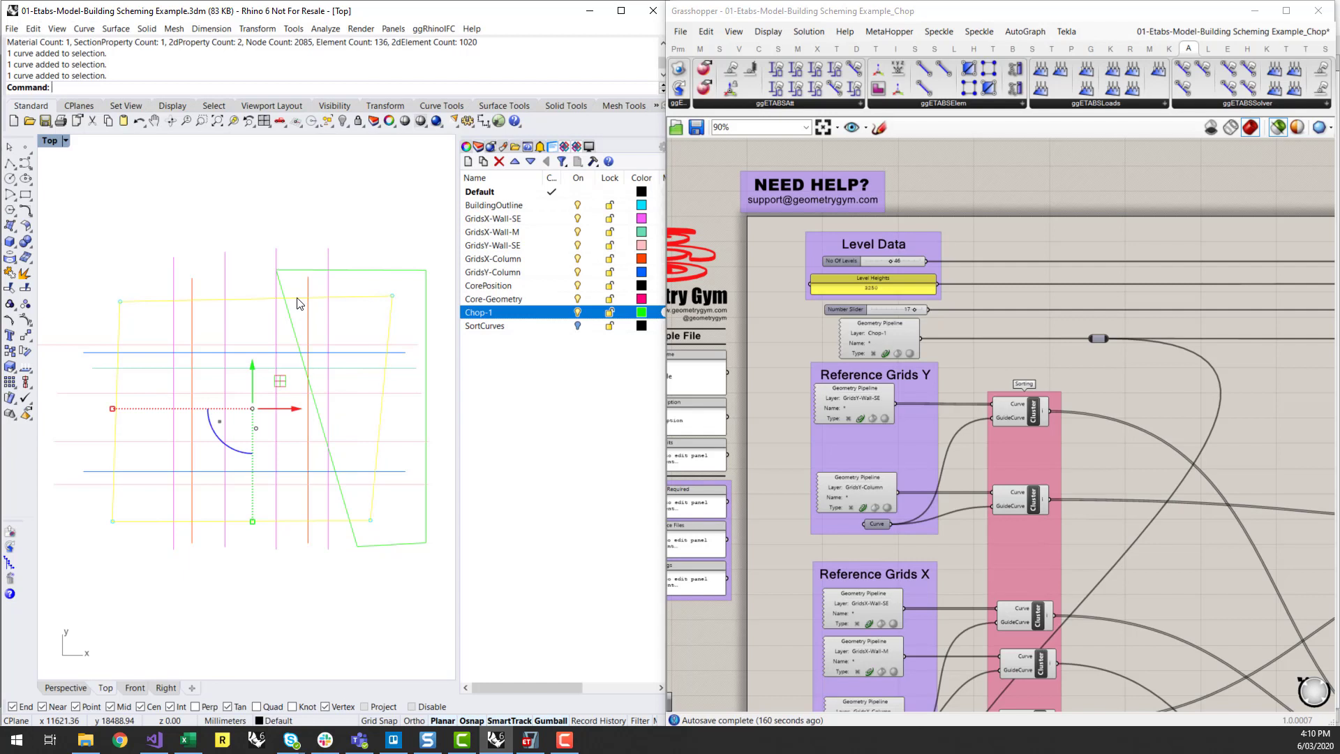
mouse_move(295, 340)
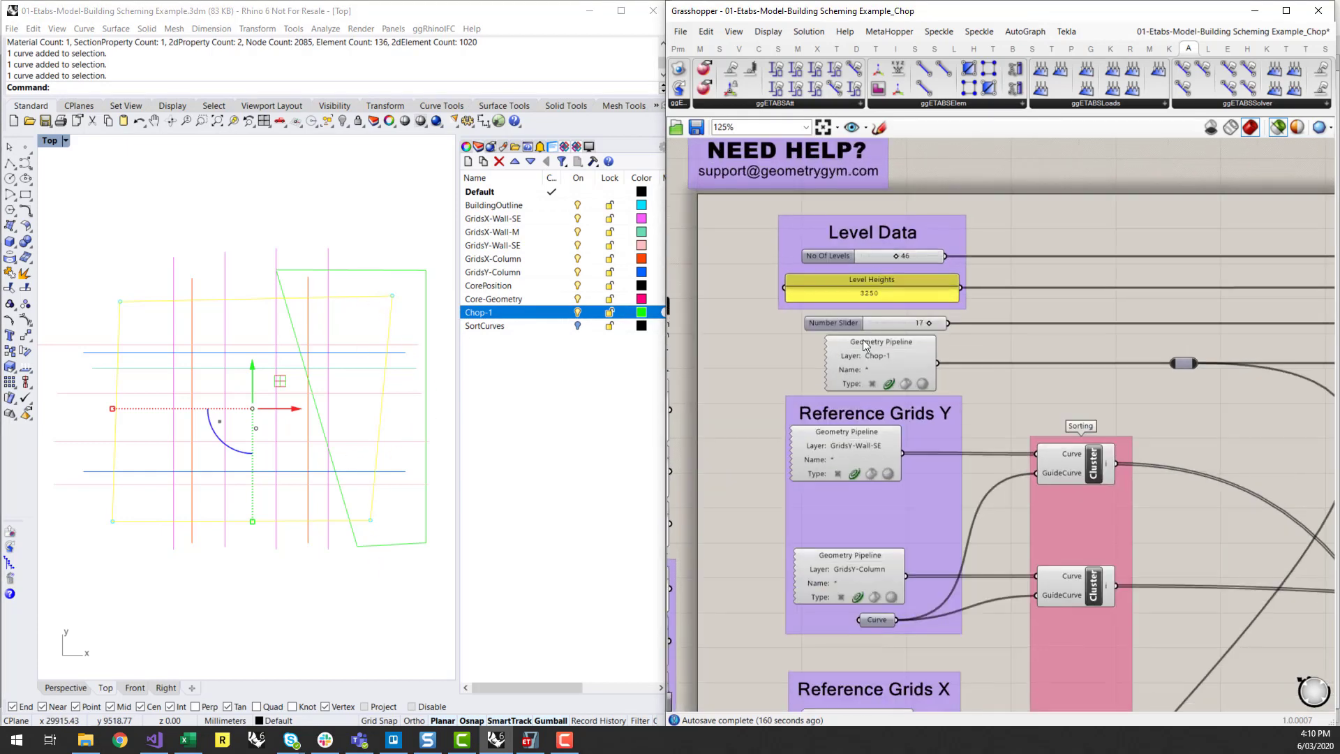
Step: Lower the Level Data chop slider from 17 to about 12 and view the chopped tower preview in Perspective
left_click(869, 323)
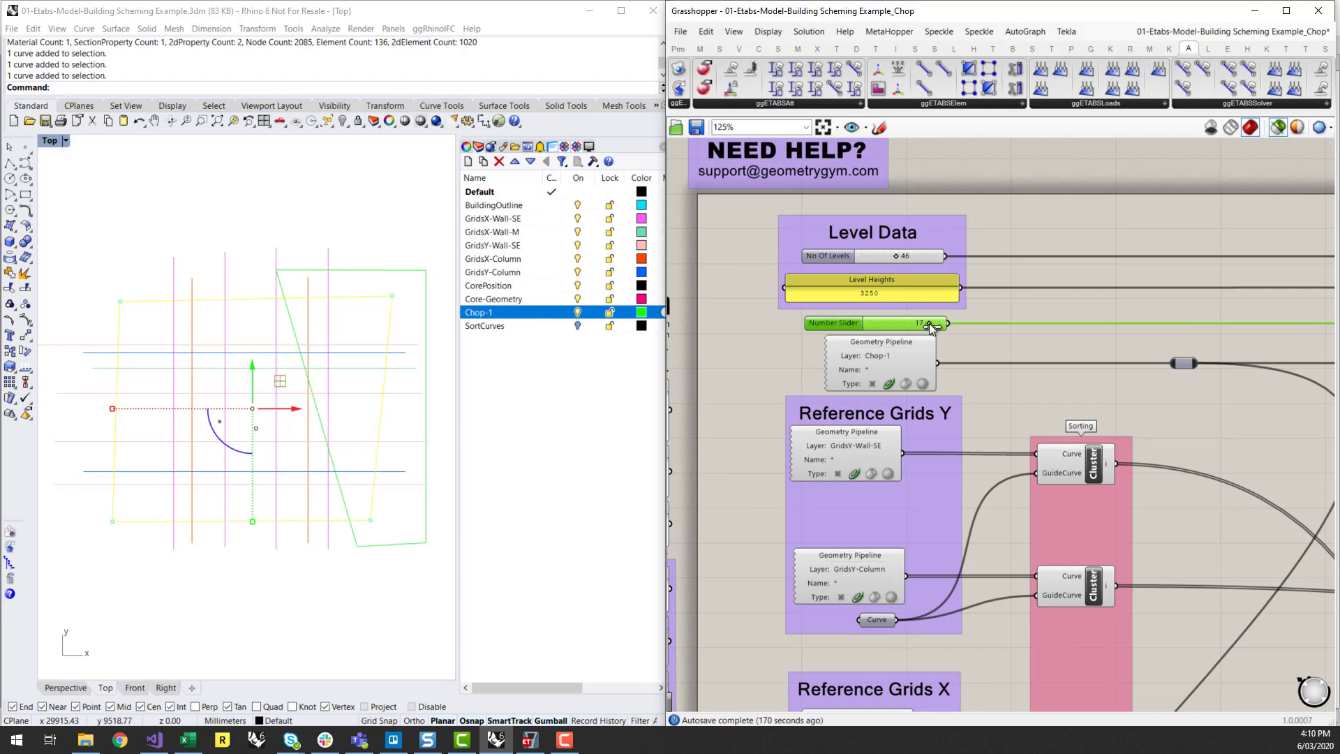
left_click_drag(930, 323, 910, 322)
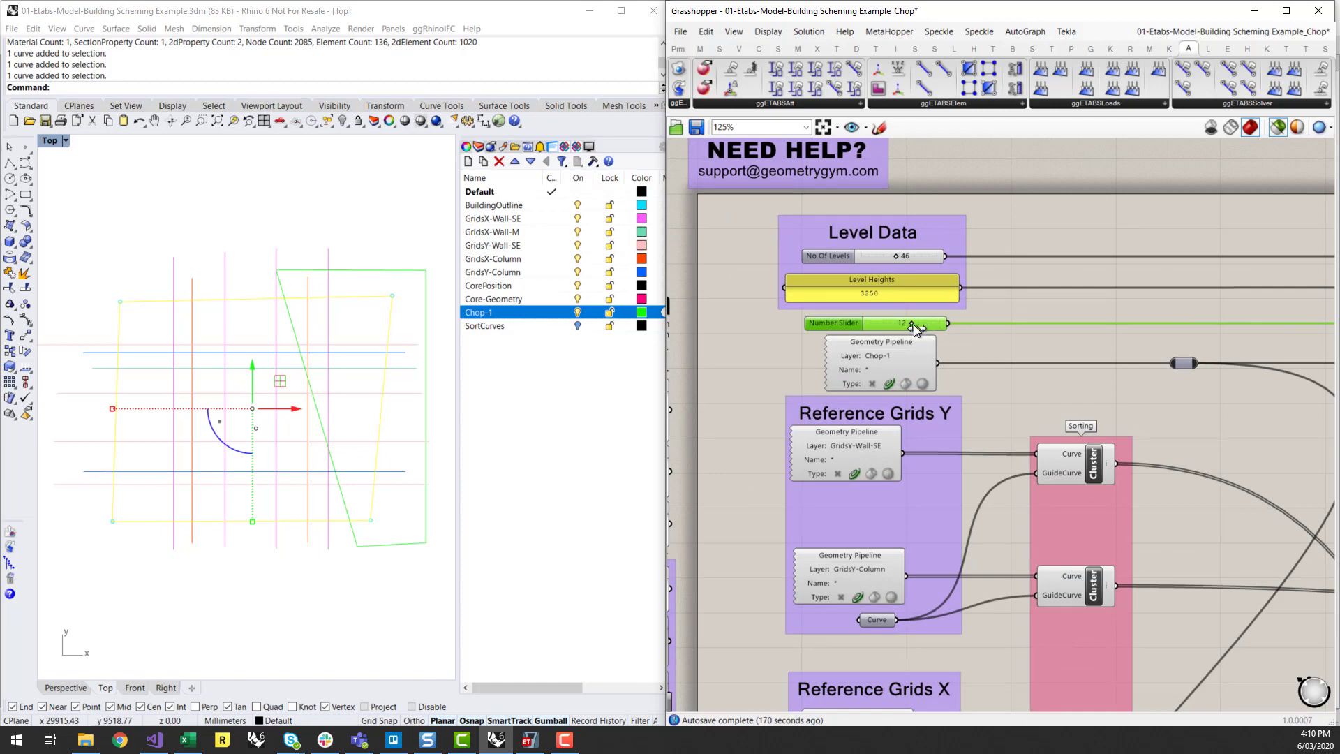
scroll("down", 3)
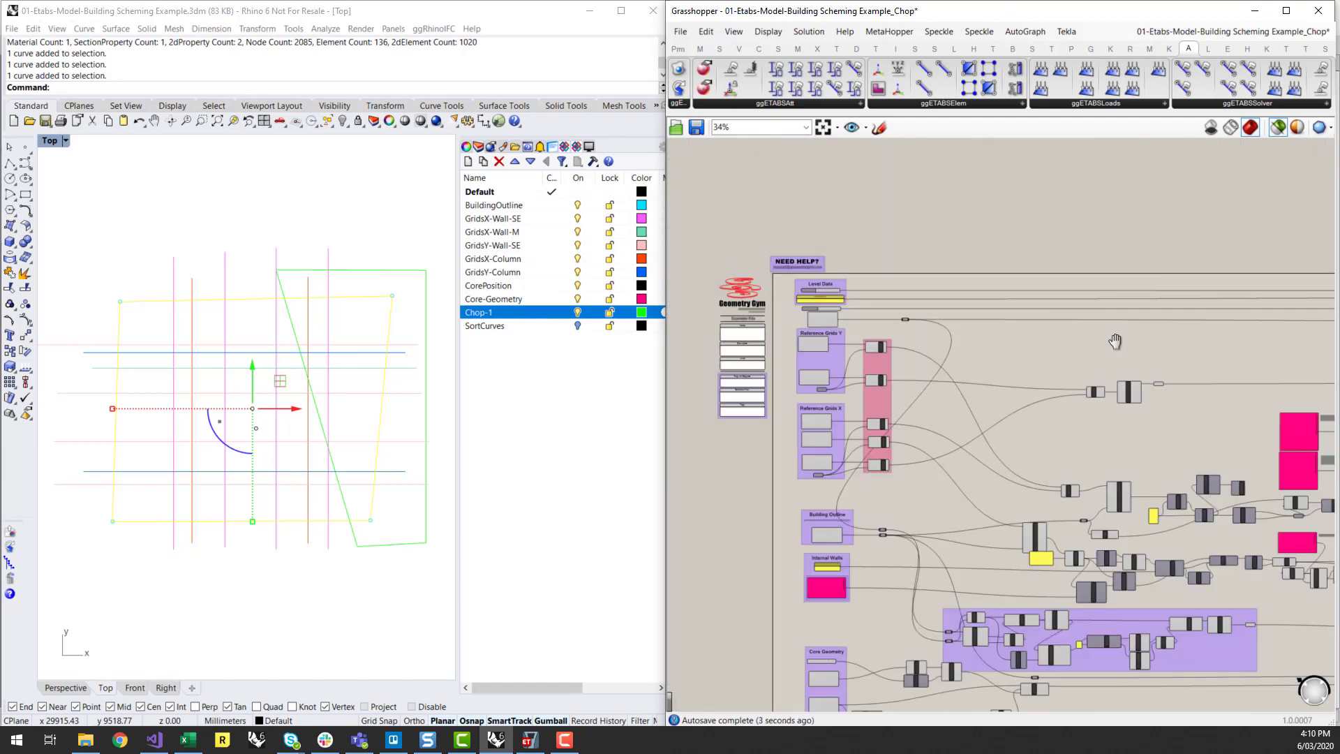
scroll("down", 3)
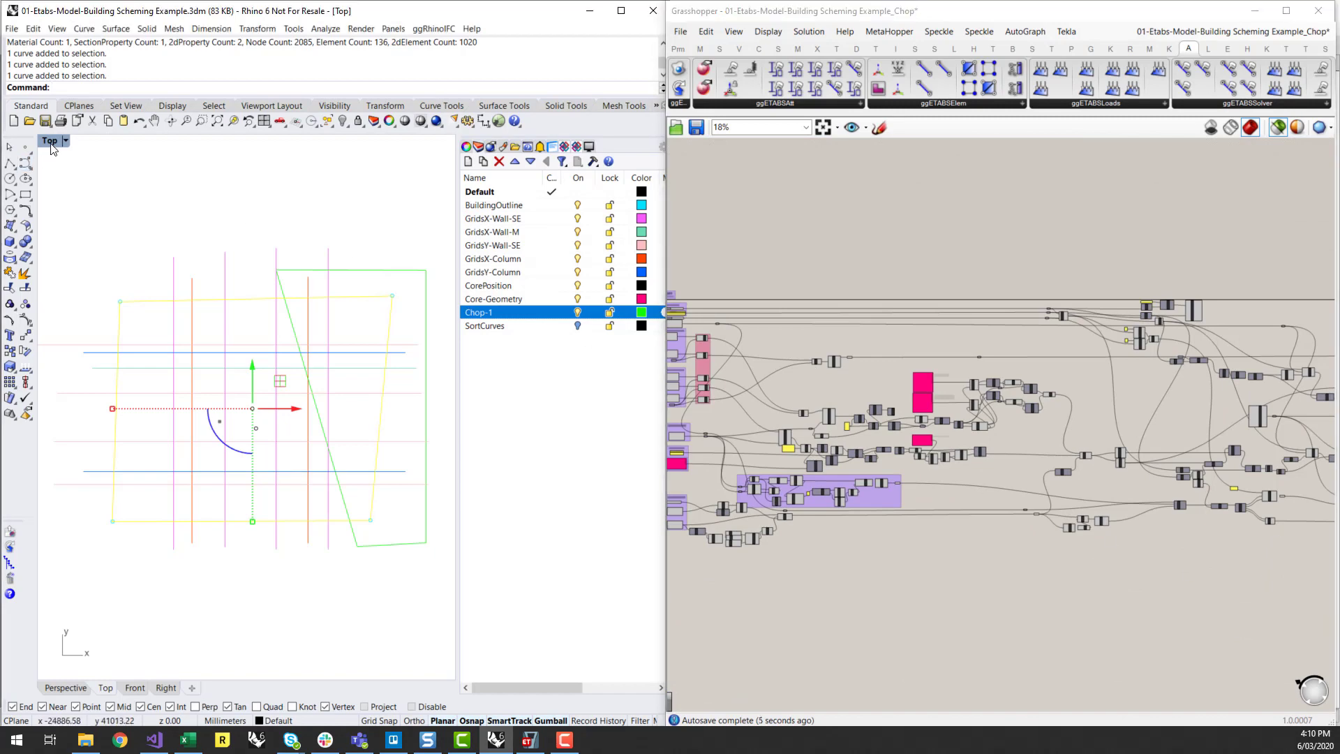
left_click(65, 140)
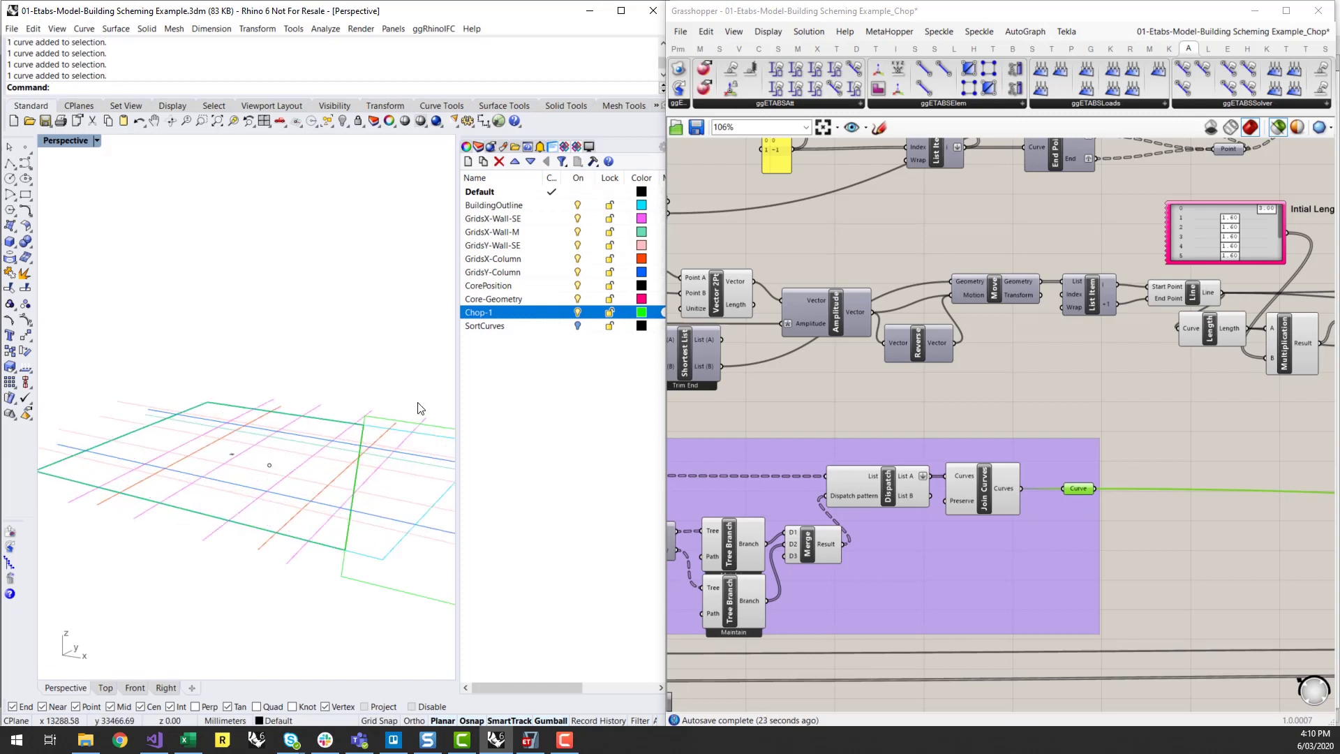
mouse_move(221, 416)
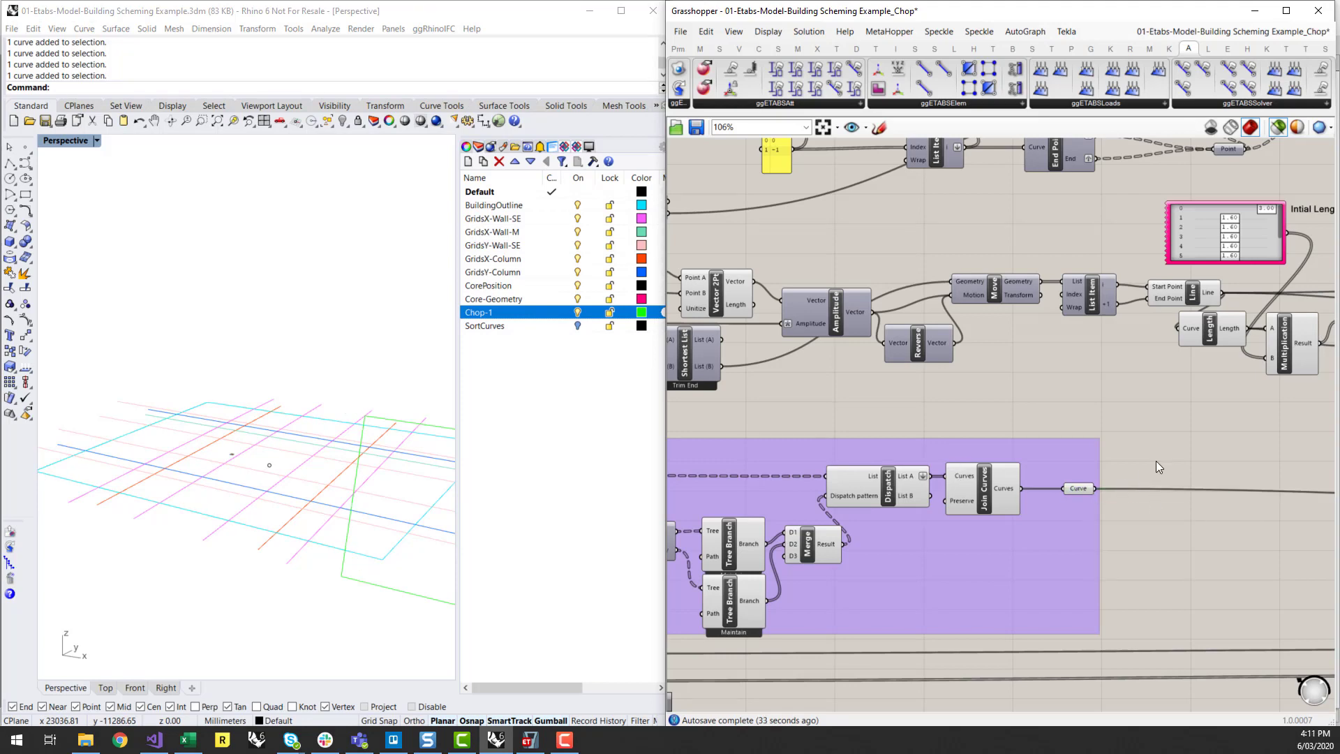
scroll("down", 3)
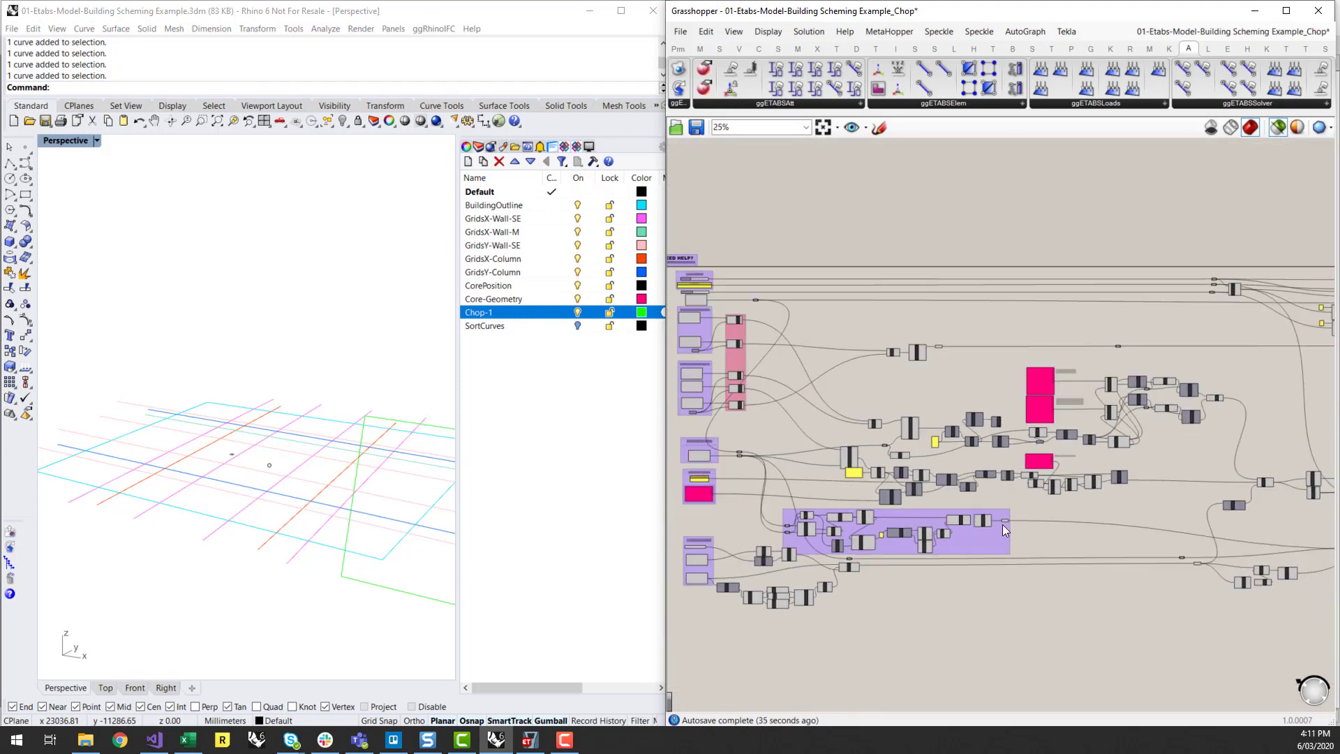
scroll("down", 3)
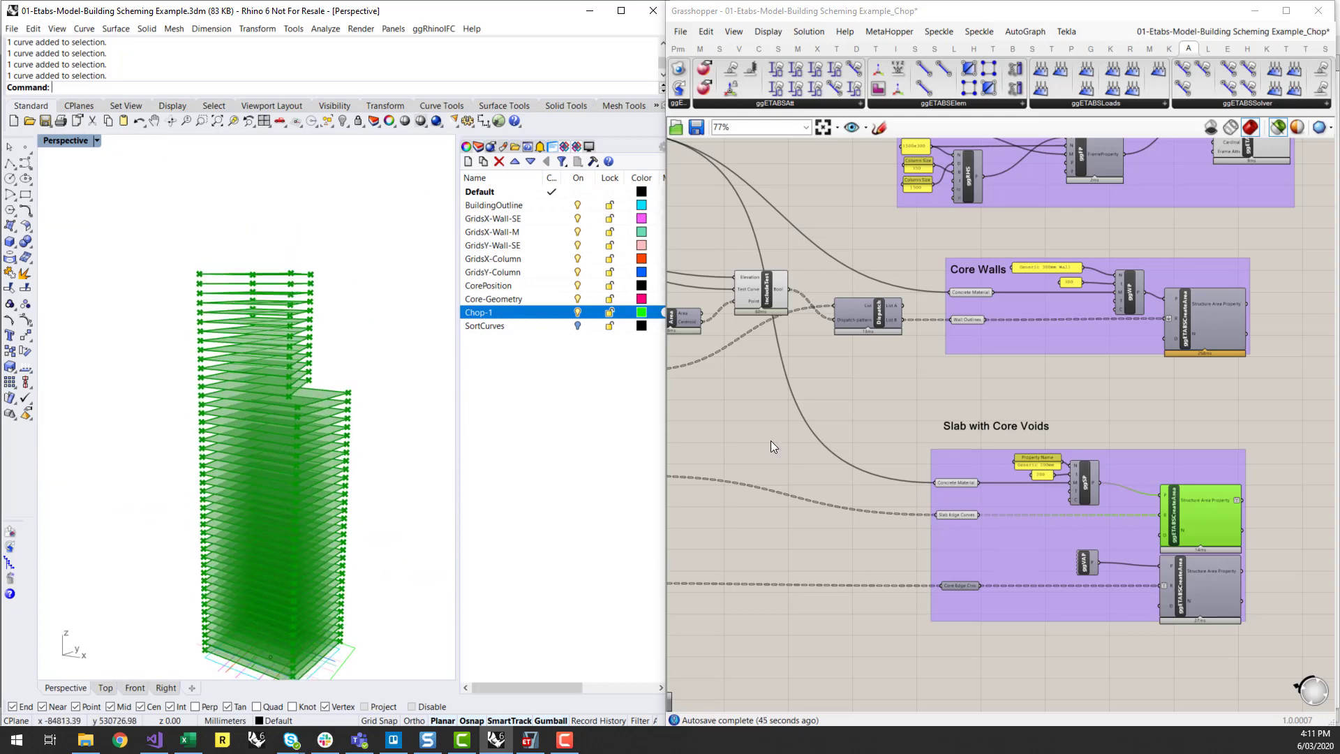
Step: Adjust the lower wing height on the Number Slider so a stepped wing sits beside the full-height tower, and re-bake
scroll("down", 3)
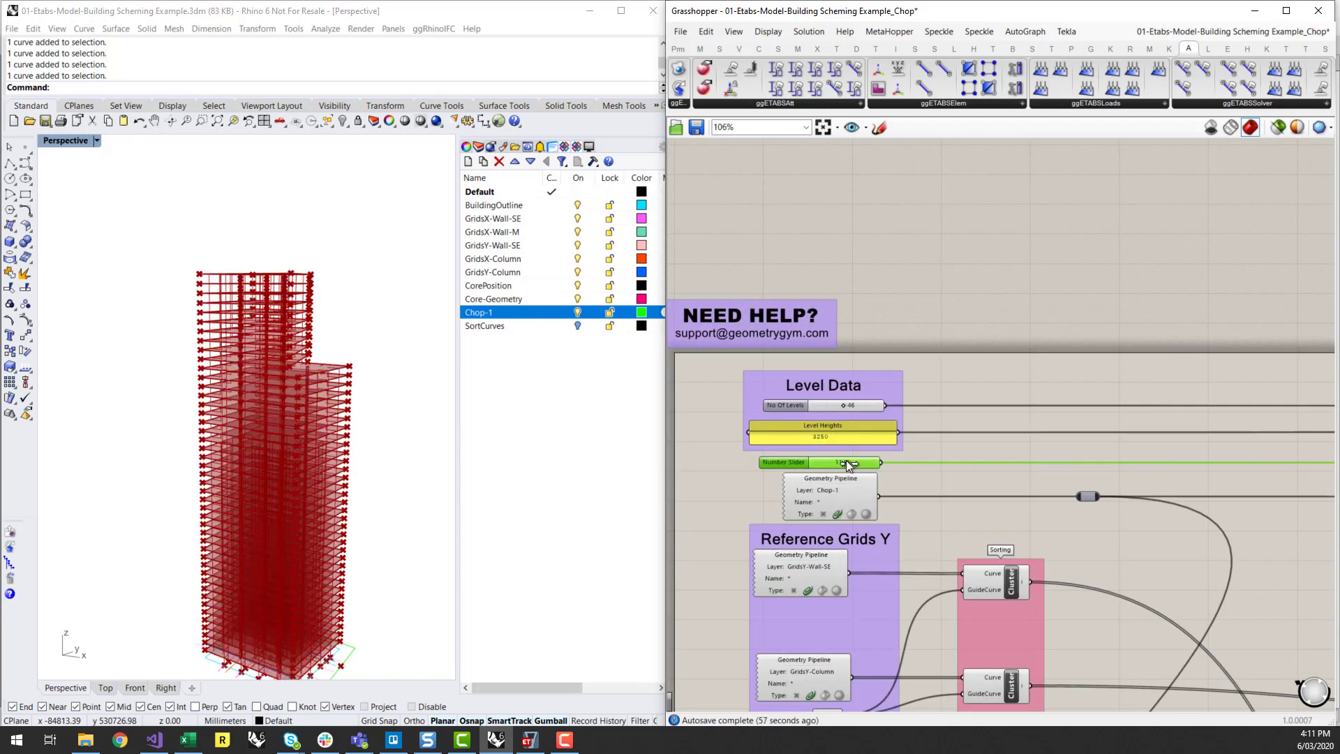
left_click_drag(841, 462, 858, 462)
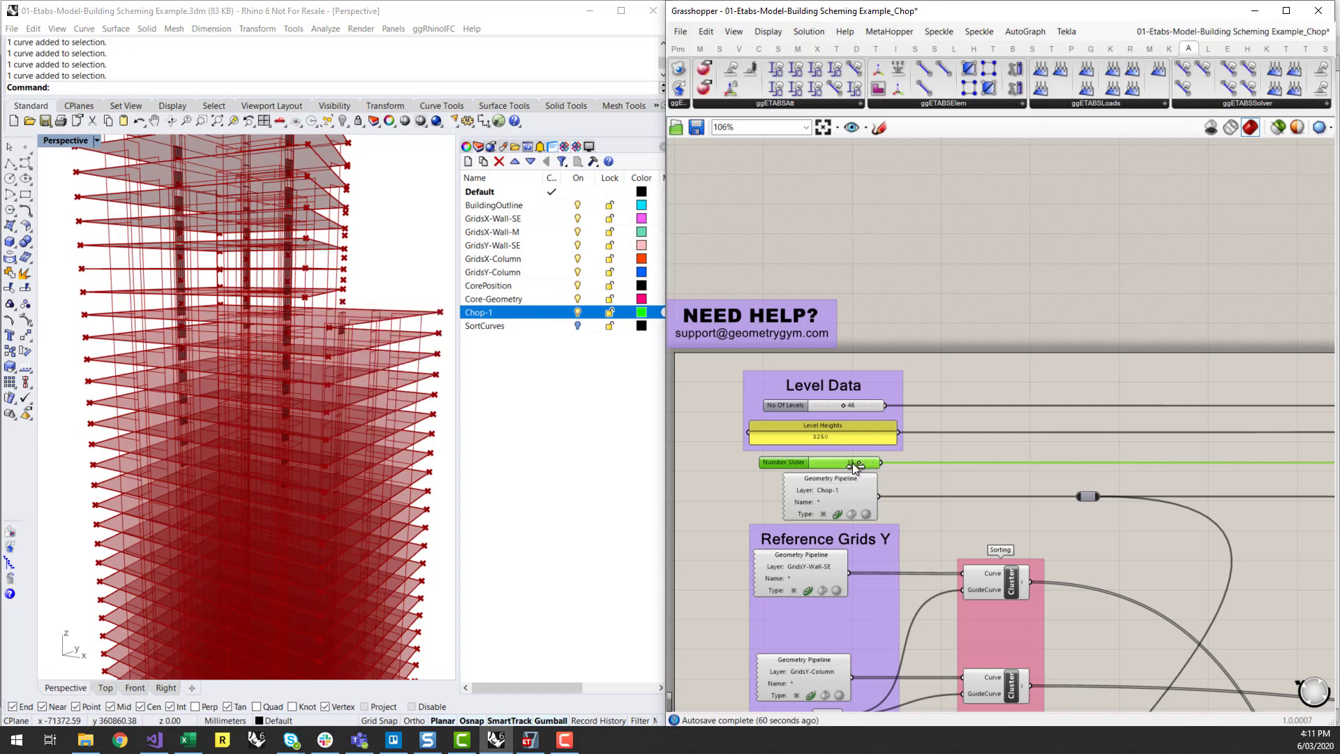
left_click_drag(854, 462, 881, 462)
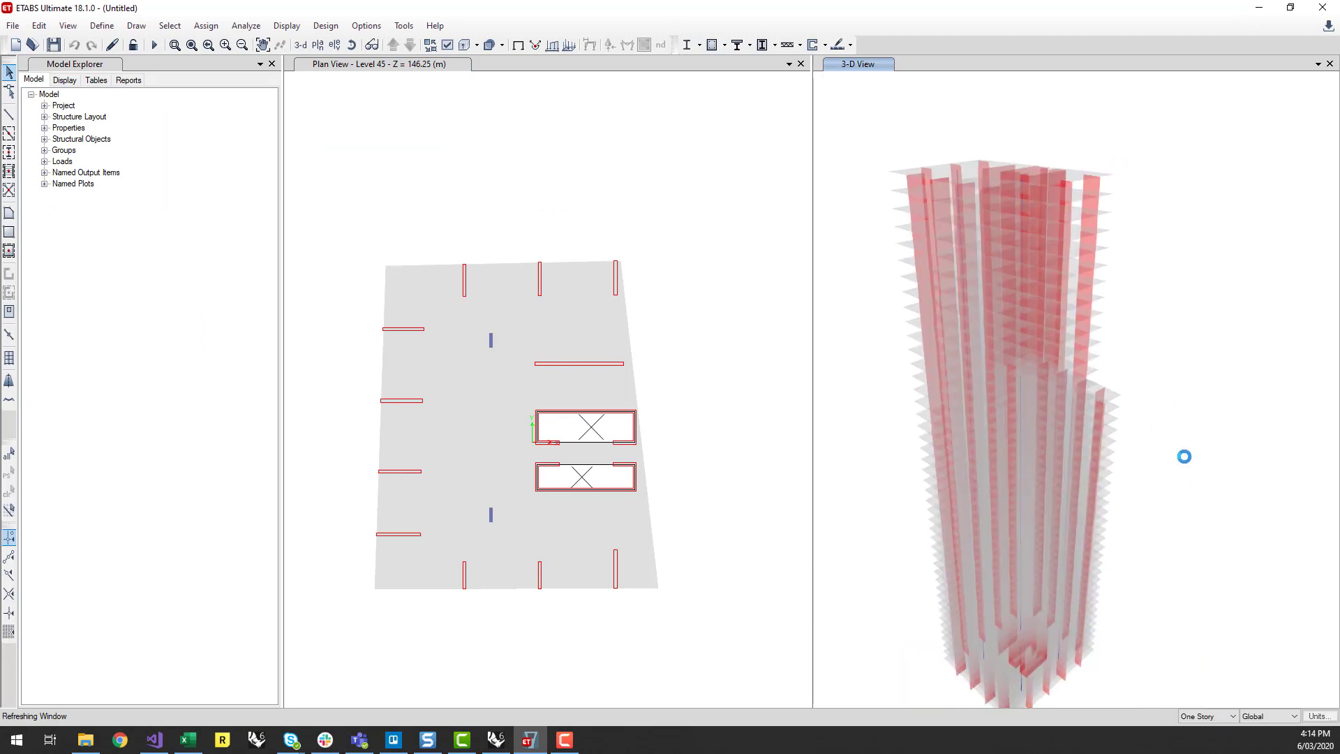
Step: Orbit the ETABS 3-D view to check the stepped lower wing, its far side and the base restraints
left_click_drag(1183, 456, 986, 469)
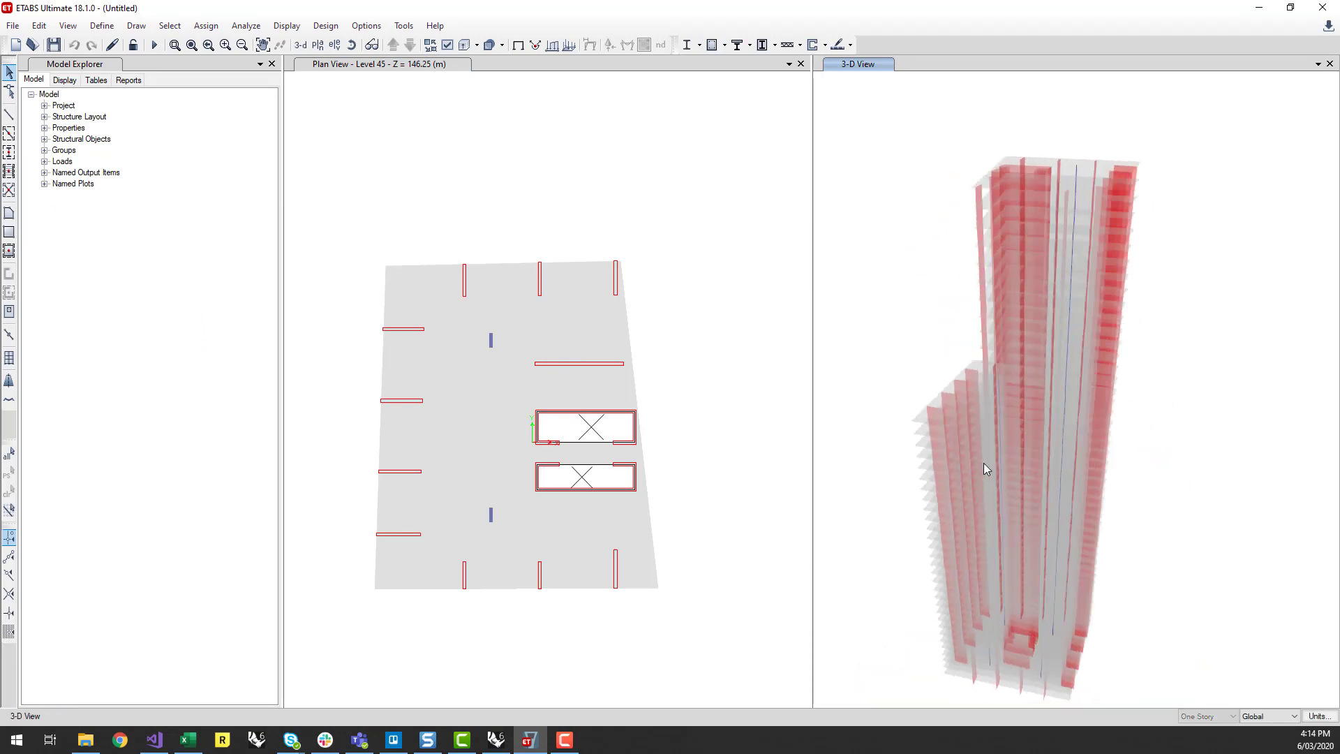
left_click_drag(987, 469, 995, 475)
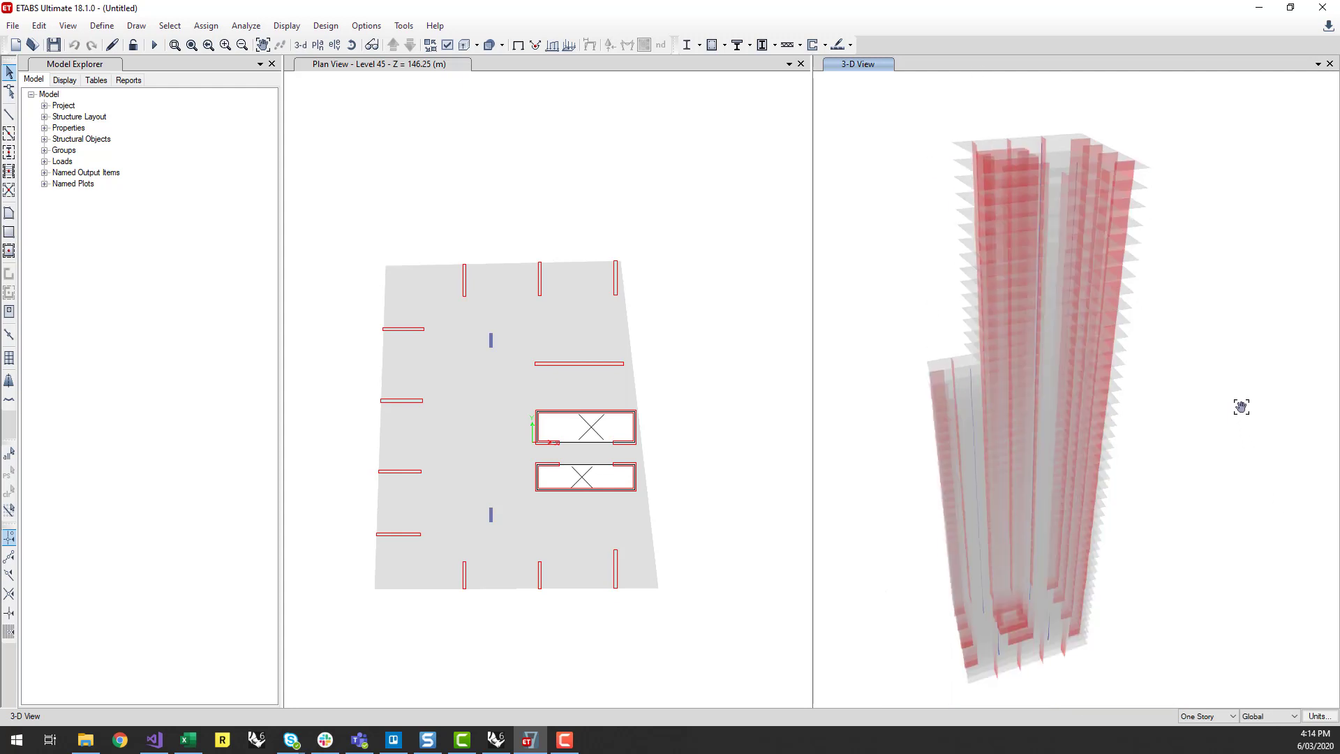
left_click_drag(1240, 407, 1186, 364)
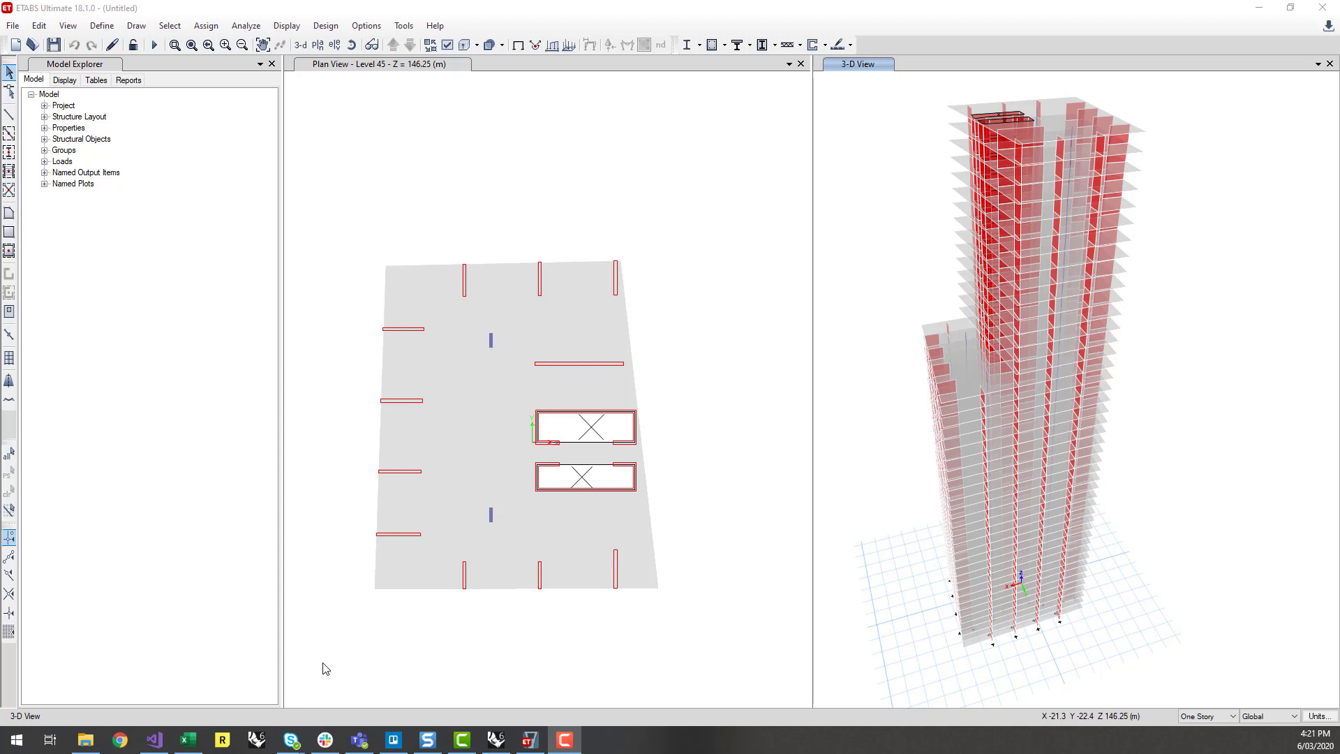
mouse_move(268, 617)
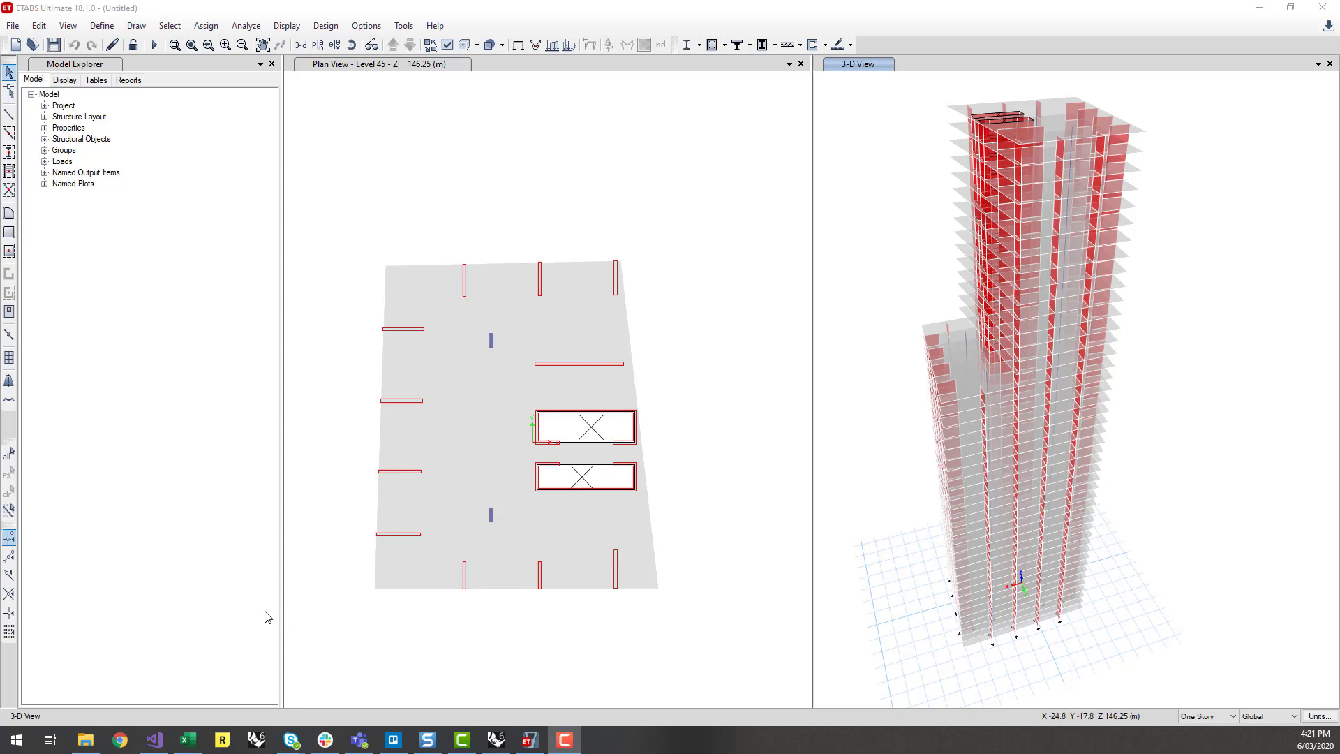